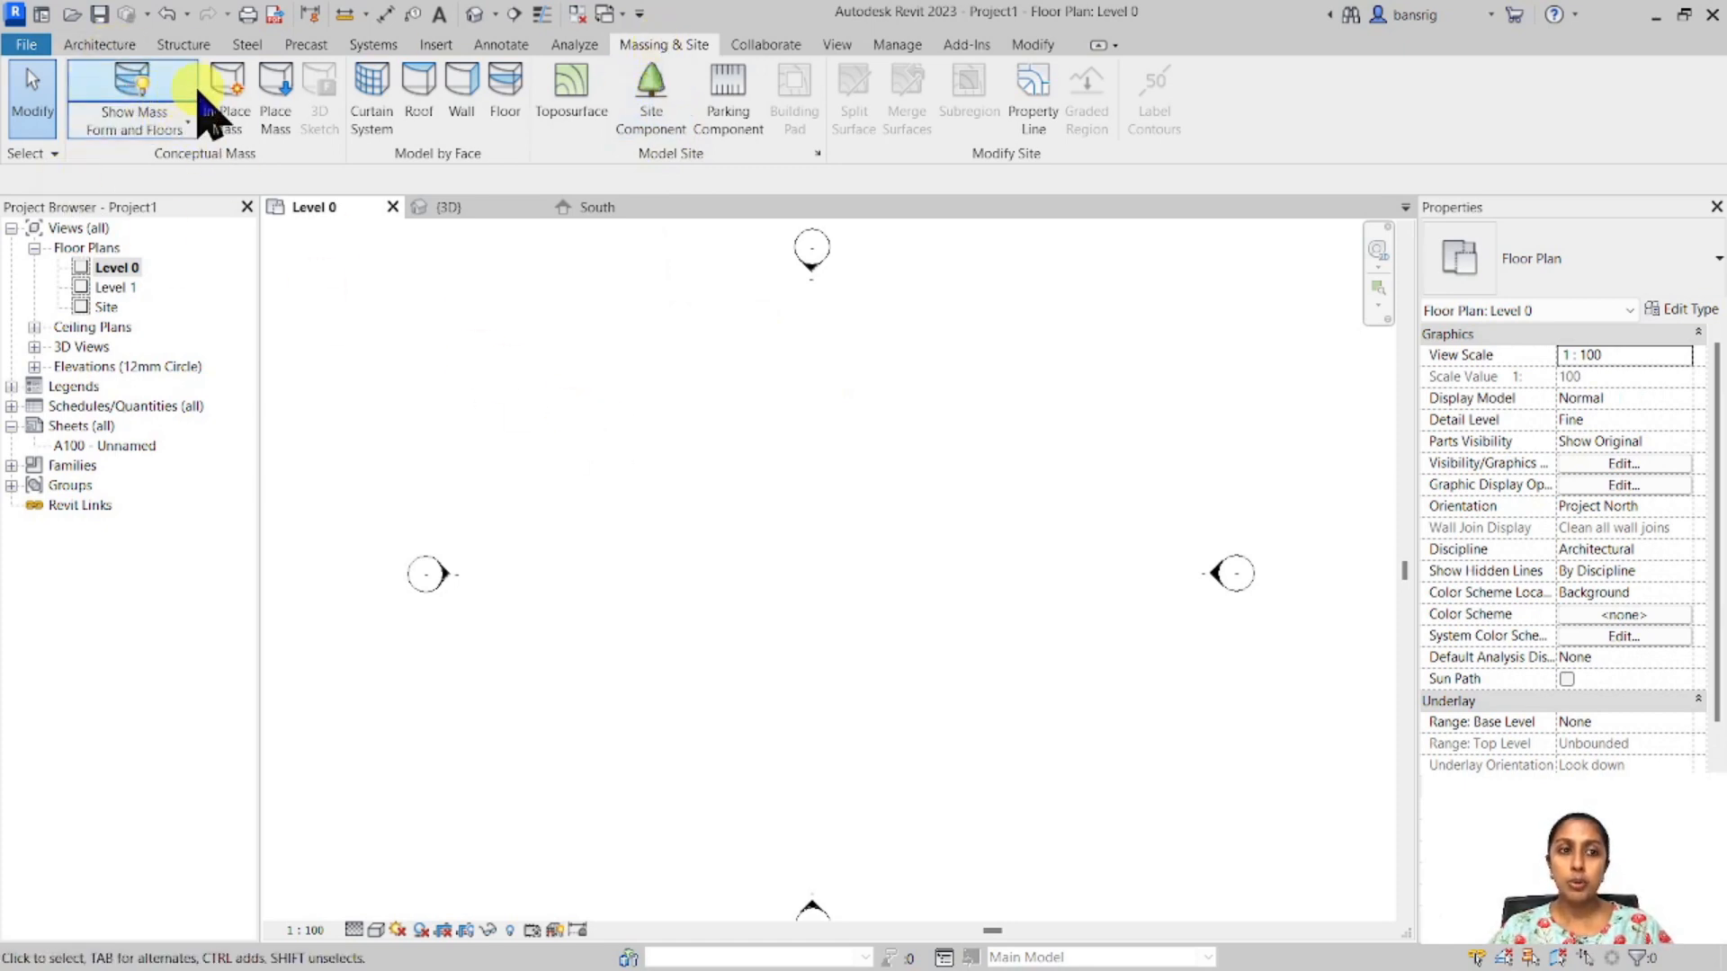
Start an in-place mass with the default name and sketch a rectangle beside a vertical axis line.
click(227, 99)
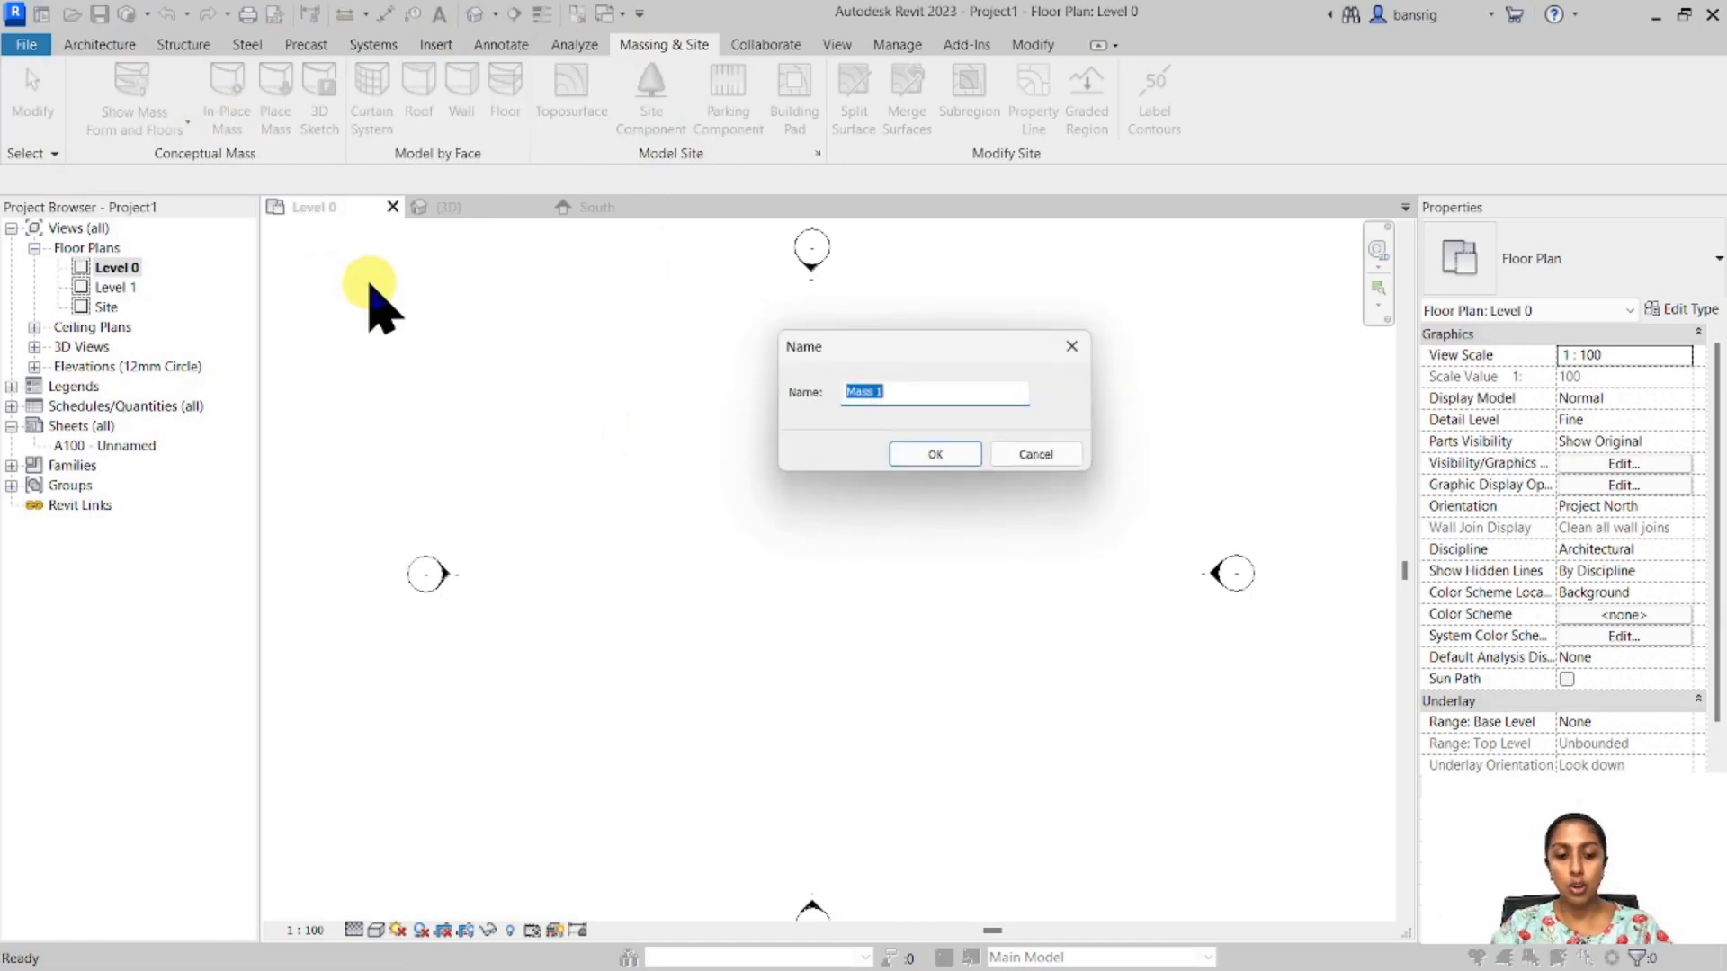
click(934, 453)
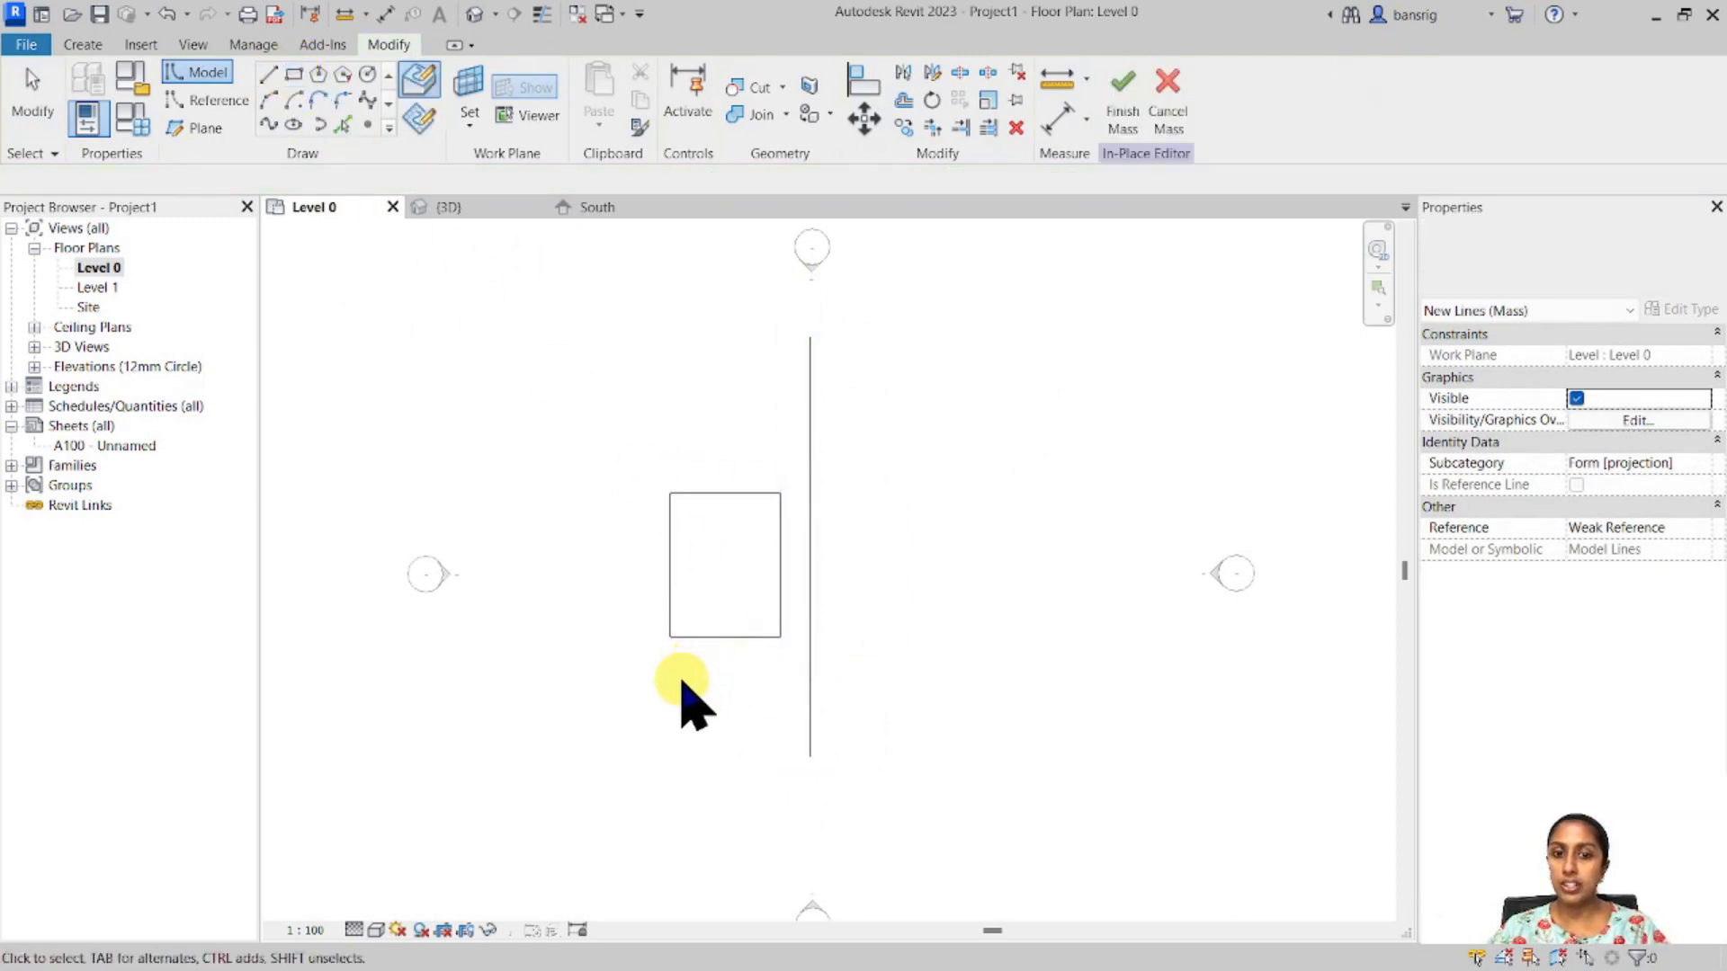
click(723, 563)
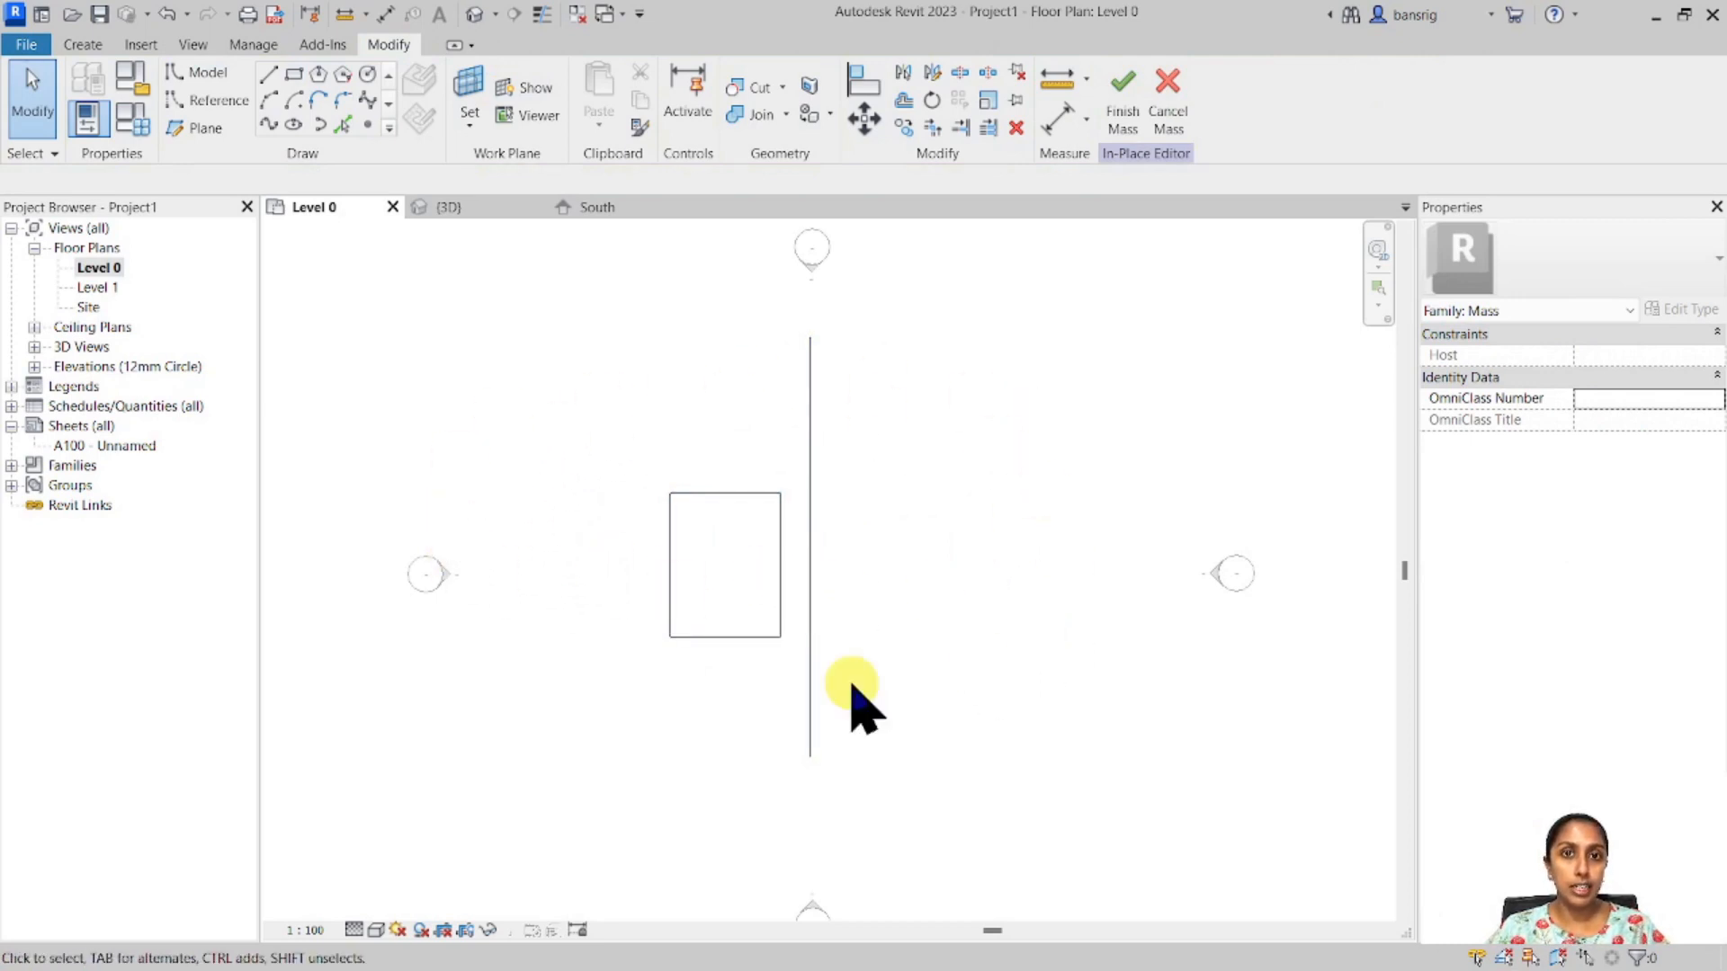
mouse_move(644, 644)
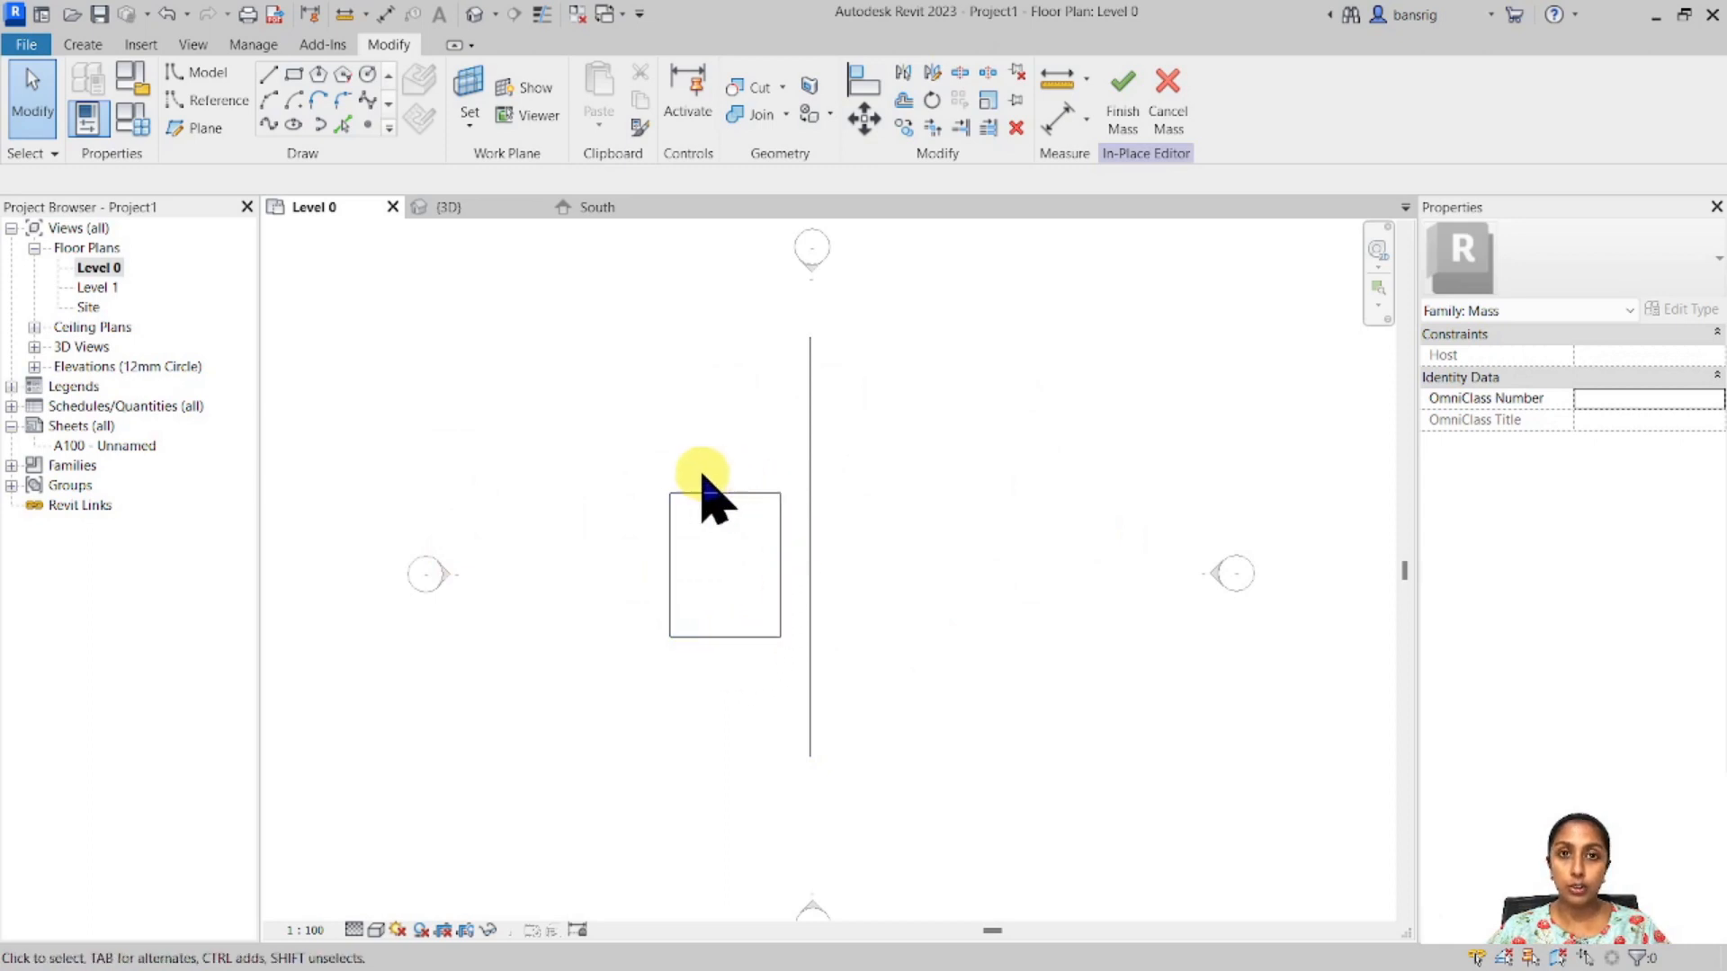
mouse_move(804, 562)
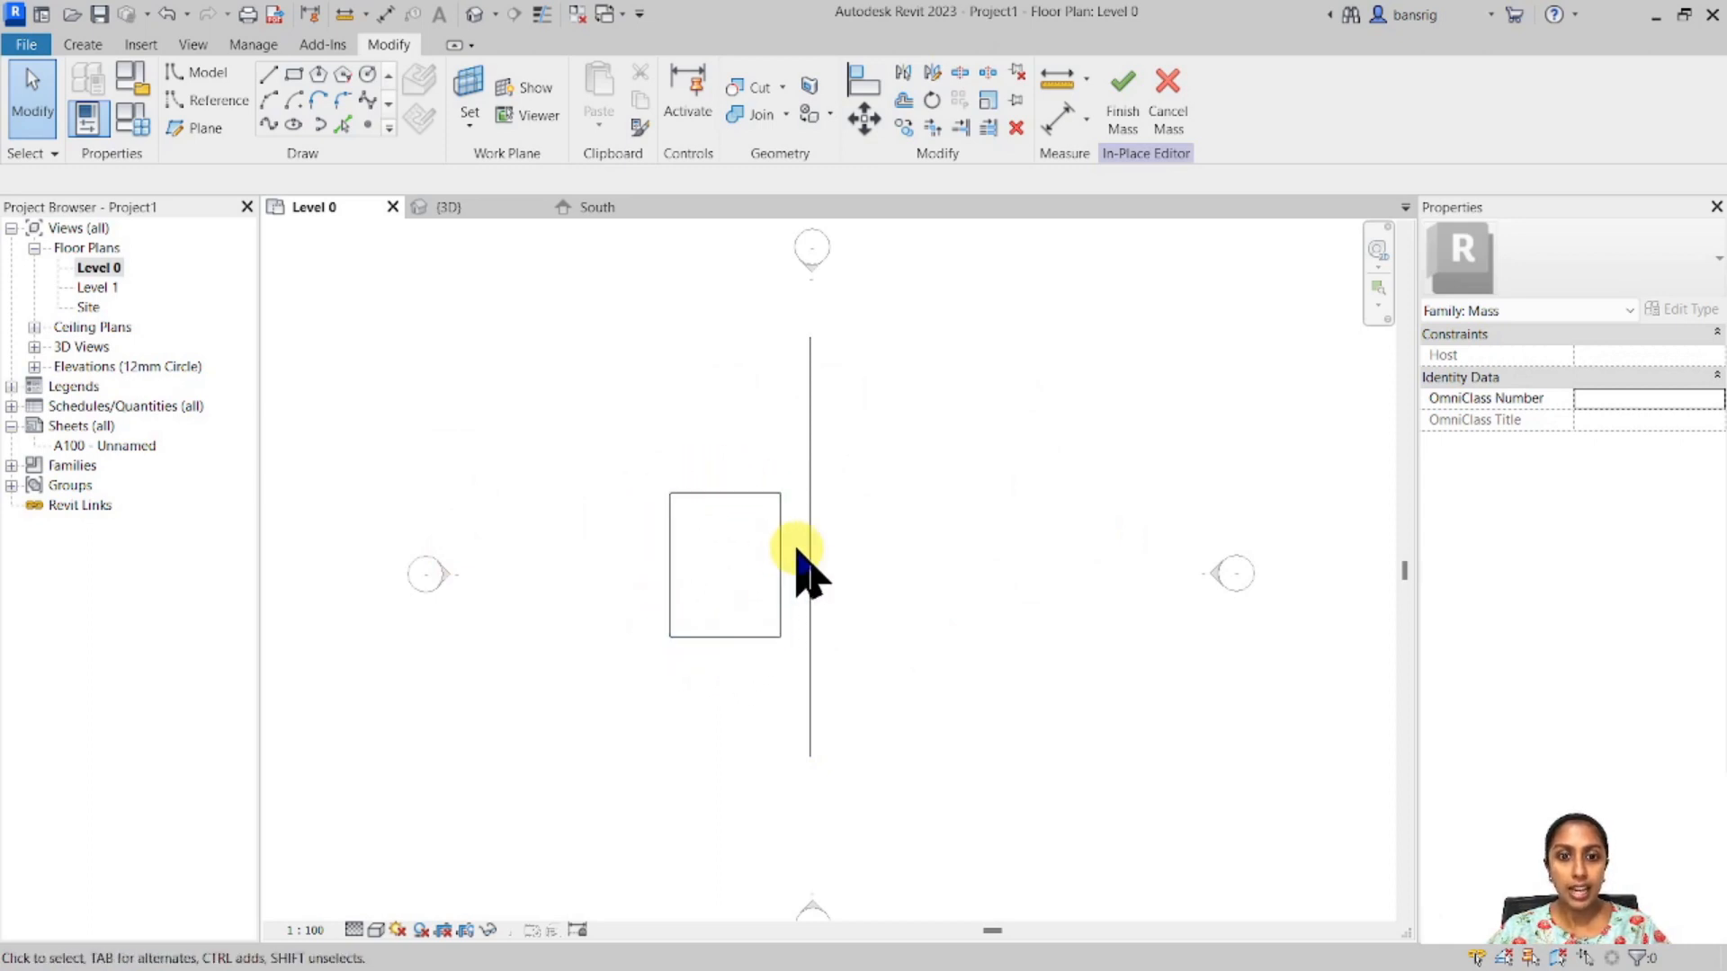
mouse_move(811, 550)
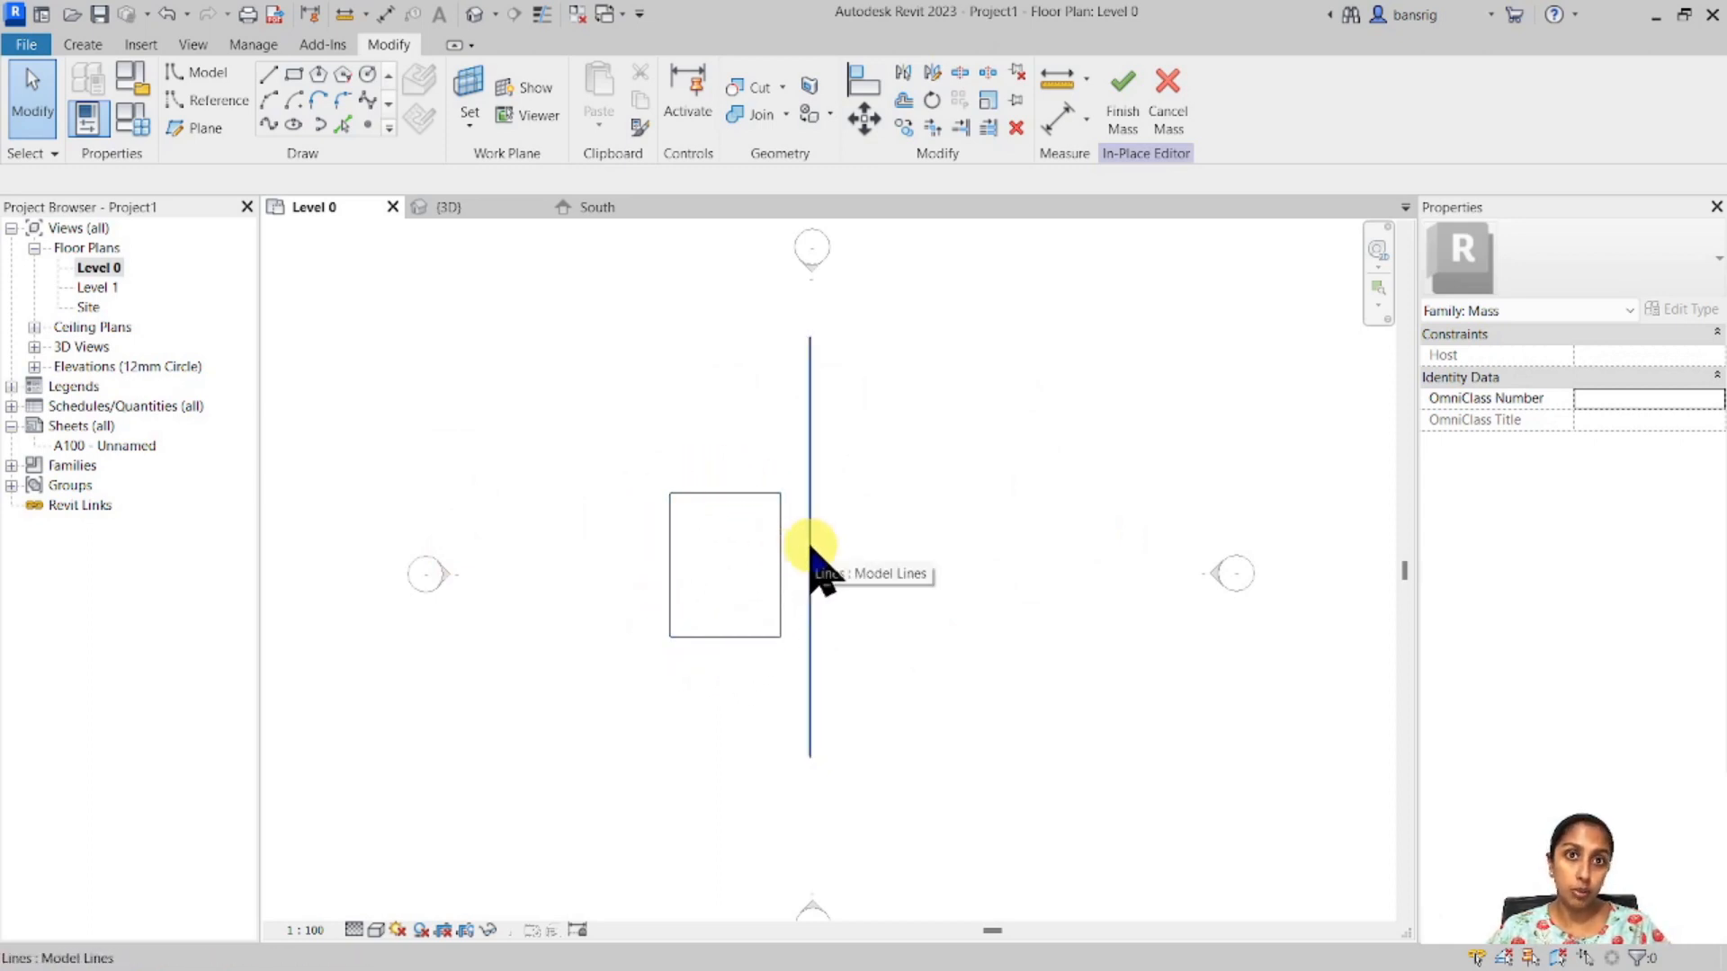
Revolve the rectangle about the vertical line into a ring-shaped solid and view it in 3D.
click(723, 567)
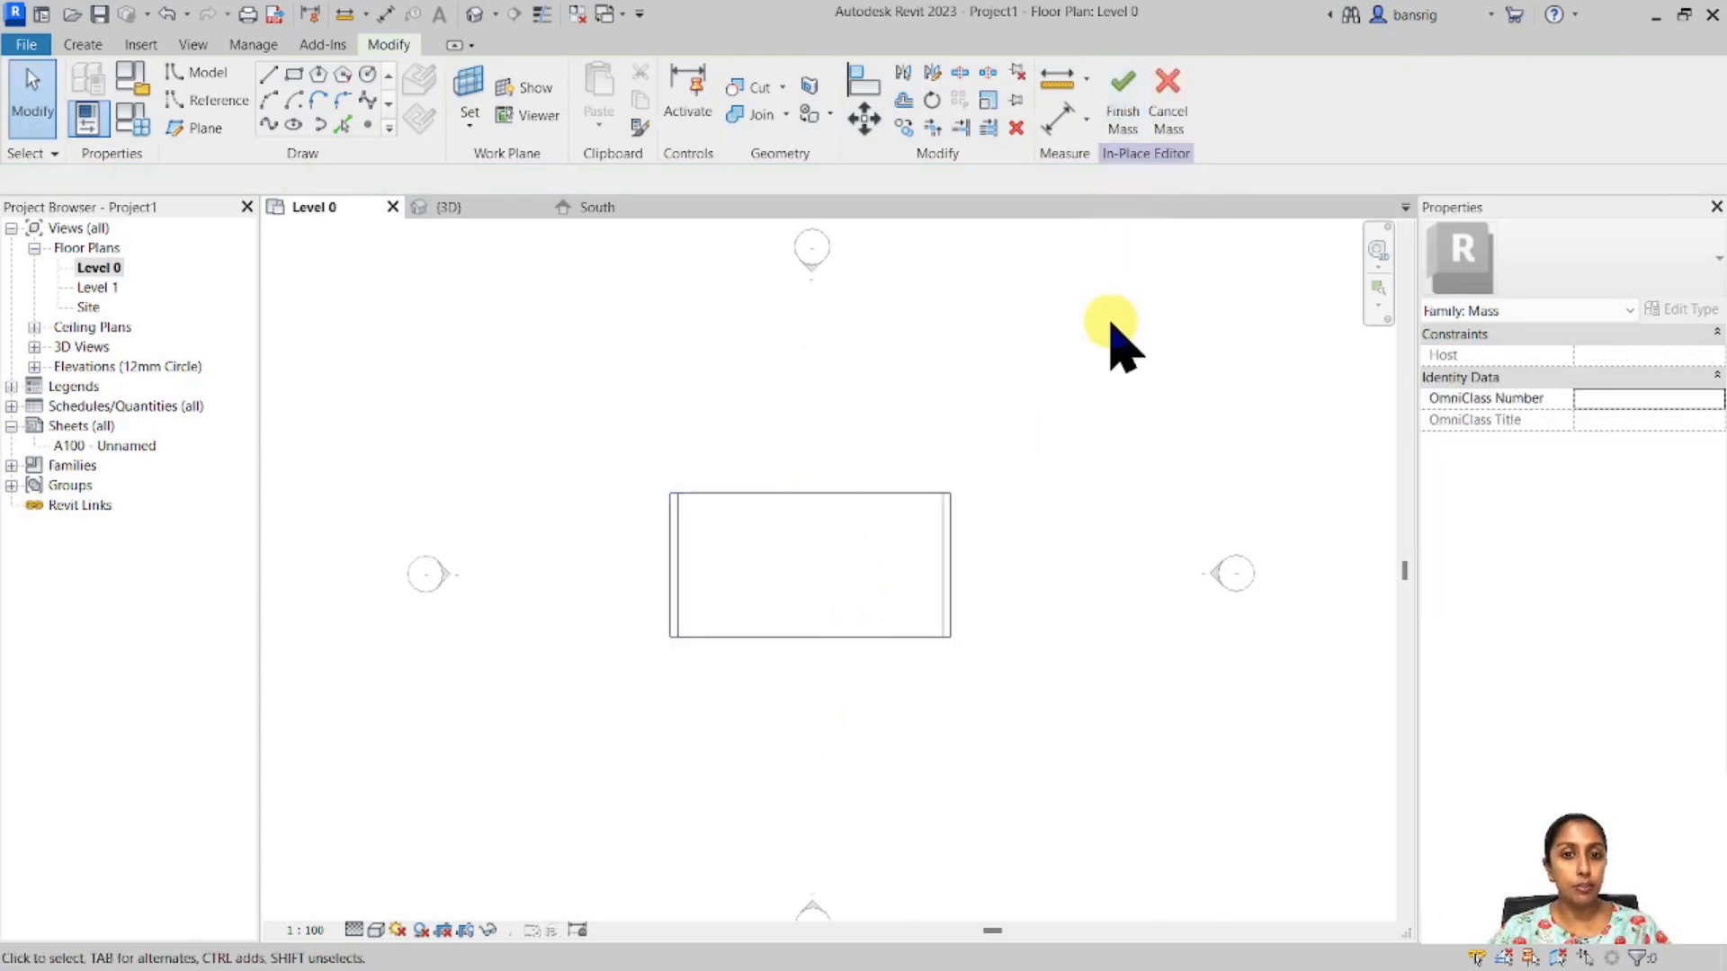
click(448, 207)
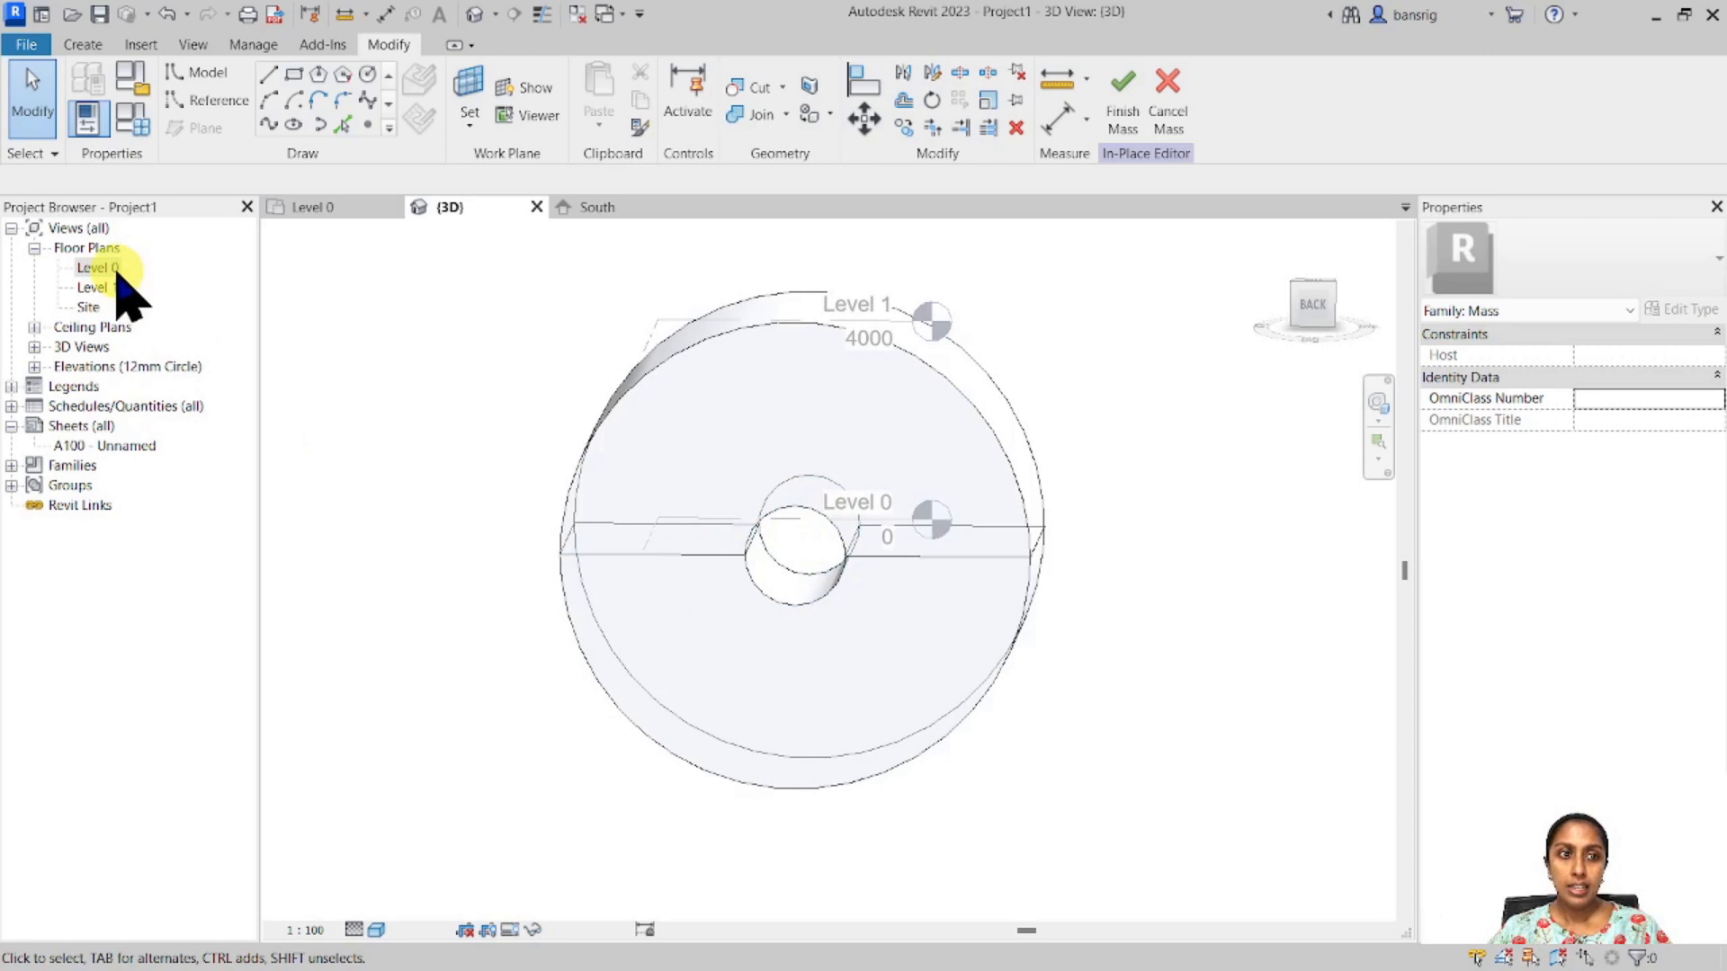
Sketch an arc profile with an axis on Level 0 and revolve it into a sphere.
double_click(99, 268)
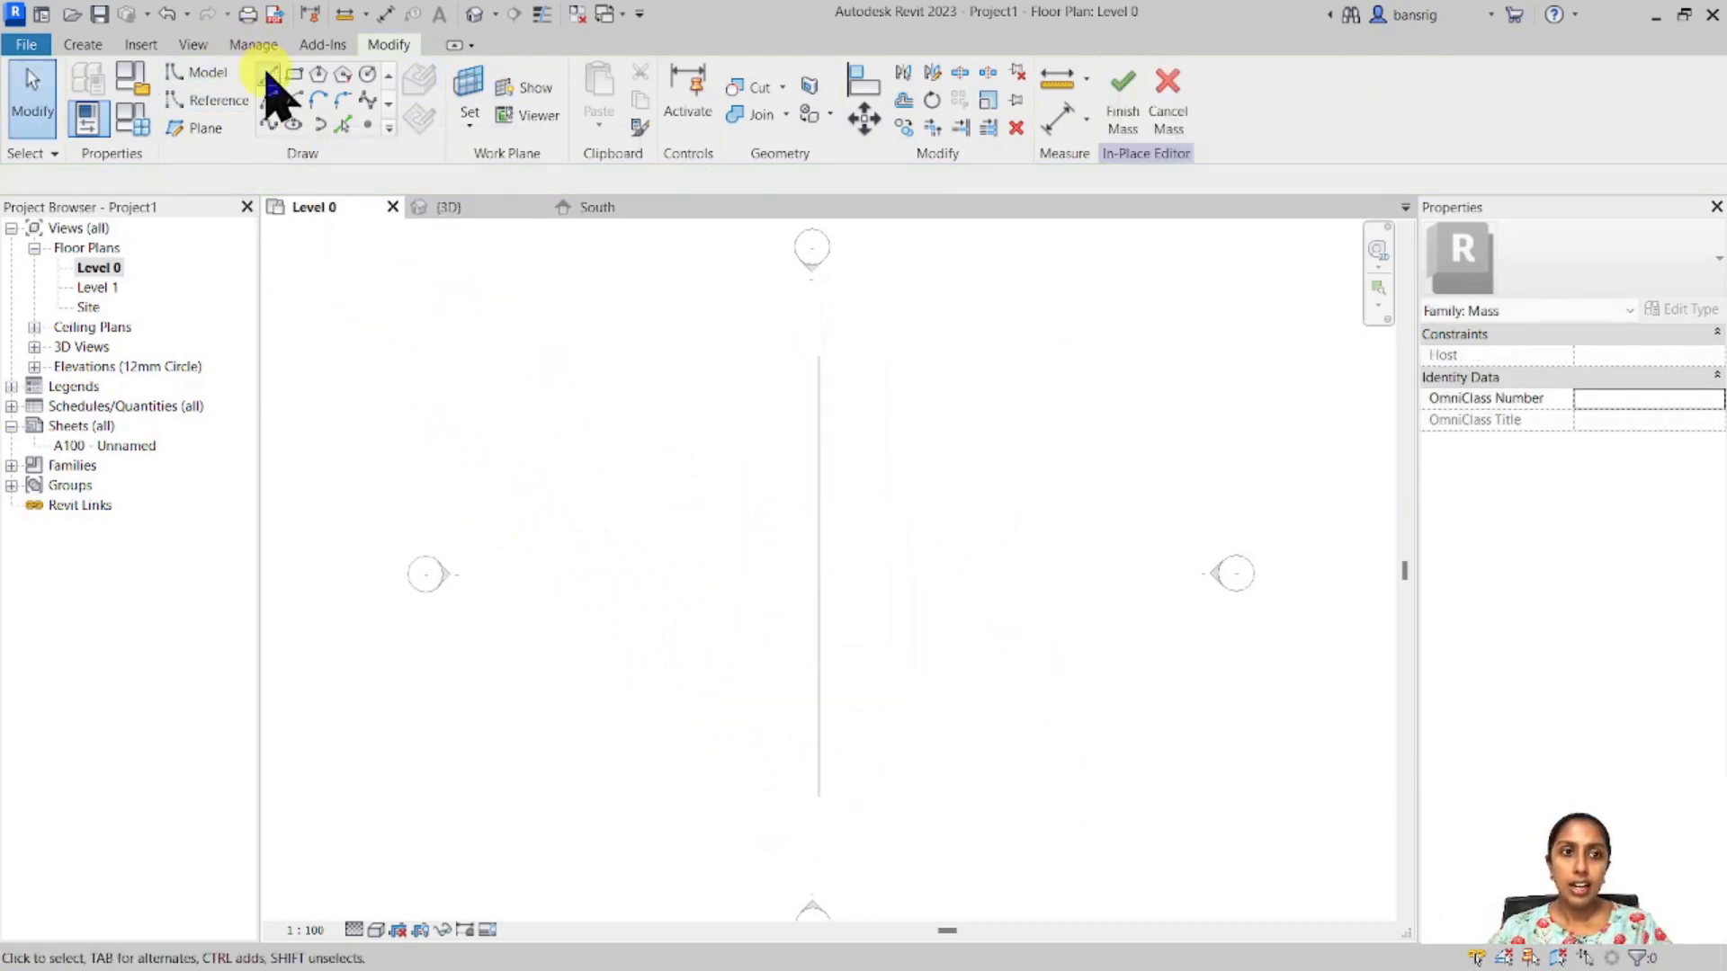
click(266, 72)
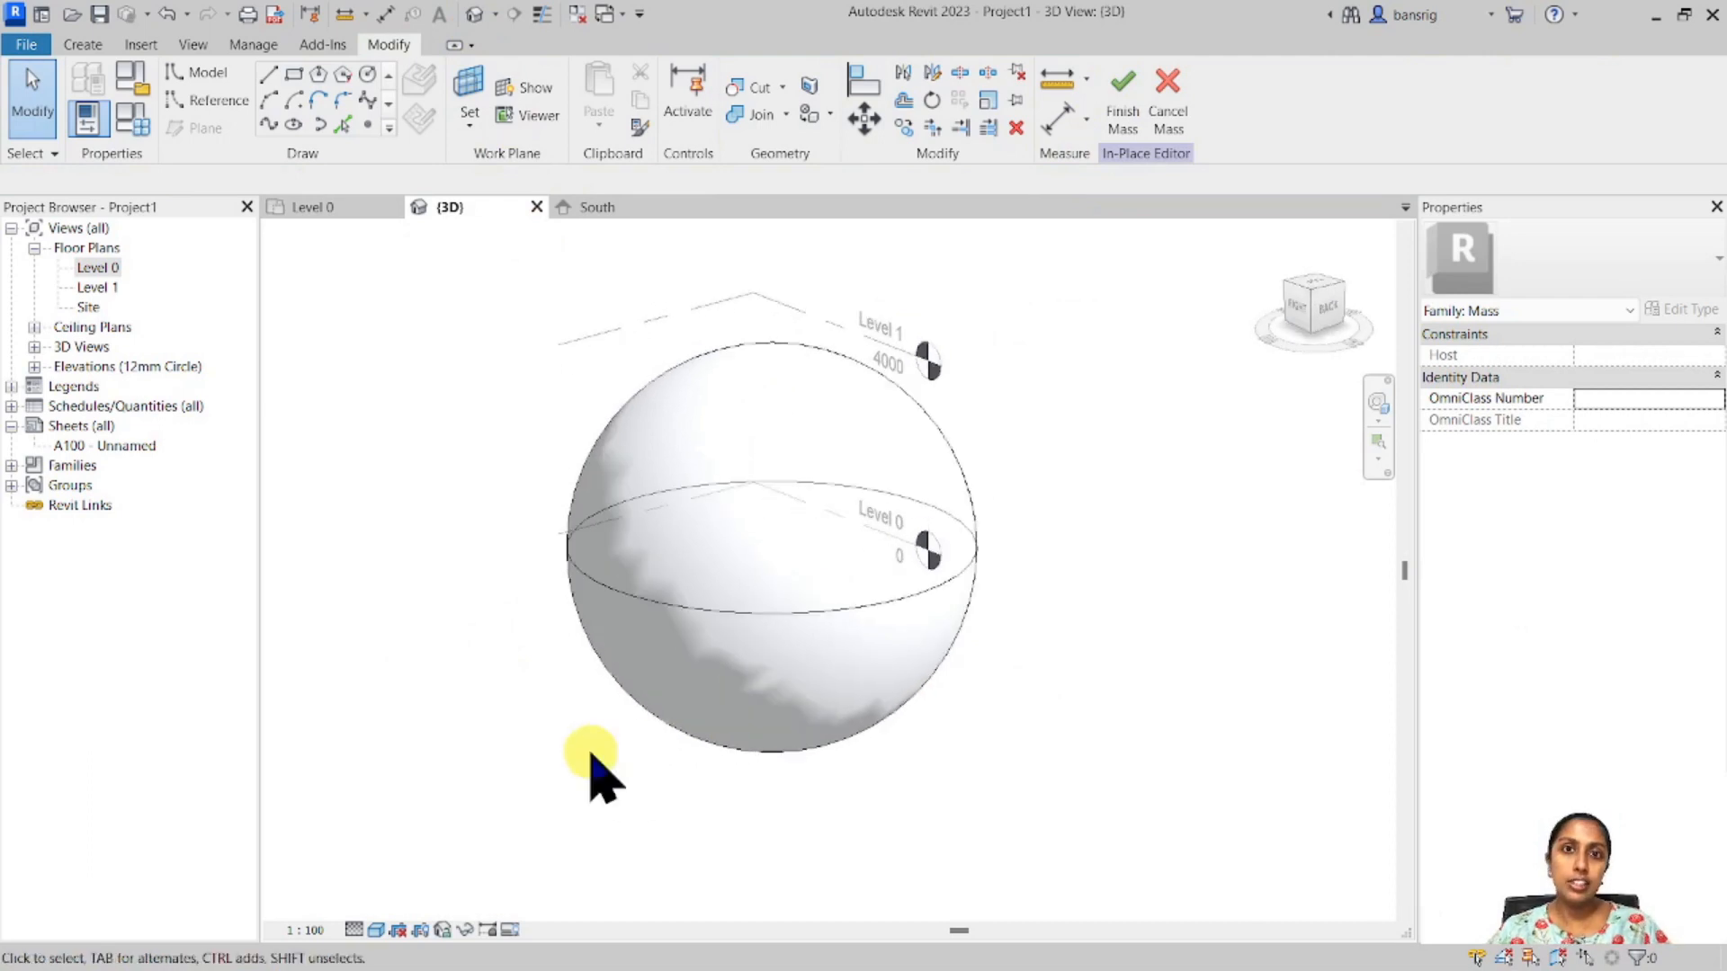
mouse_move(788, 634)
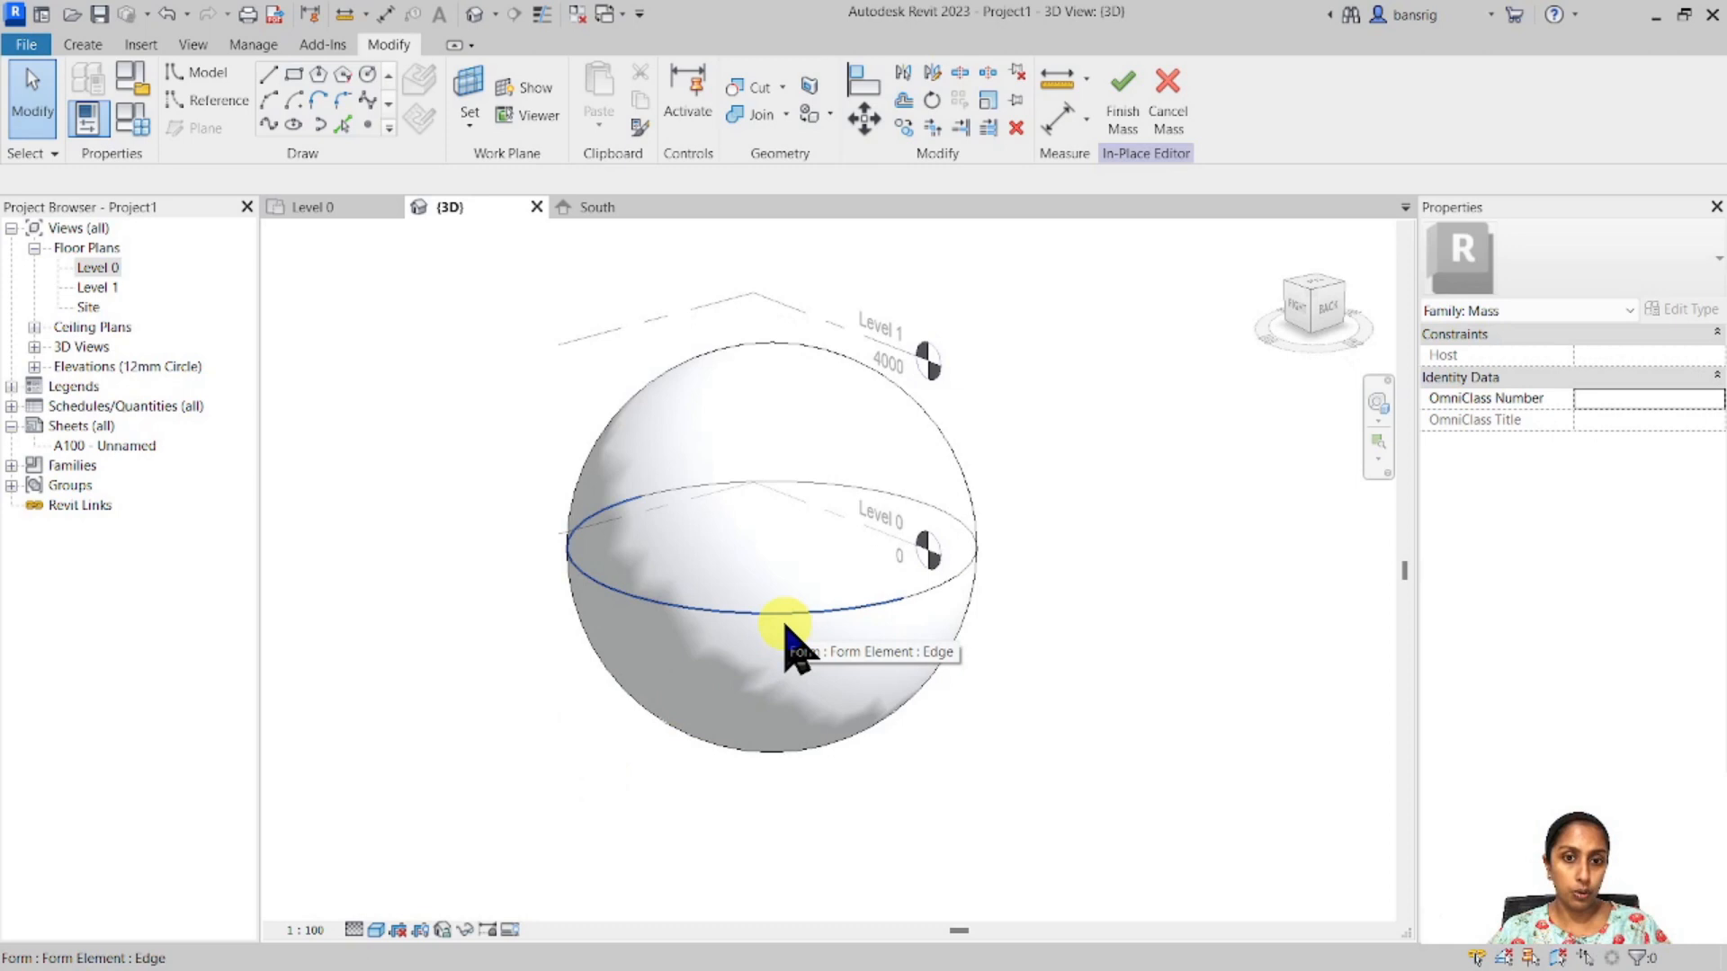
Trim the sphere's start and end angles to a half then quarter wedge (45), then delete it.
click(788, 627)
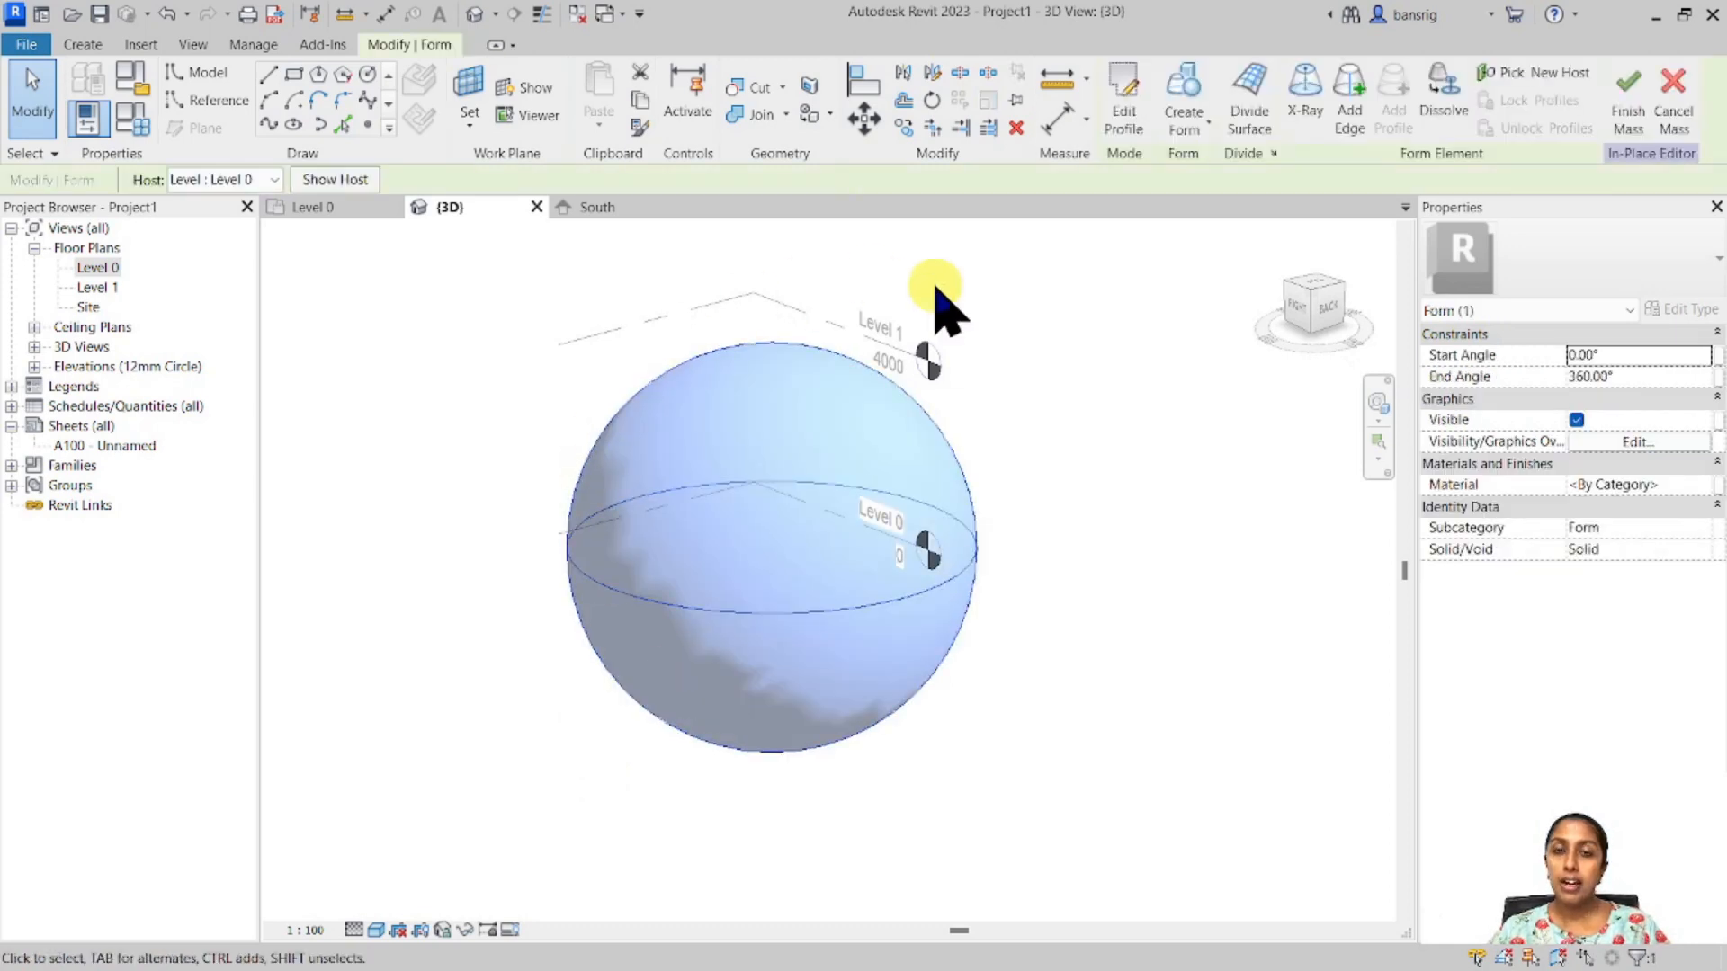
mouse_move(1541, 358)
text(90)
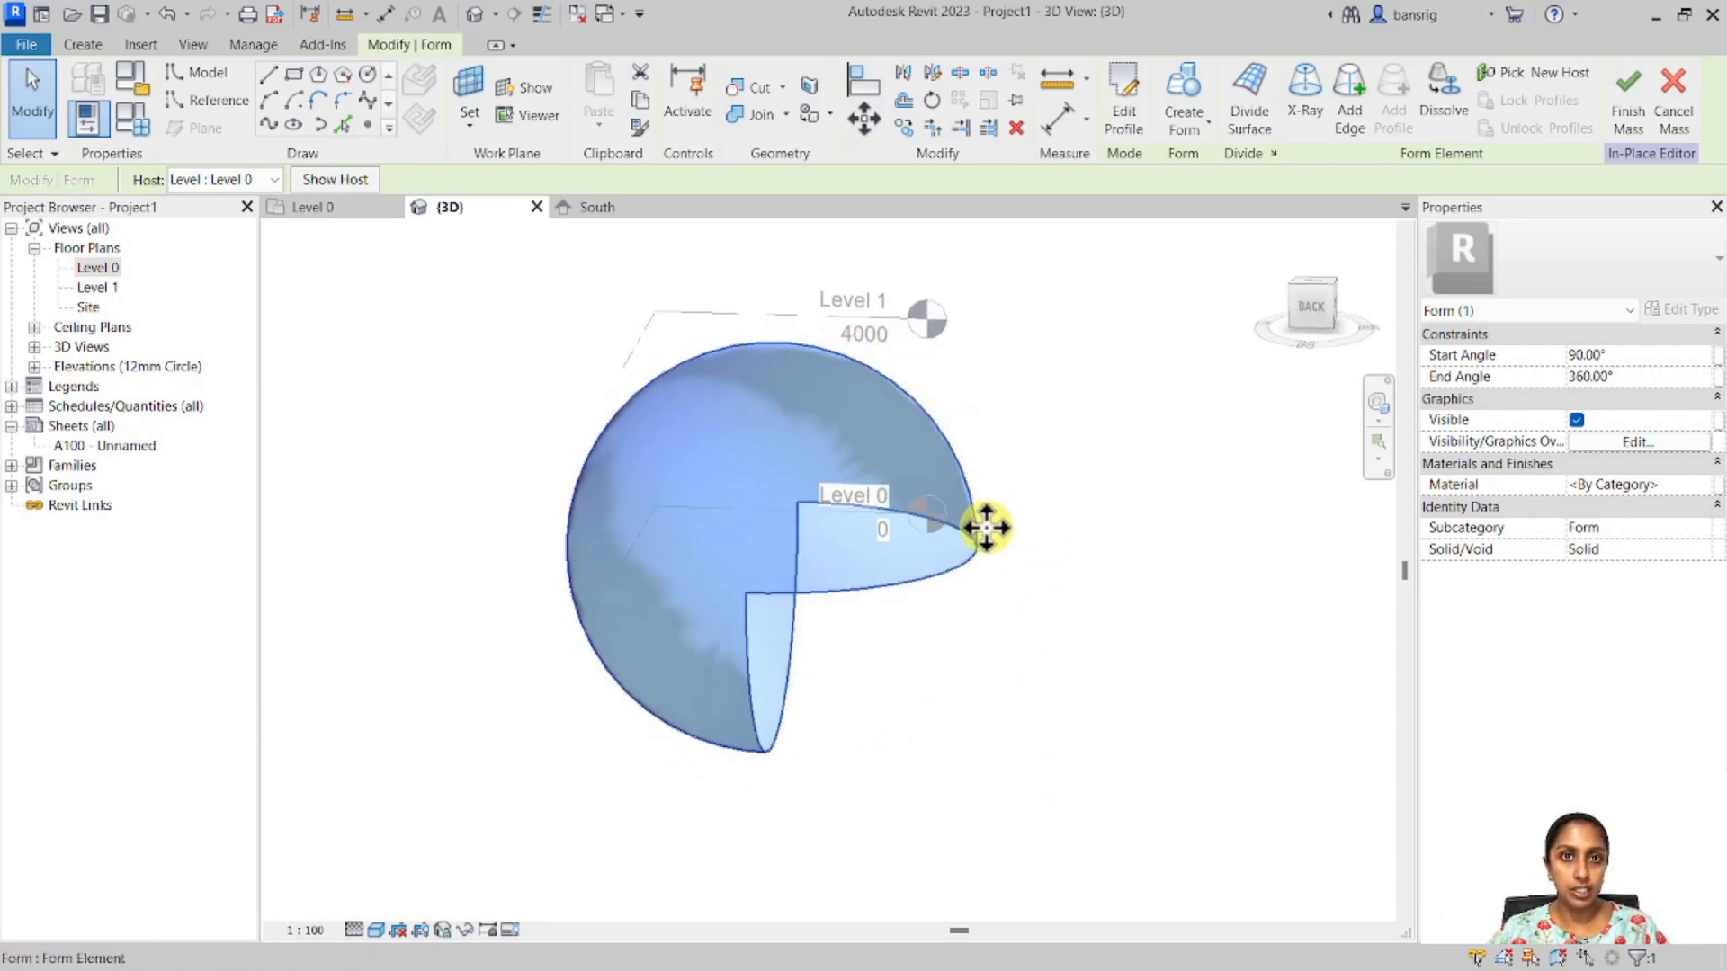
click(1586, 354)
text(180)
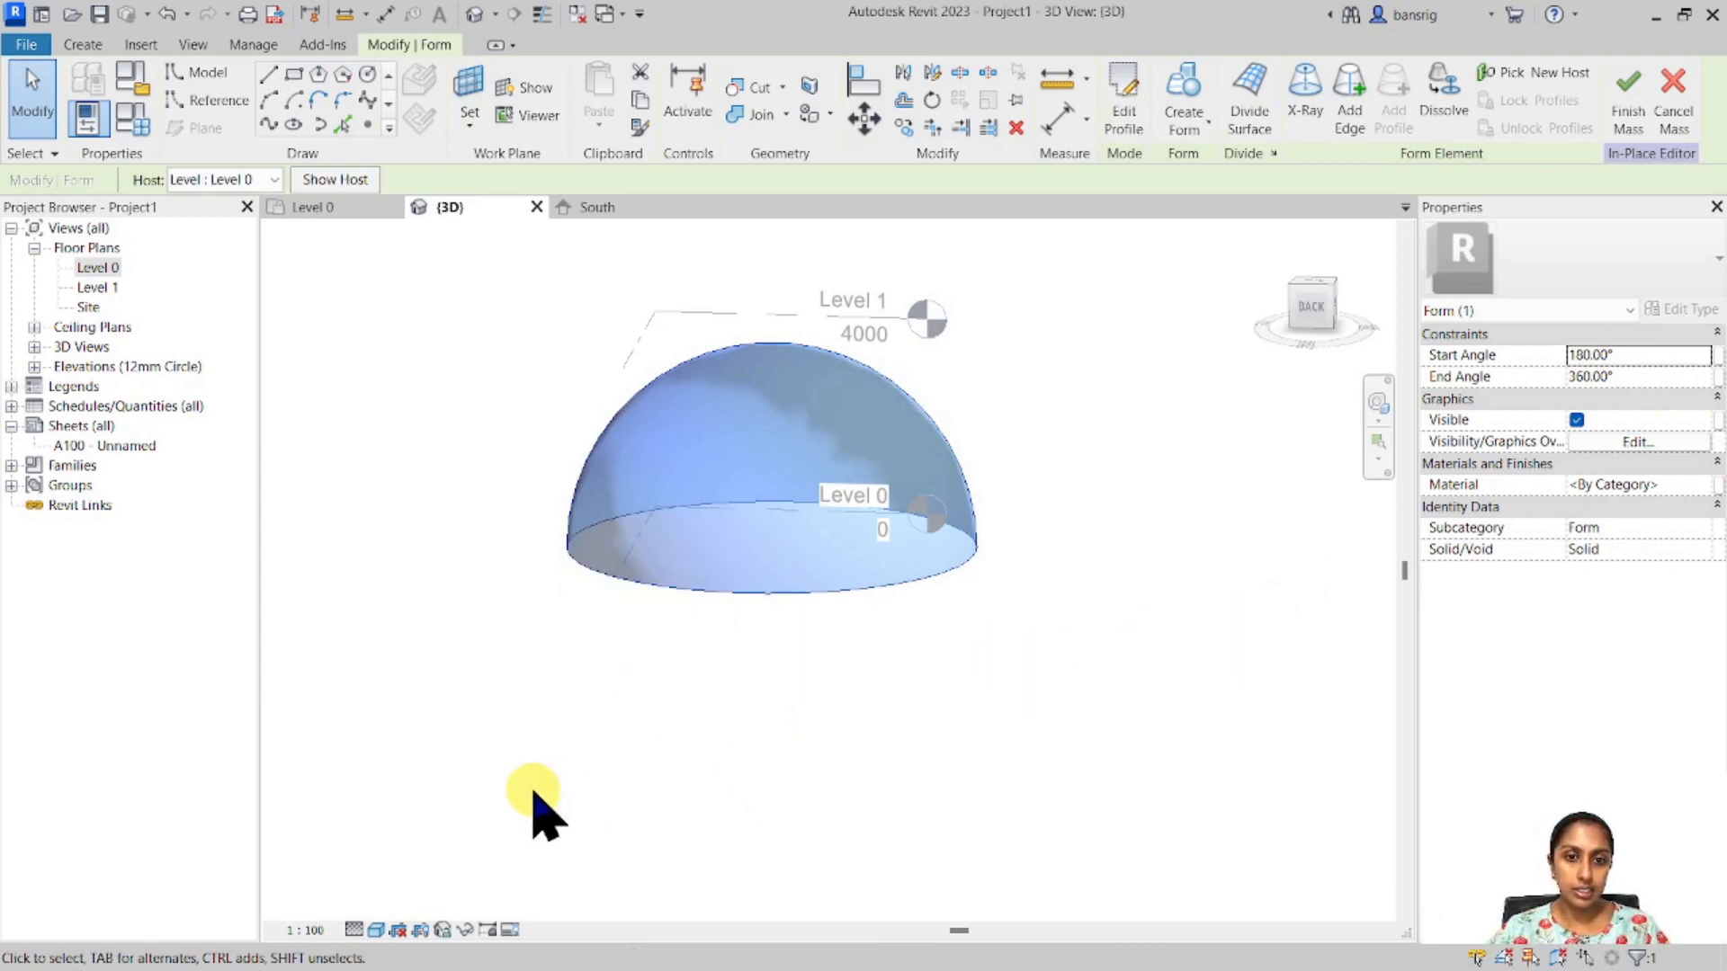
click(1637, 376)
text(270)
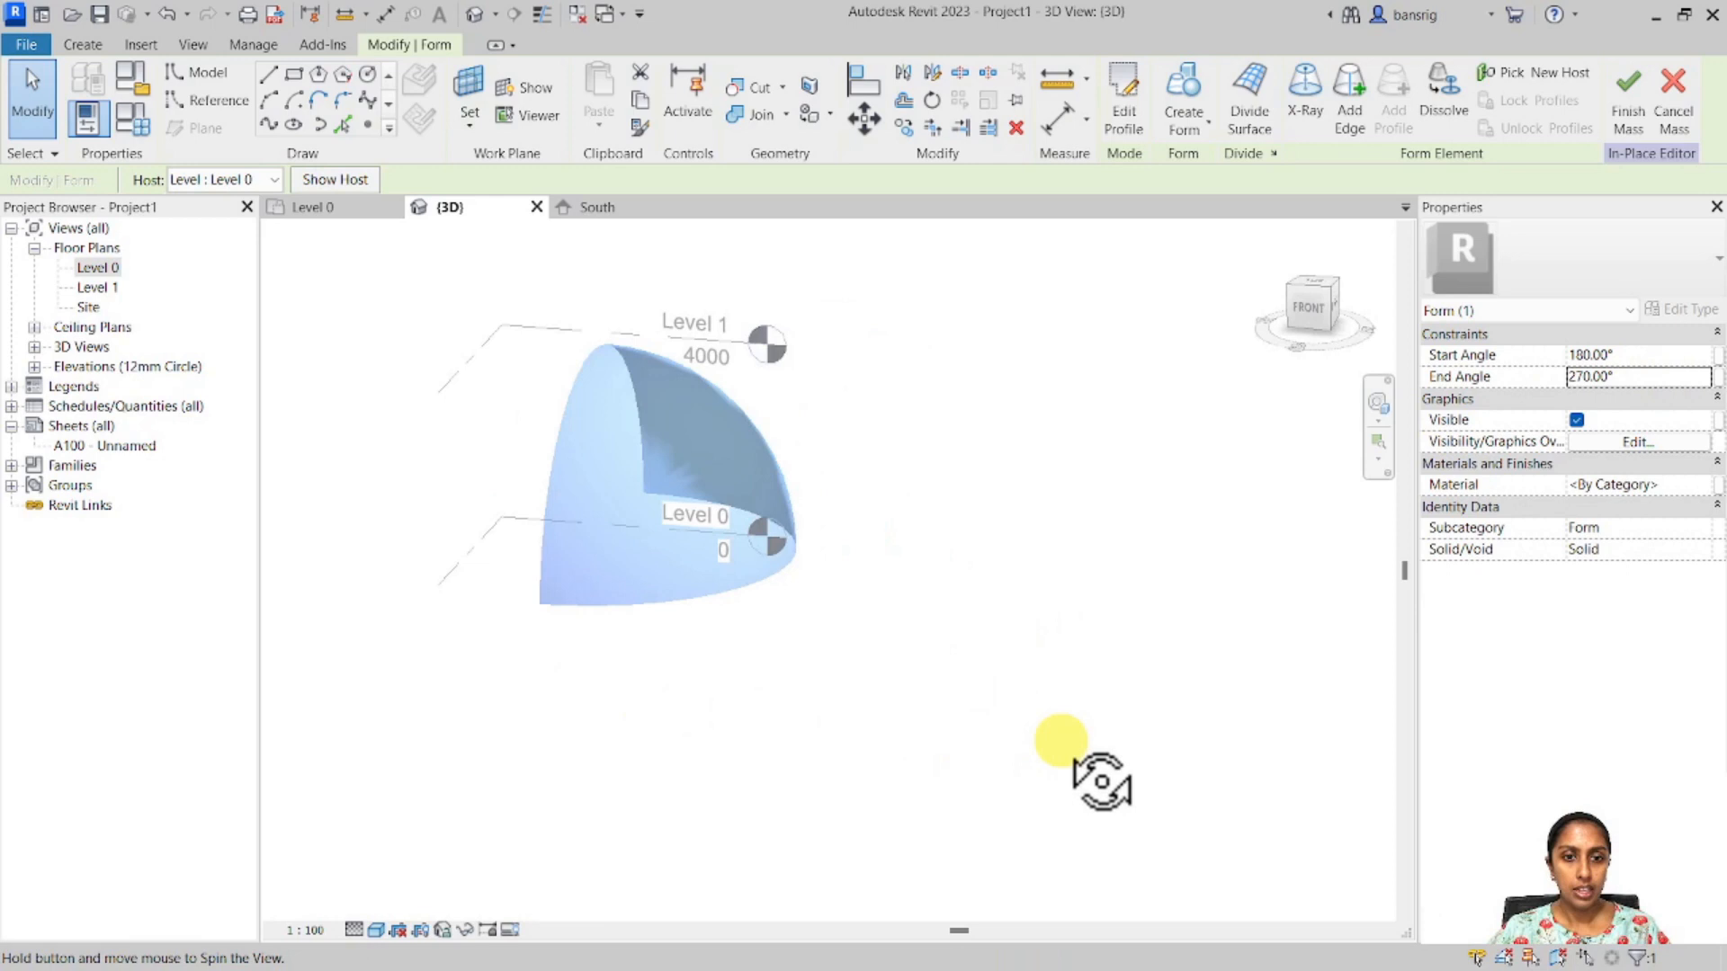
drag(1097, 779, 507, 727)
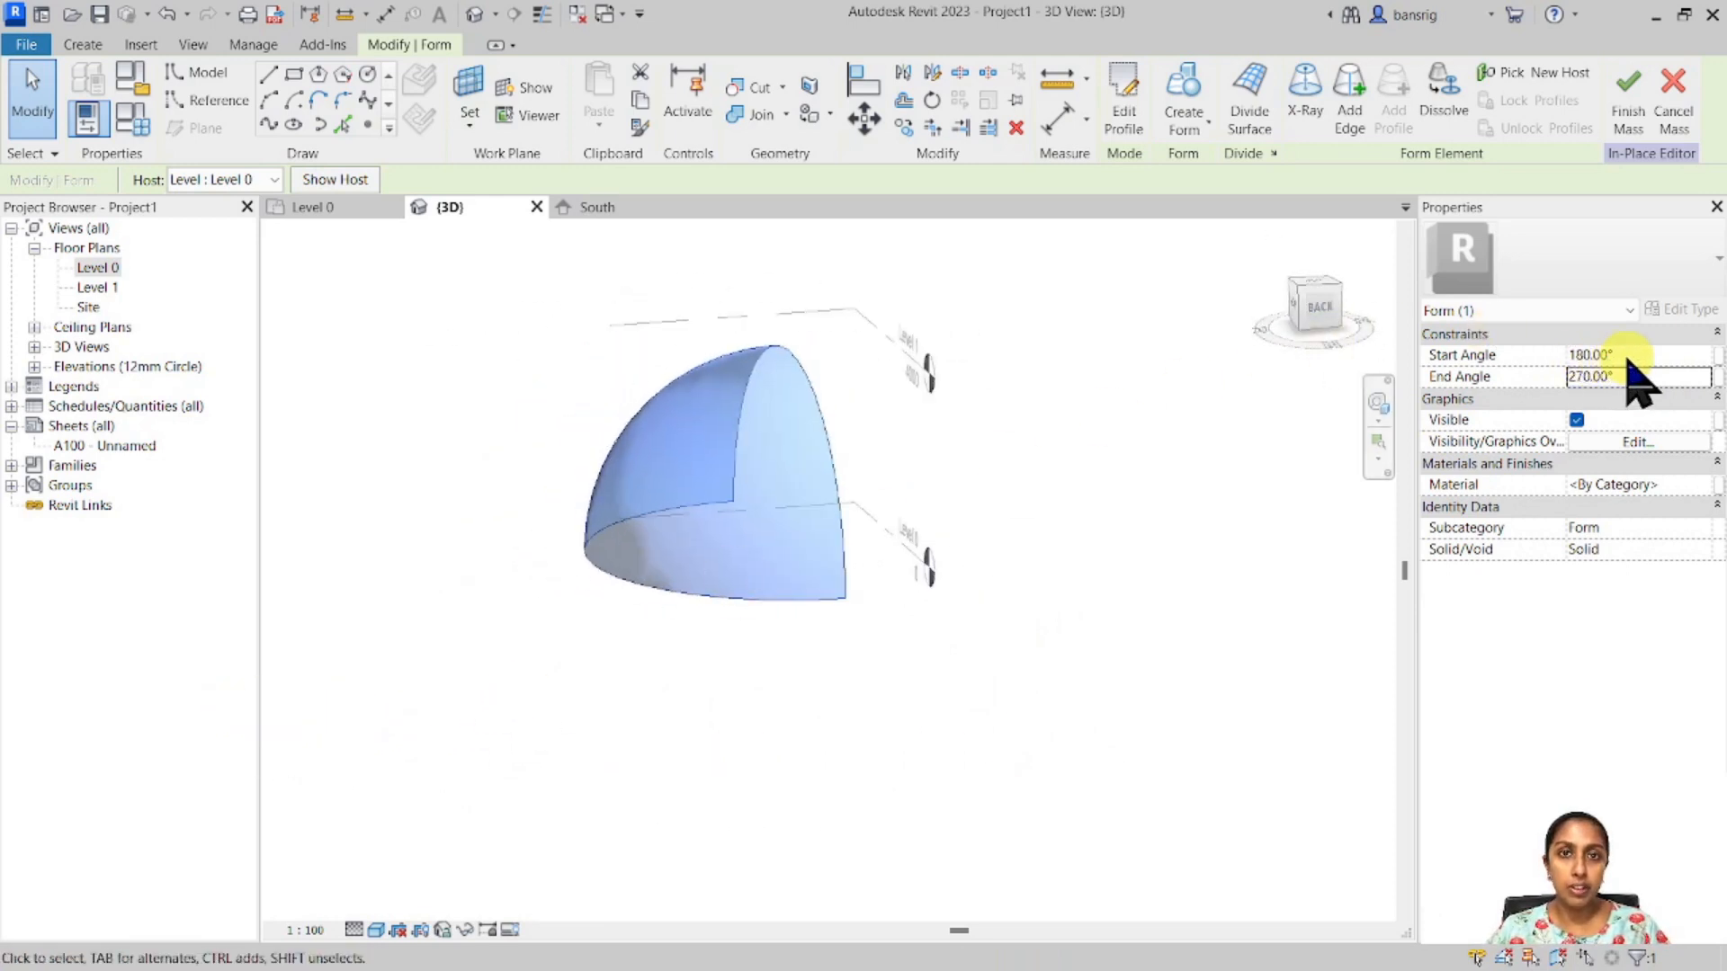
text(45)
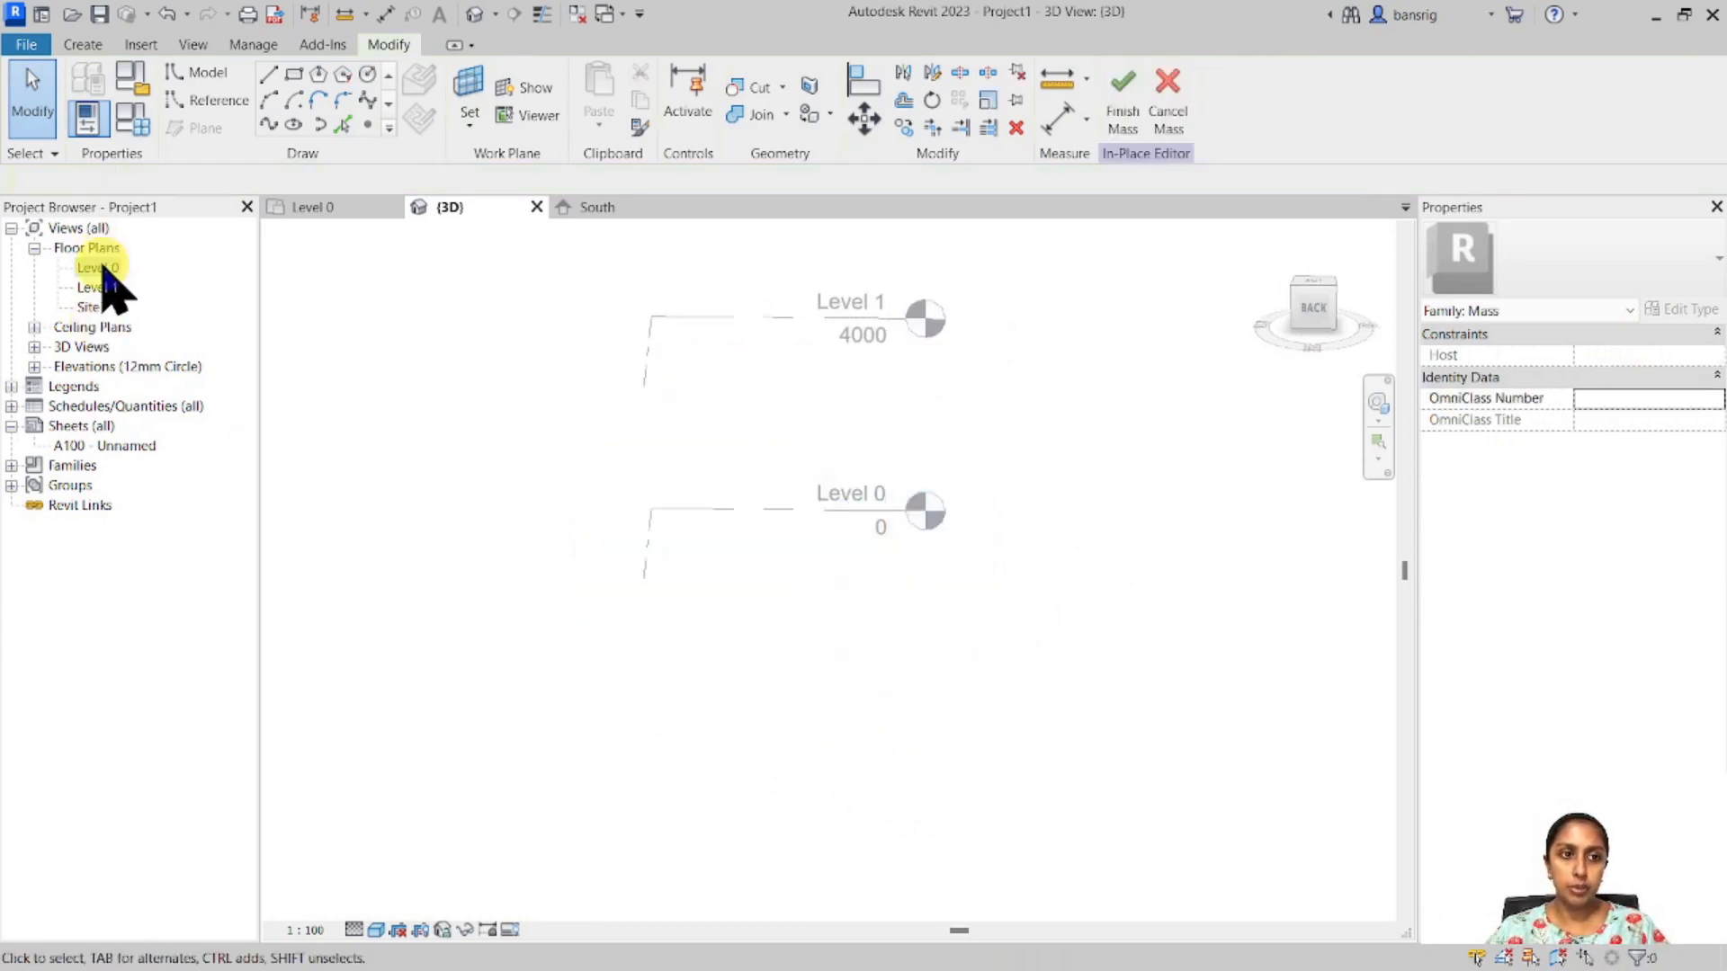
Revolve a circle drawn on Level 0 into a torus and view it in 3D.
double_click(97, 266)
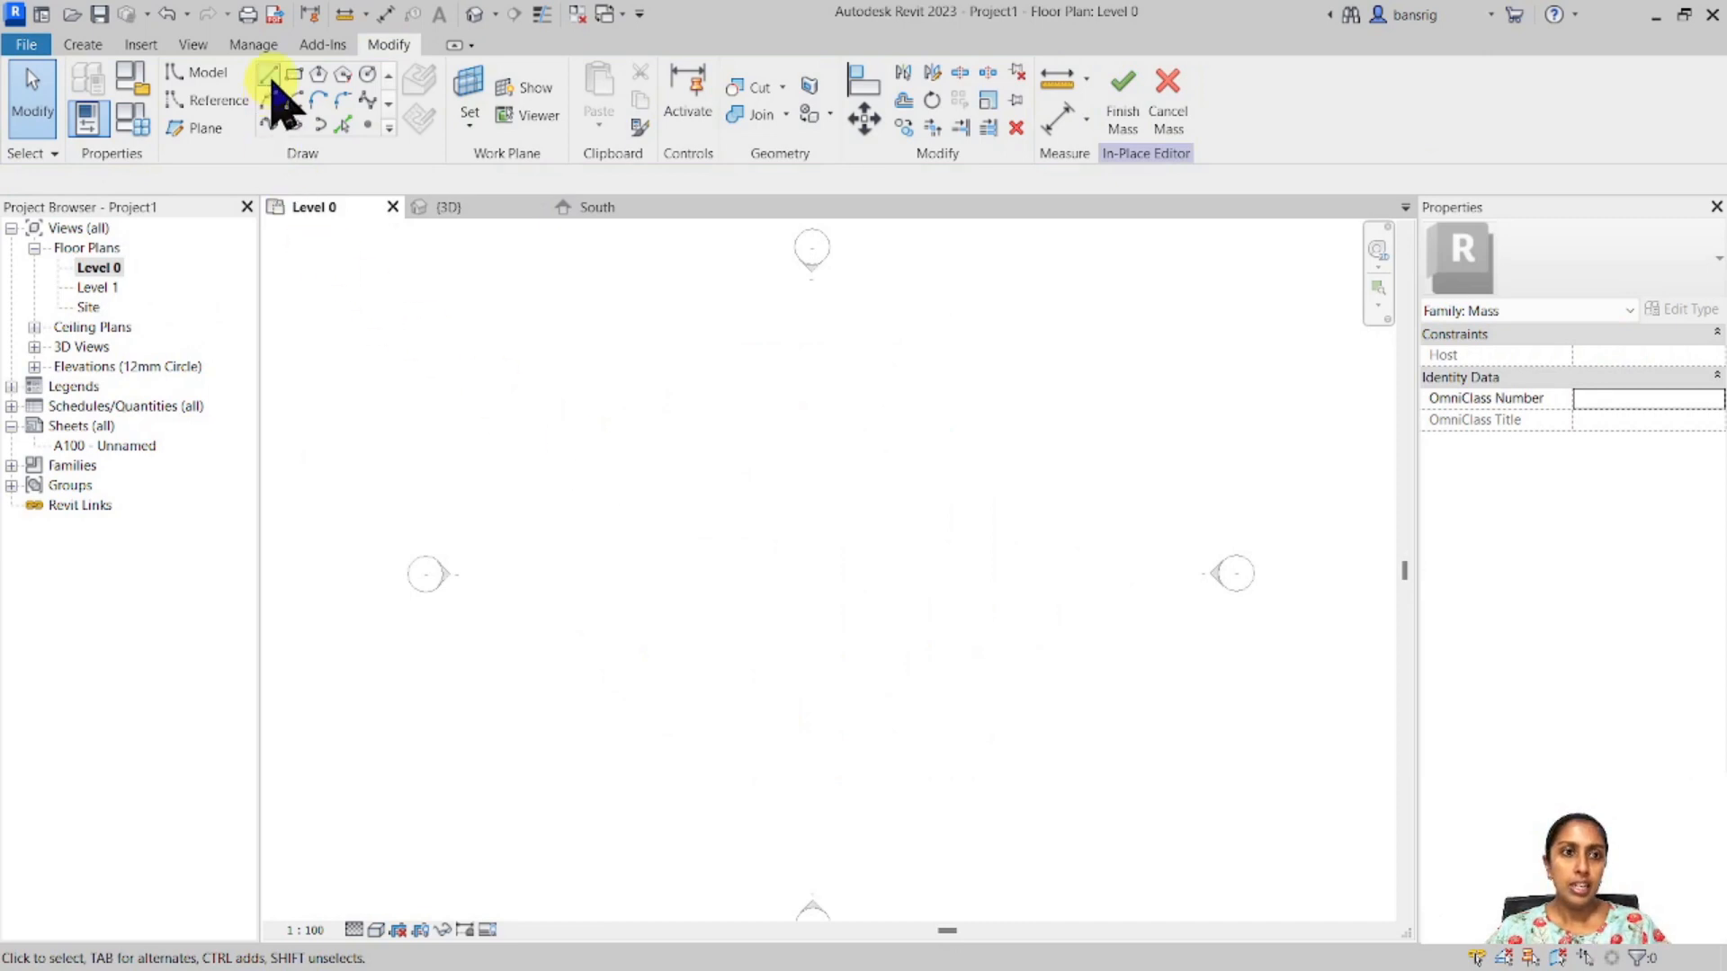
click(268, 74)
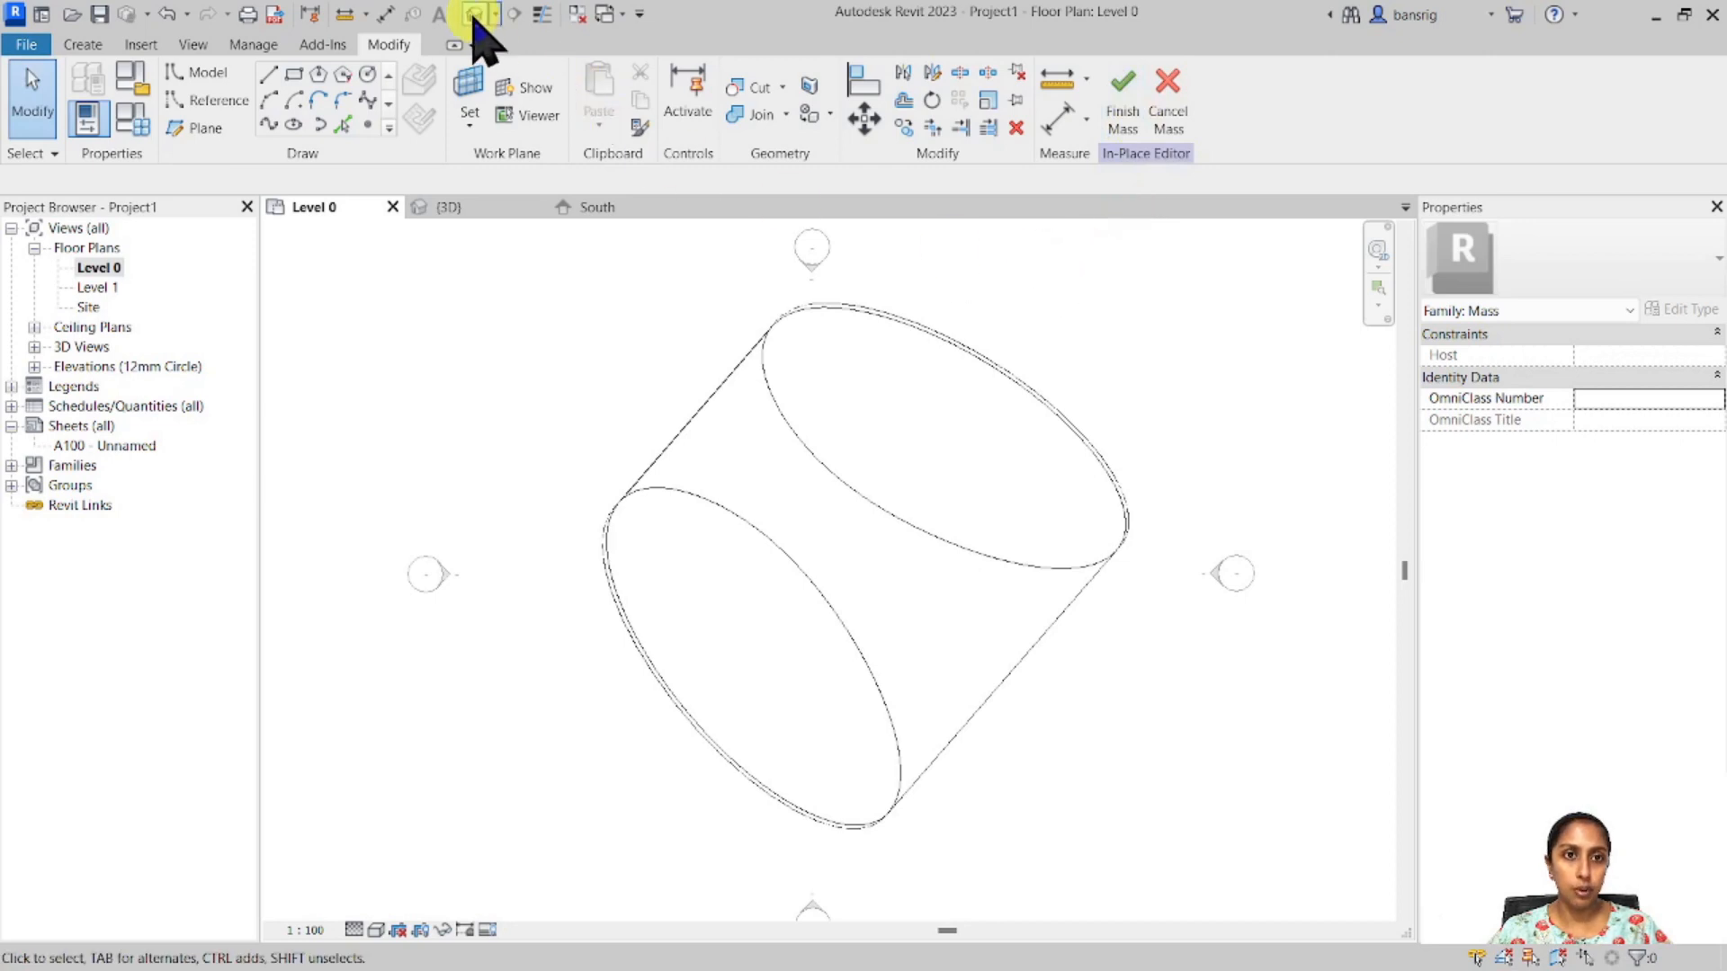
click(473, 14)
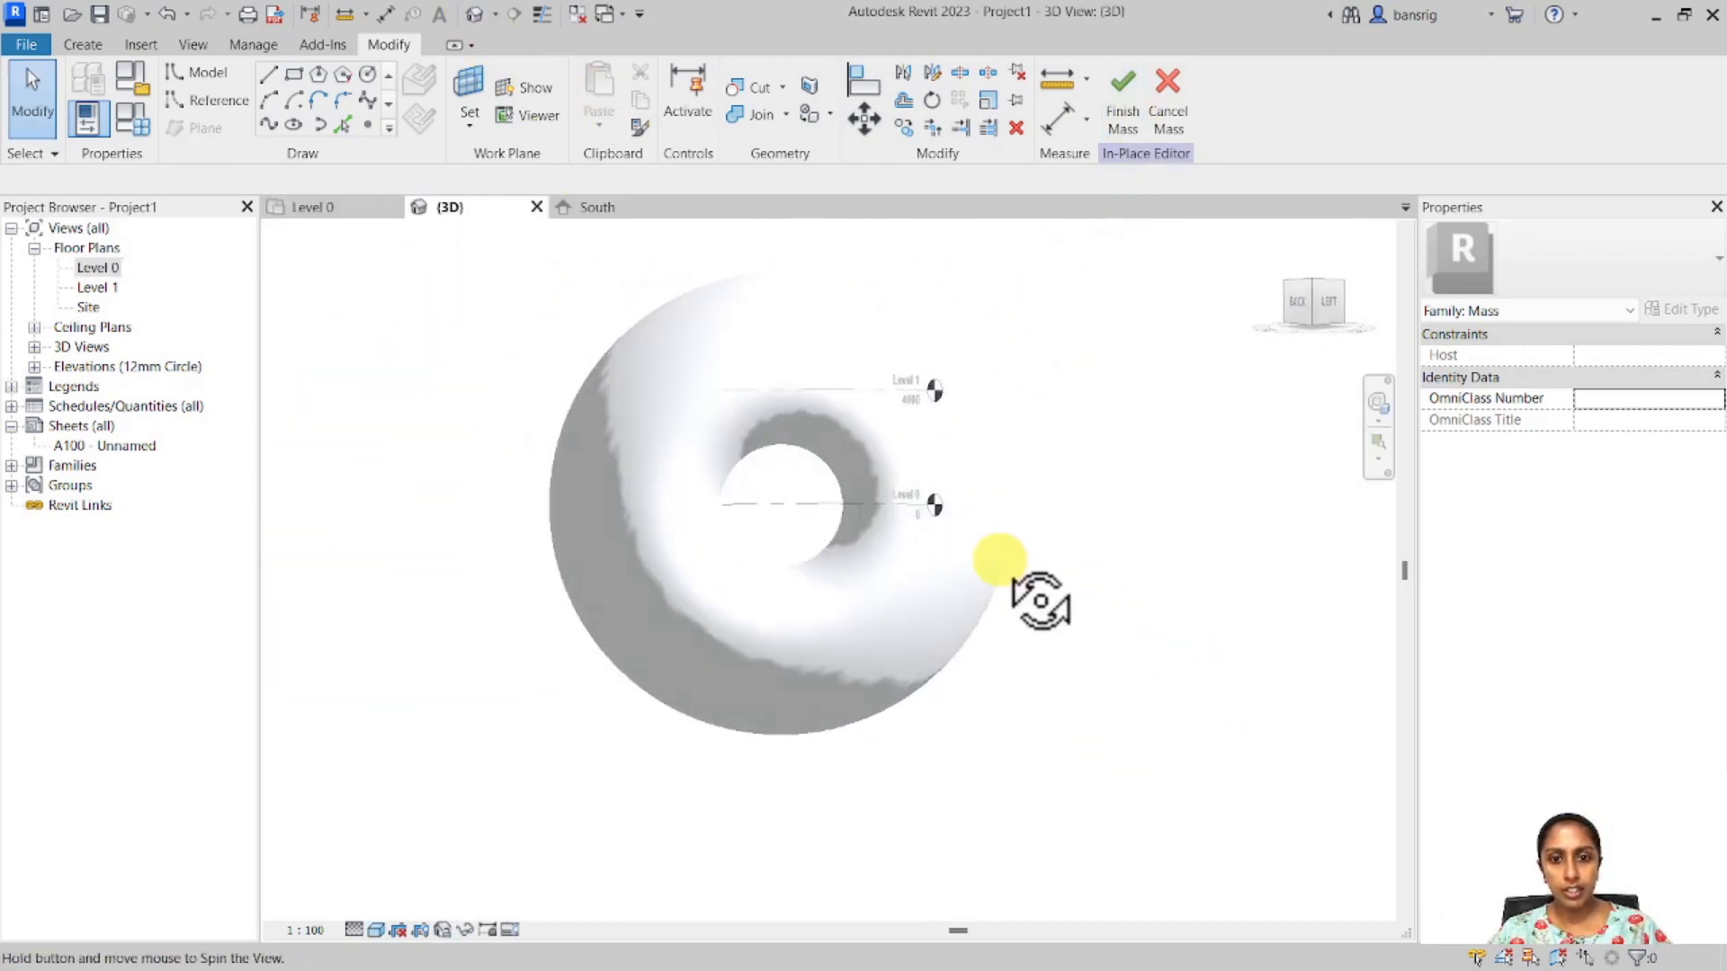
drag(1002, 583, 1200, 617)
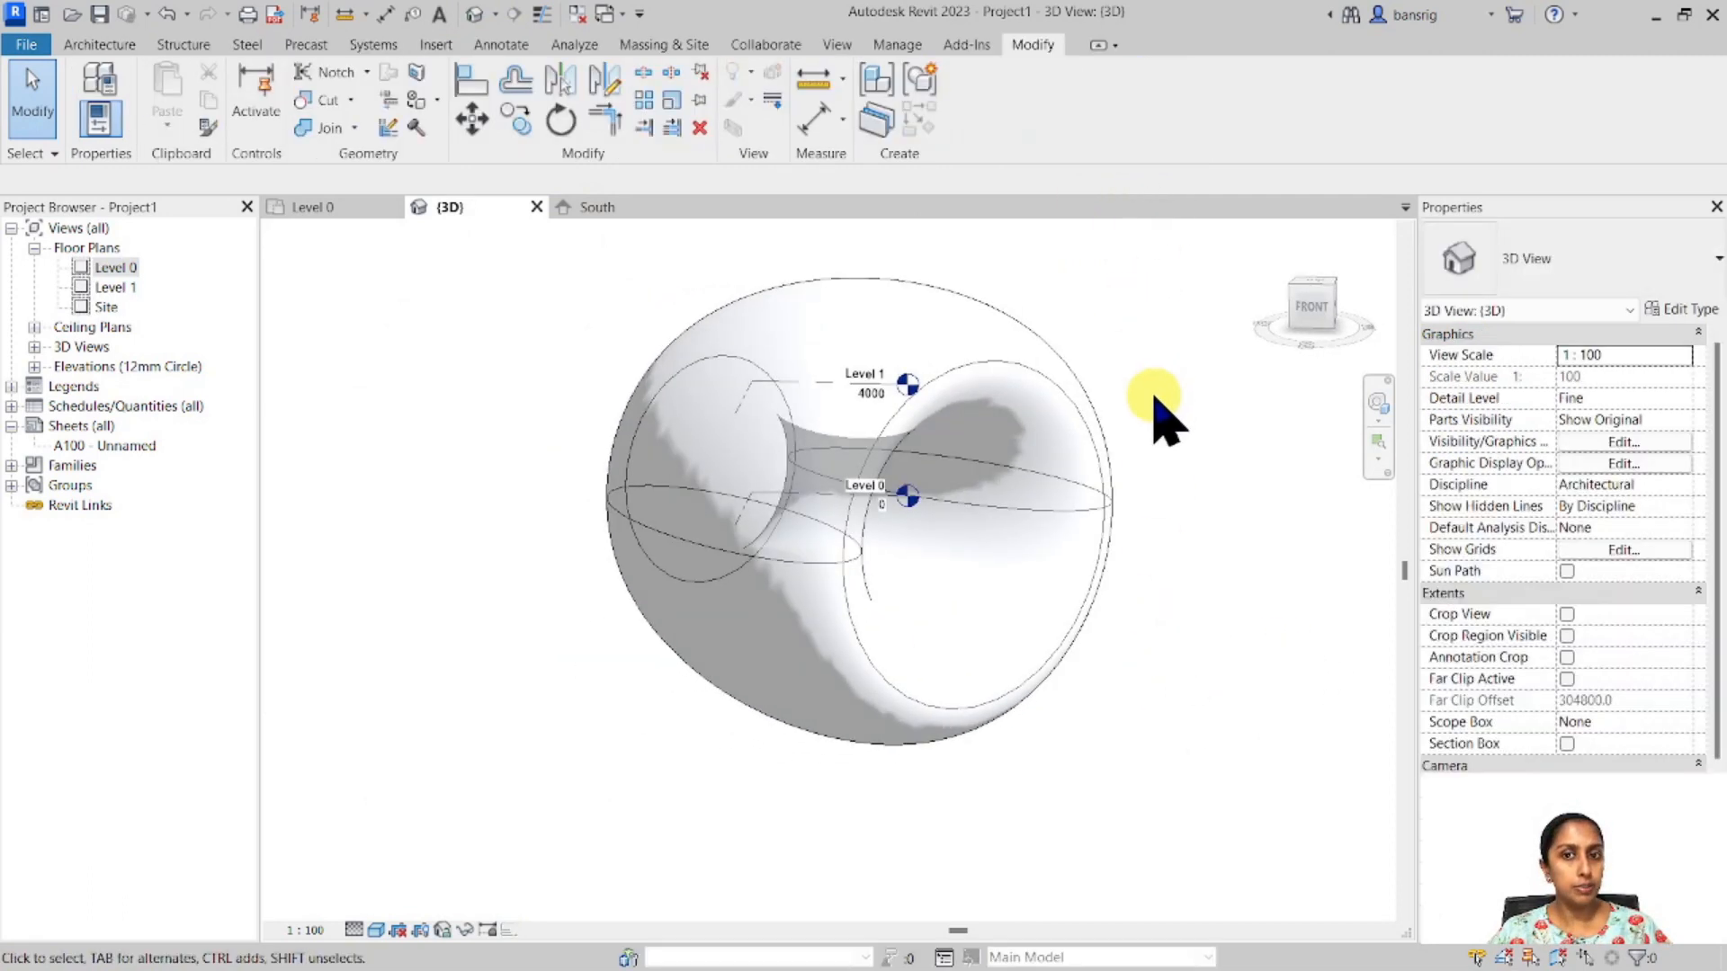
Cut the torus to a half-torus arch with a 180° start angle and finish the mass.
click(991, 441)
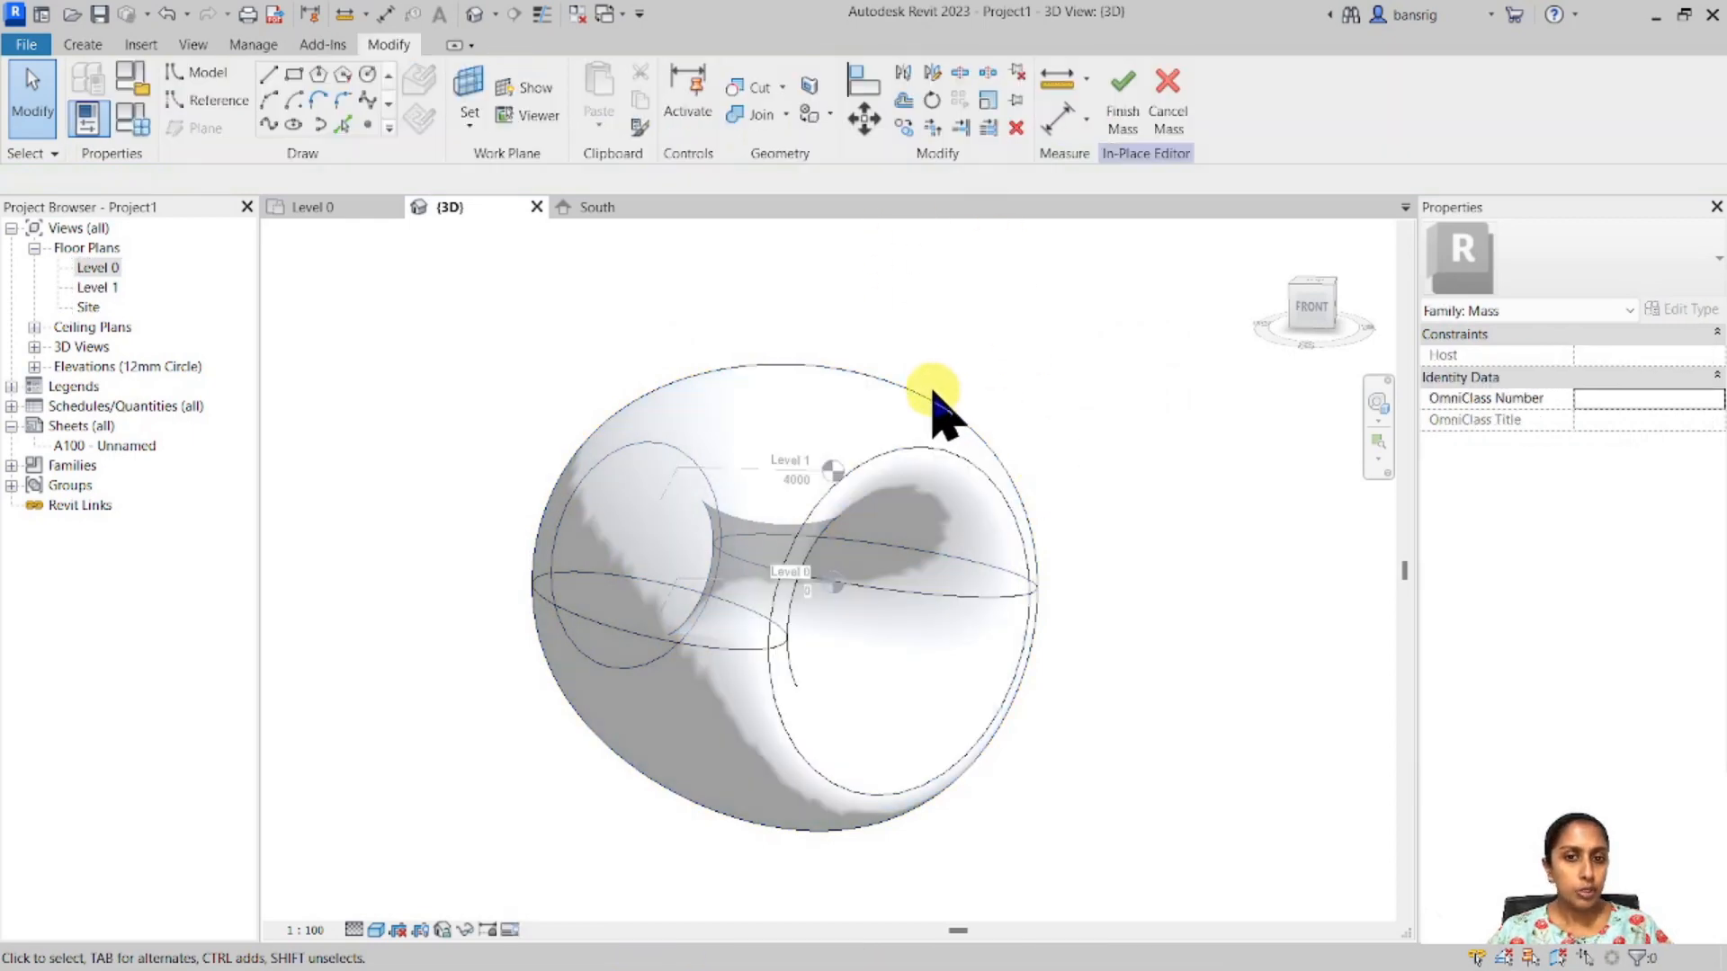
click(934, 394)
text(180)
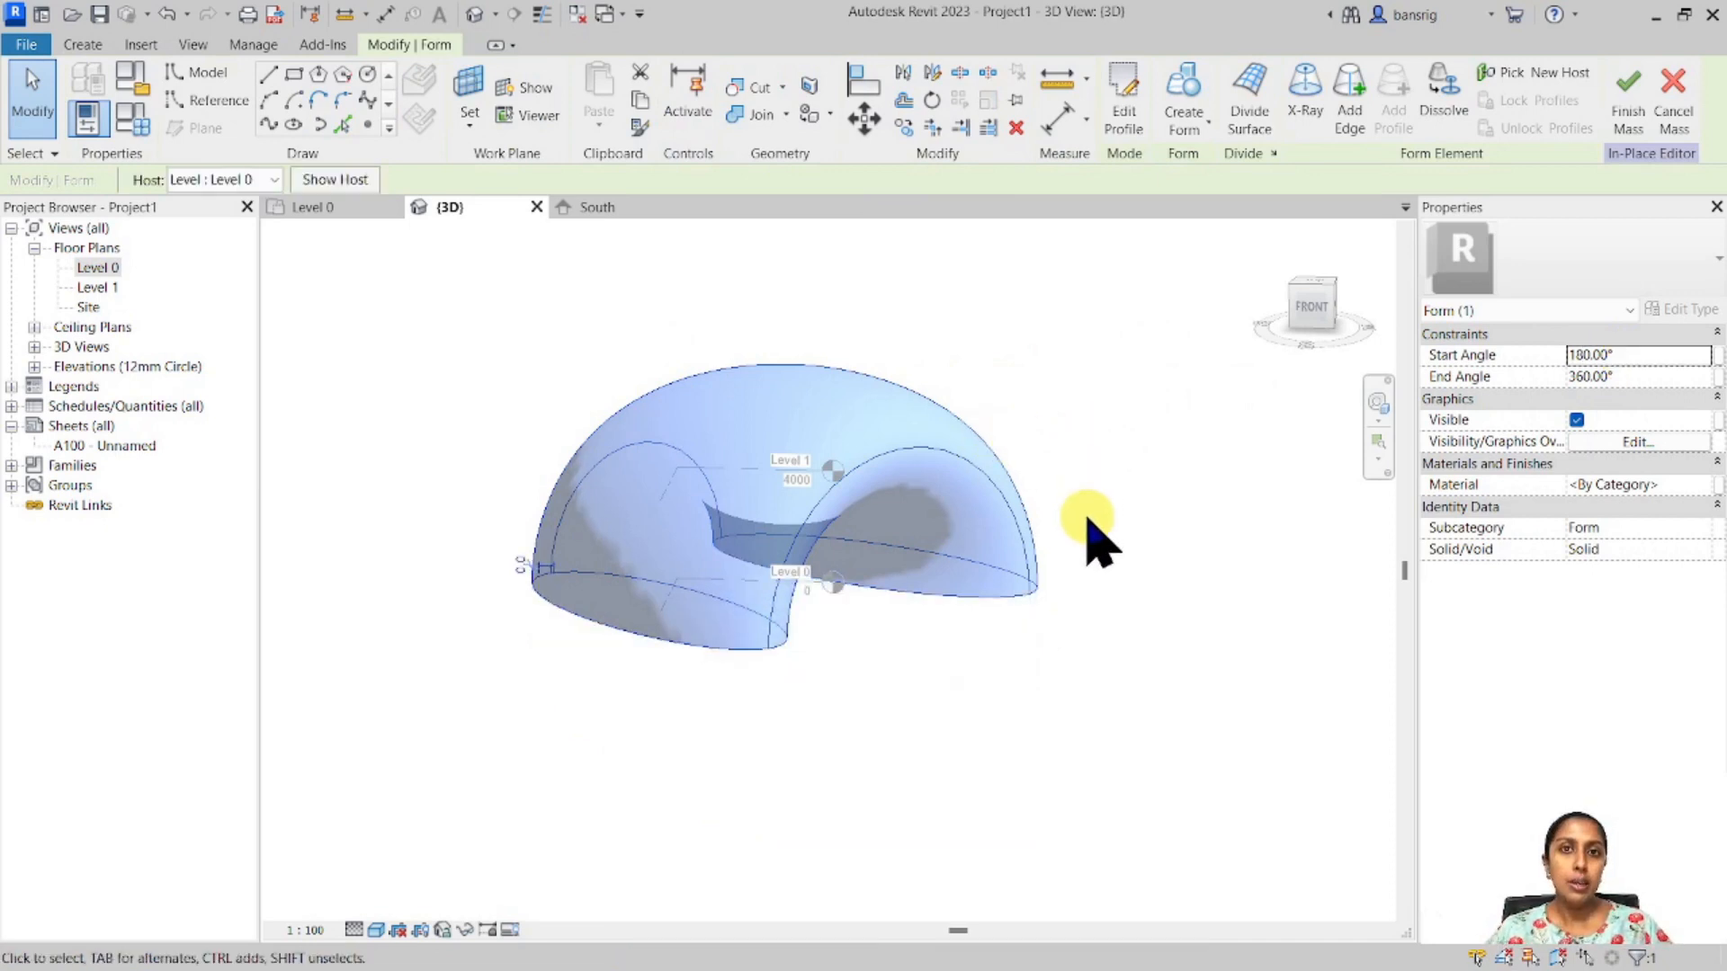
drag(1085, 518, 986, 627)
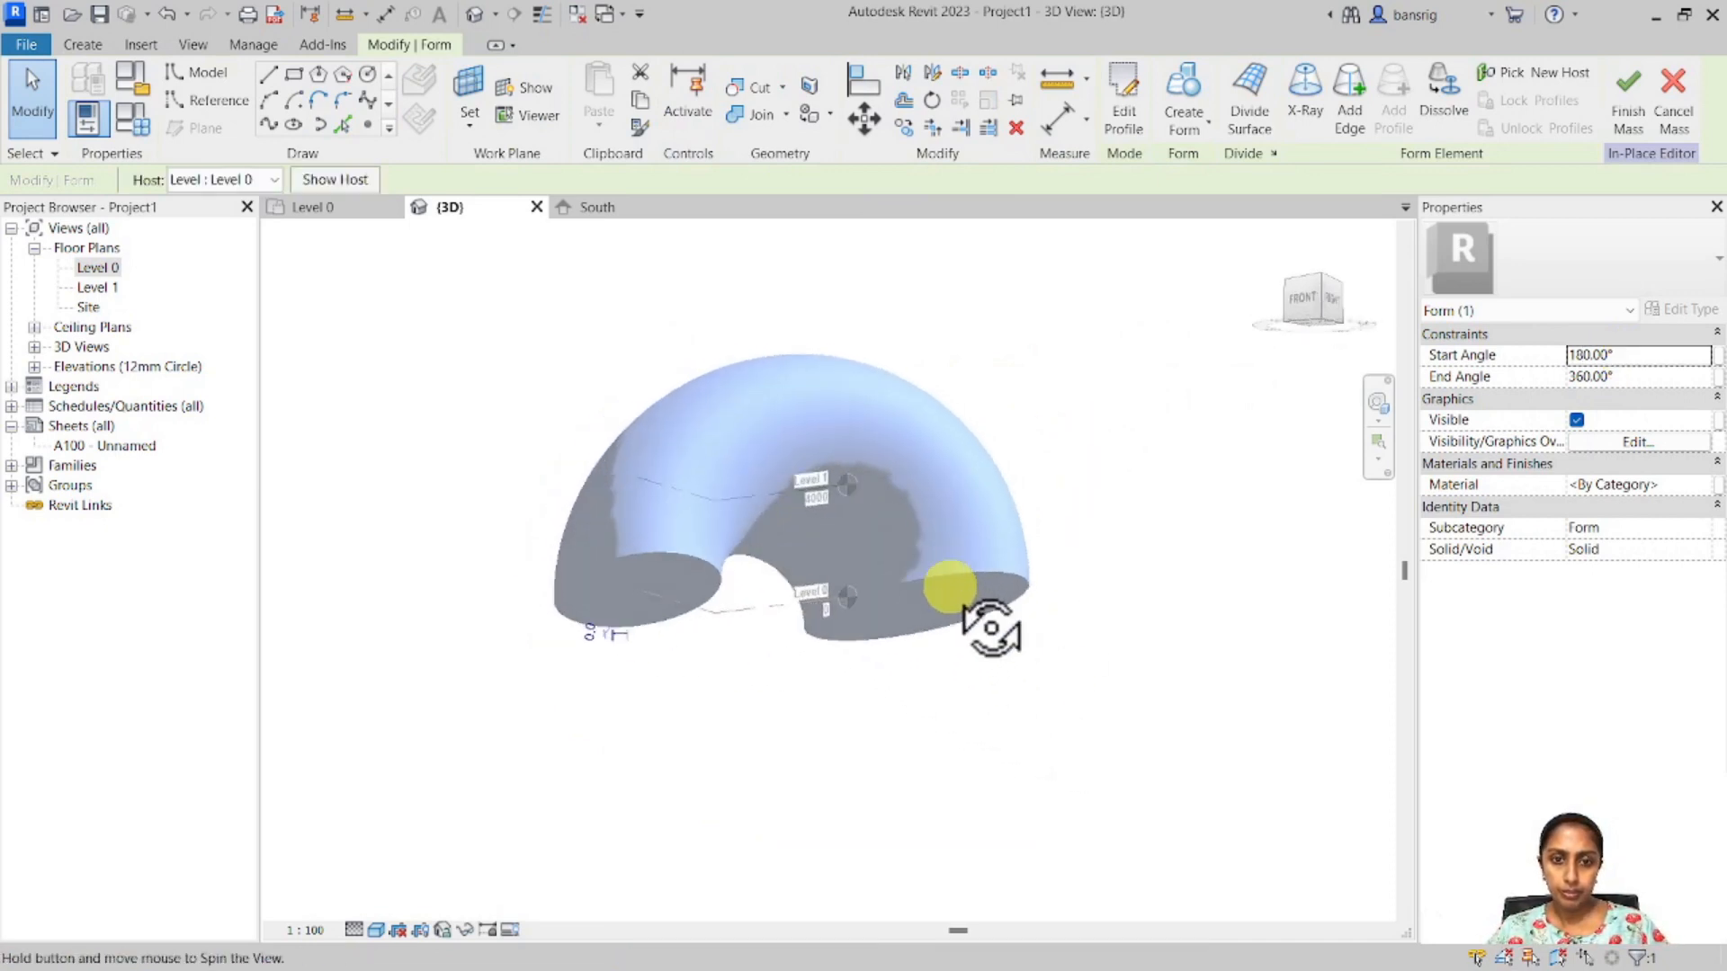
click(1626, 99)
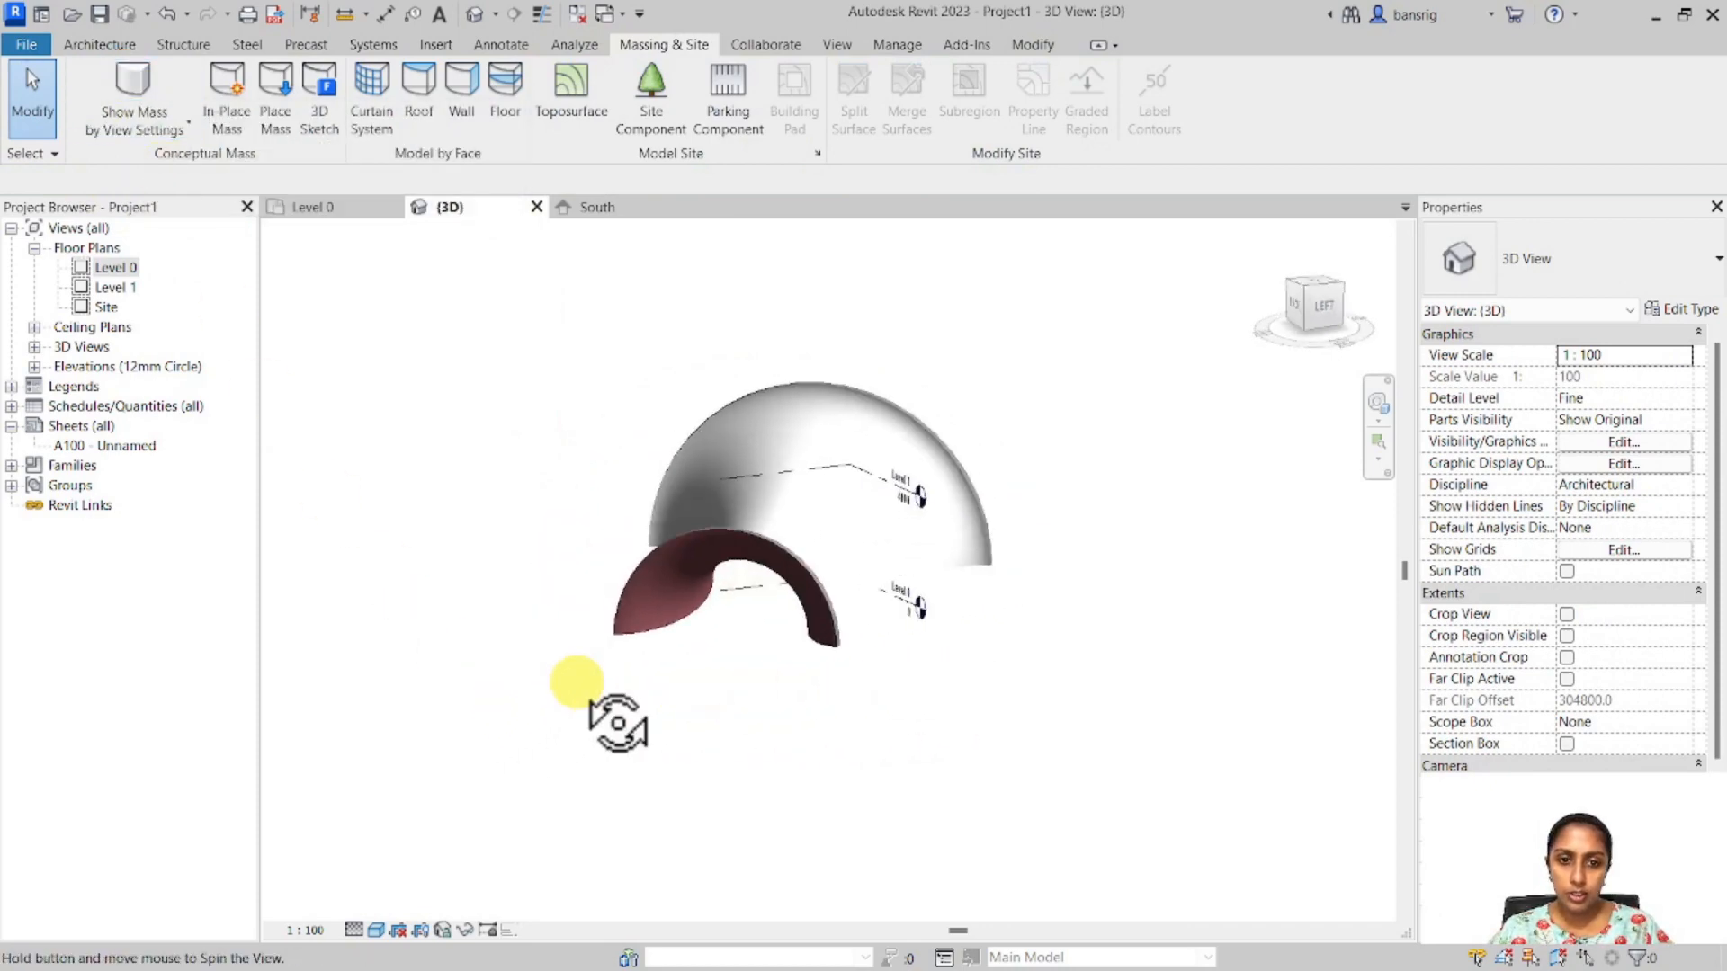
drag(577, 680, 536, 598)
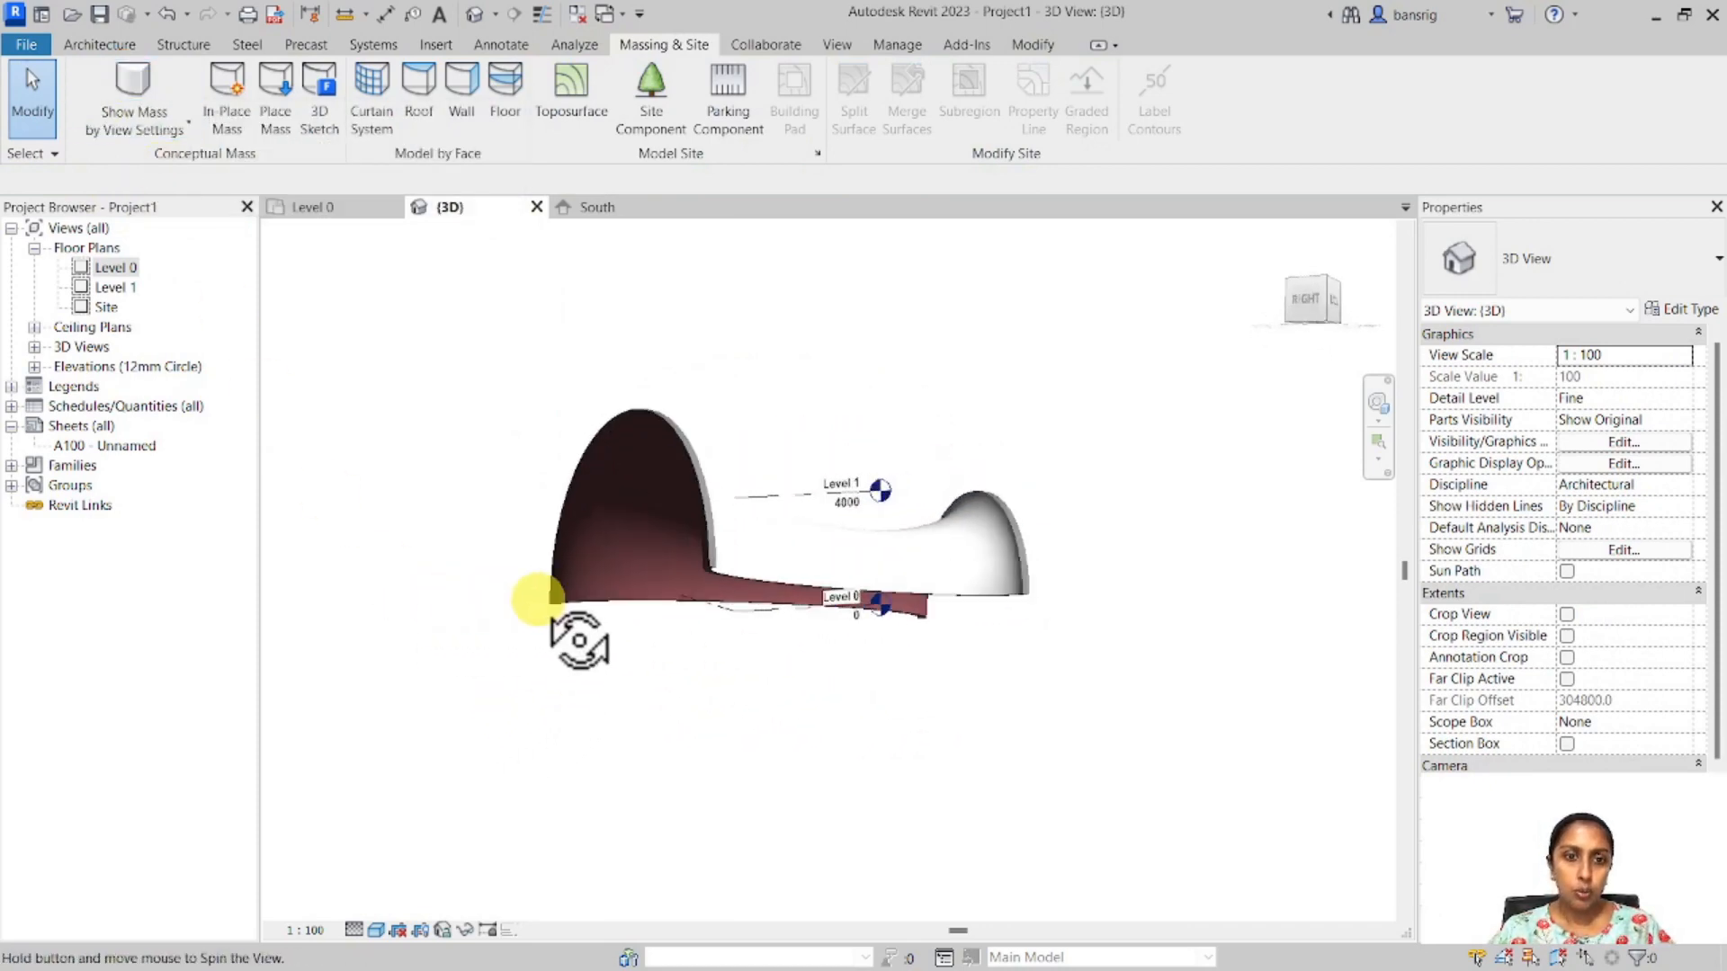
drag(539, 596, 953, 766)
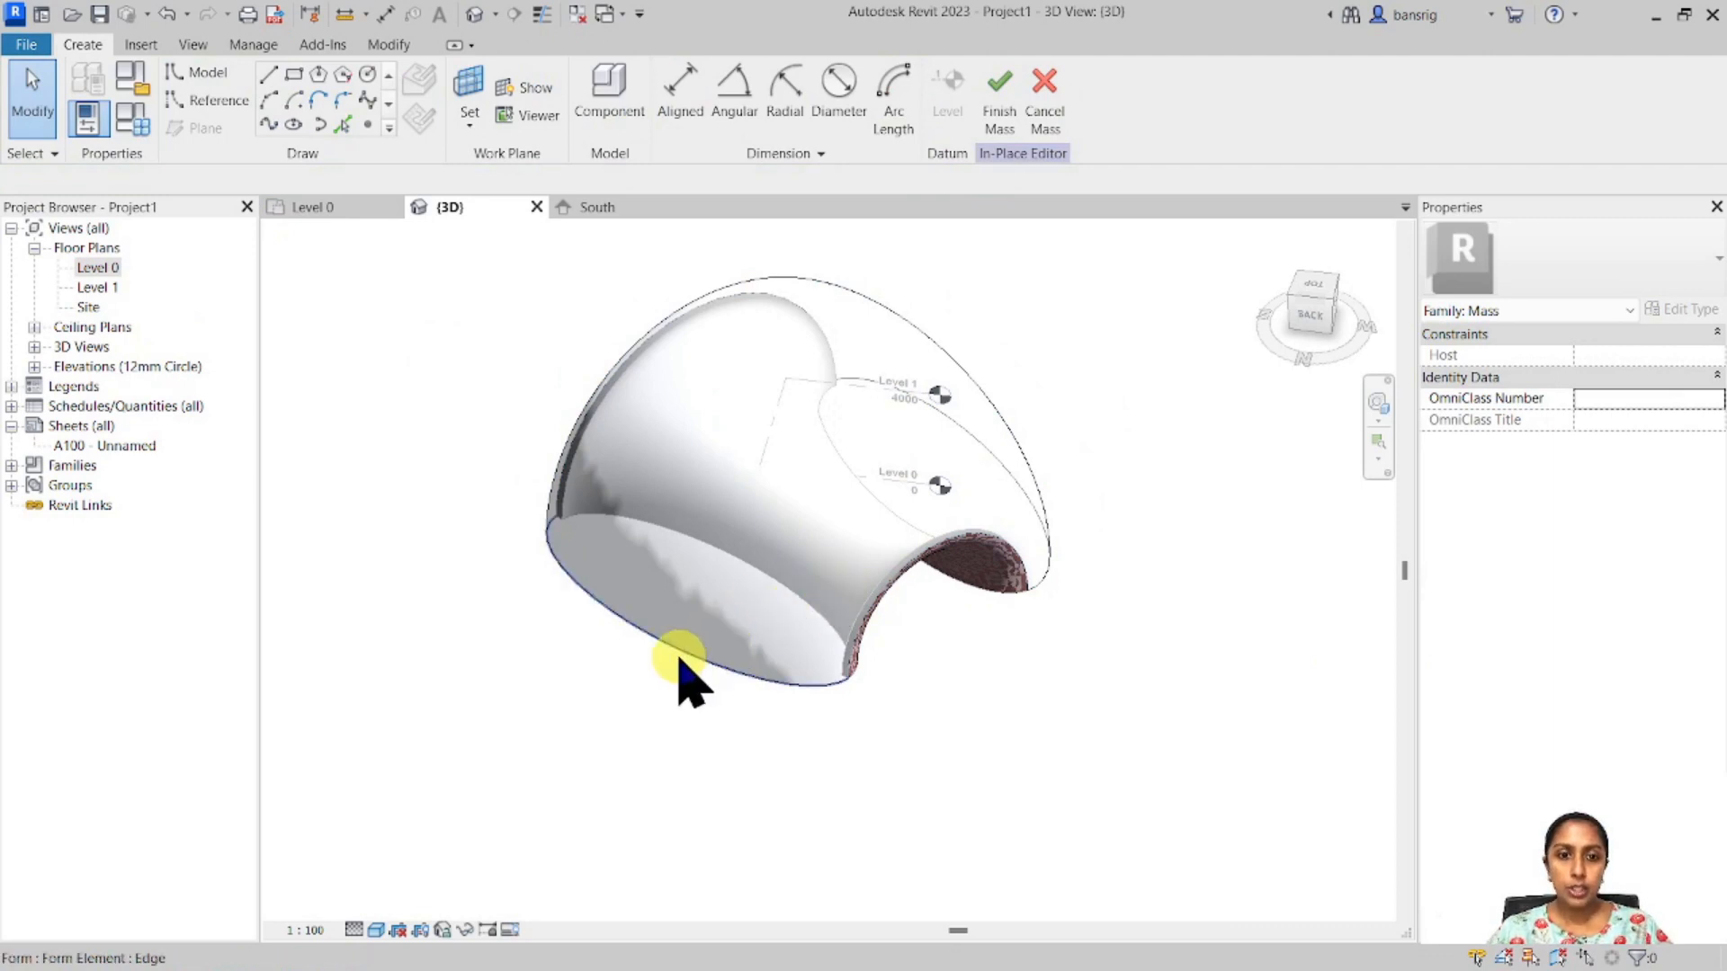
Edit the revolved form's profile and add an inner ellipse loop to hollow it.
click(683, 660)
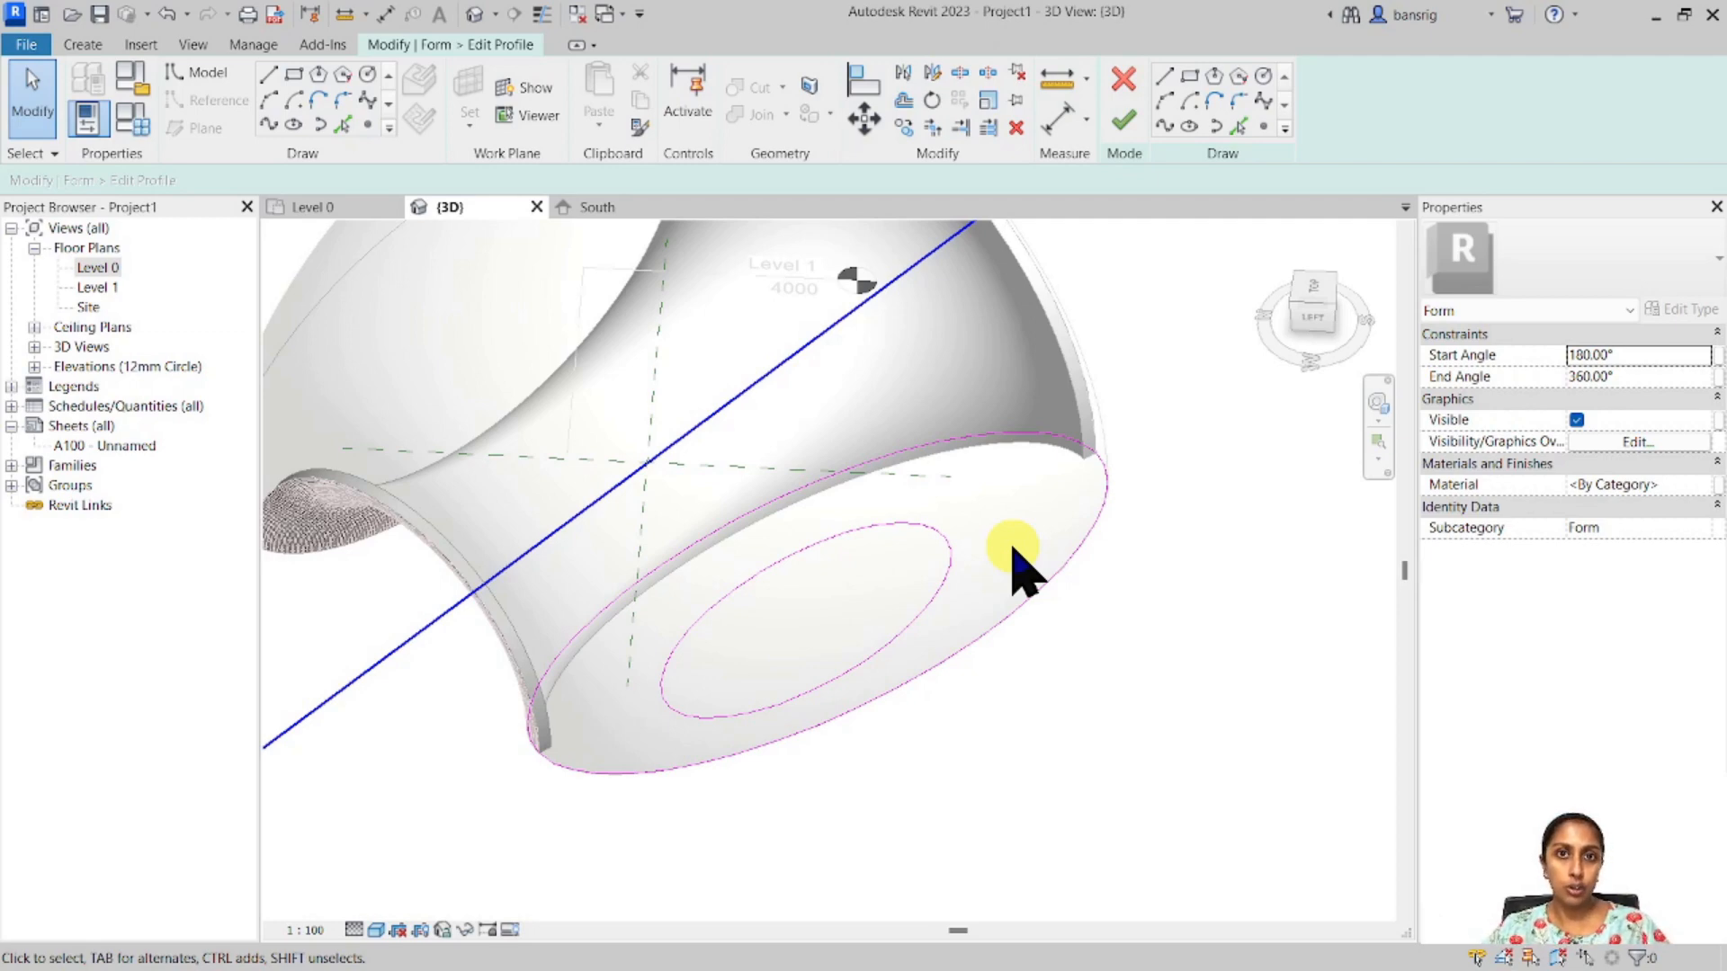
mouse_move(534, 617)
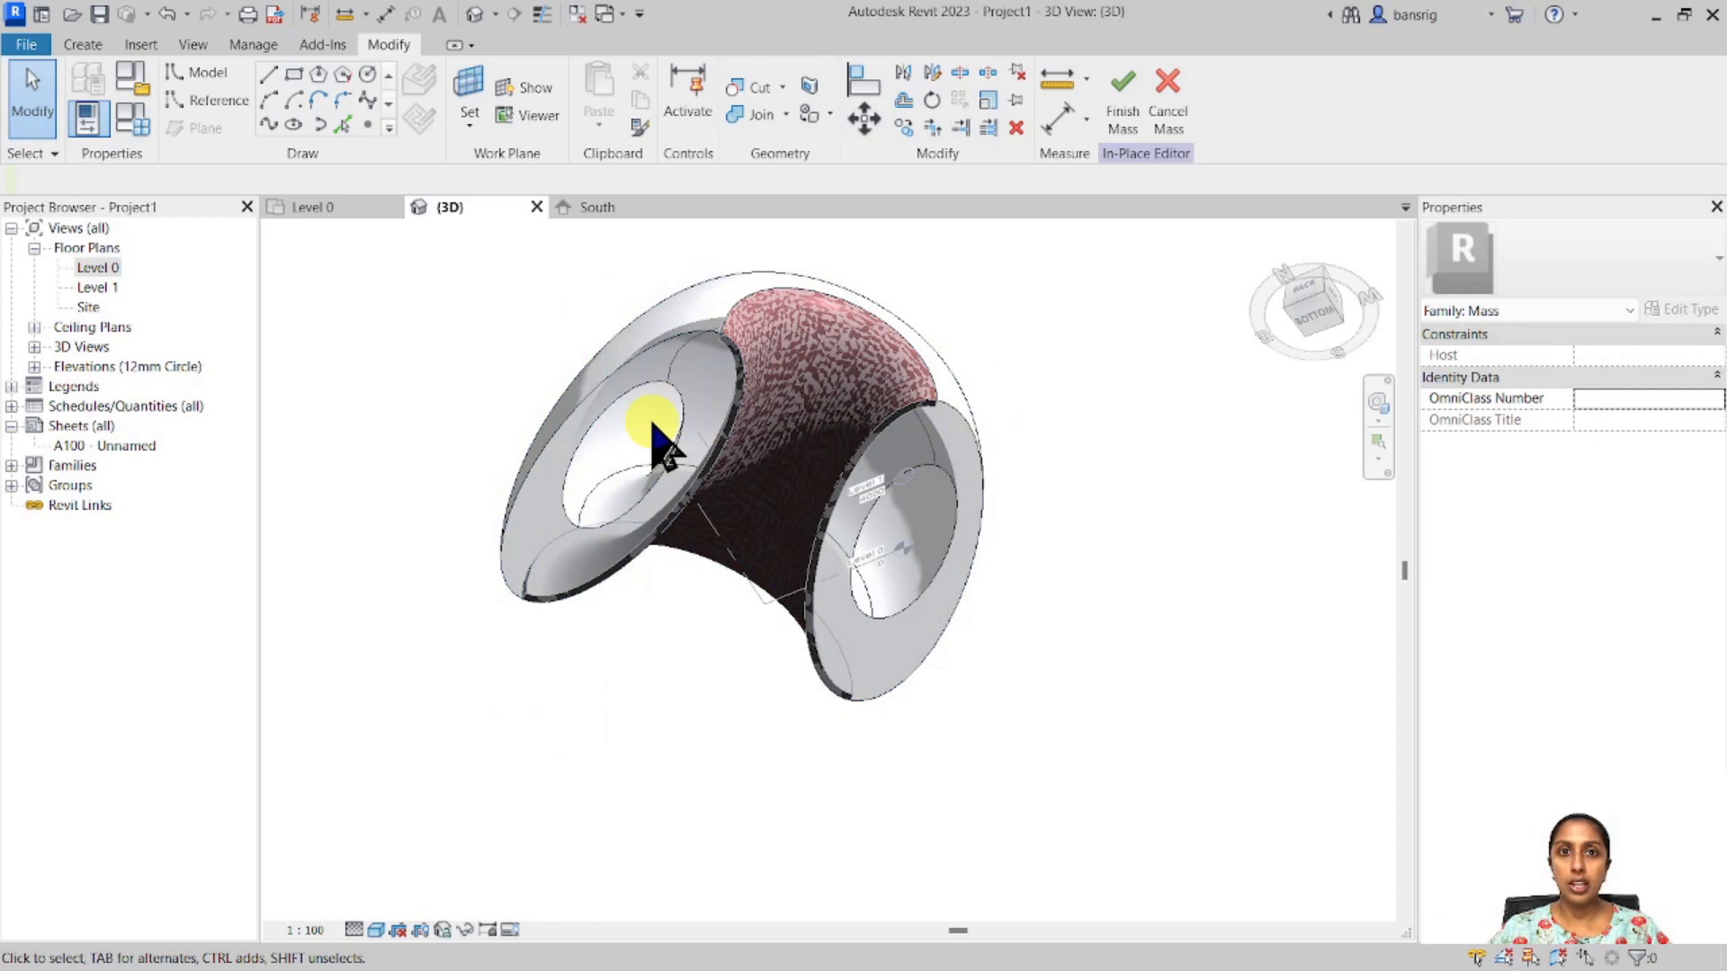
Finish the profile edit and orbit to inspect the thick-walled hollow shell.
drag(655, 441, 930, 726)
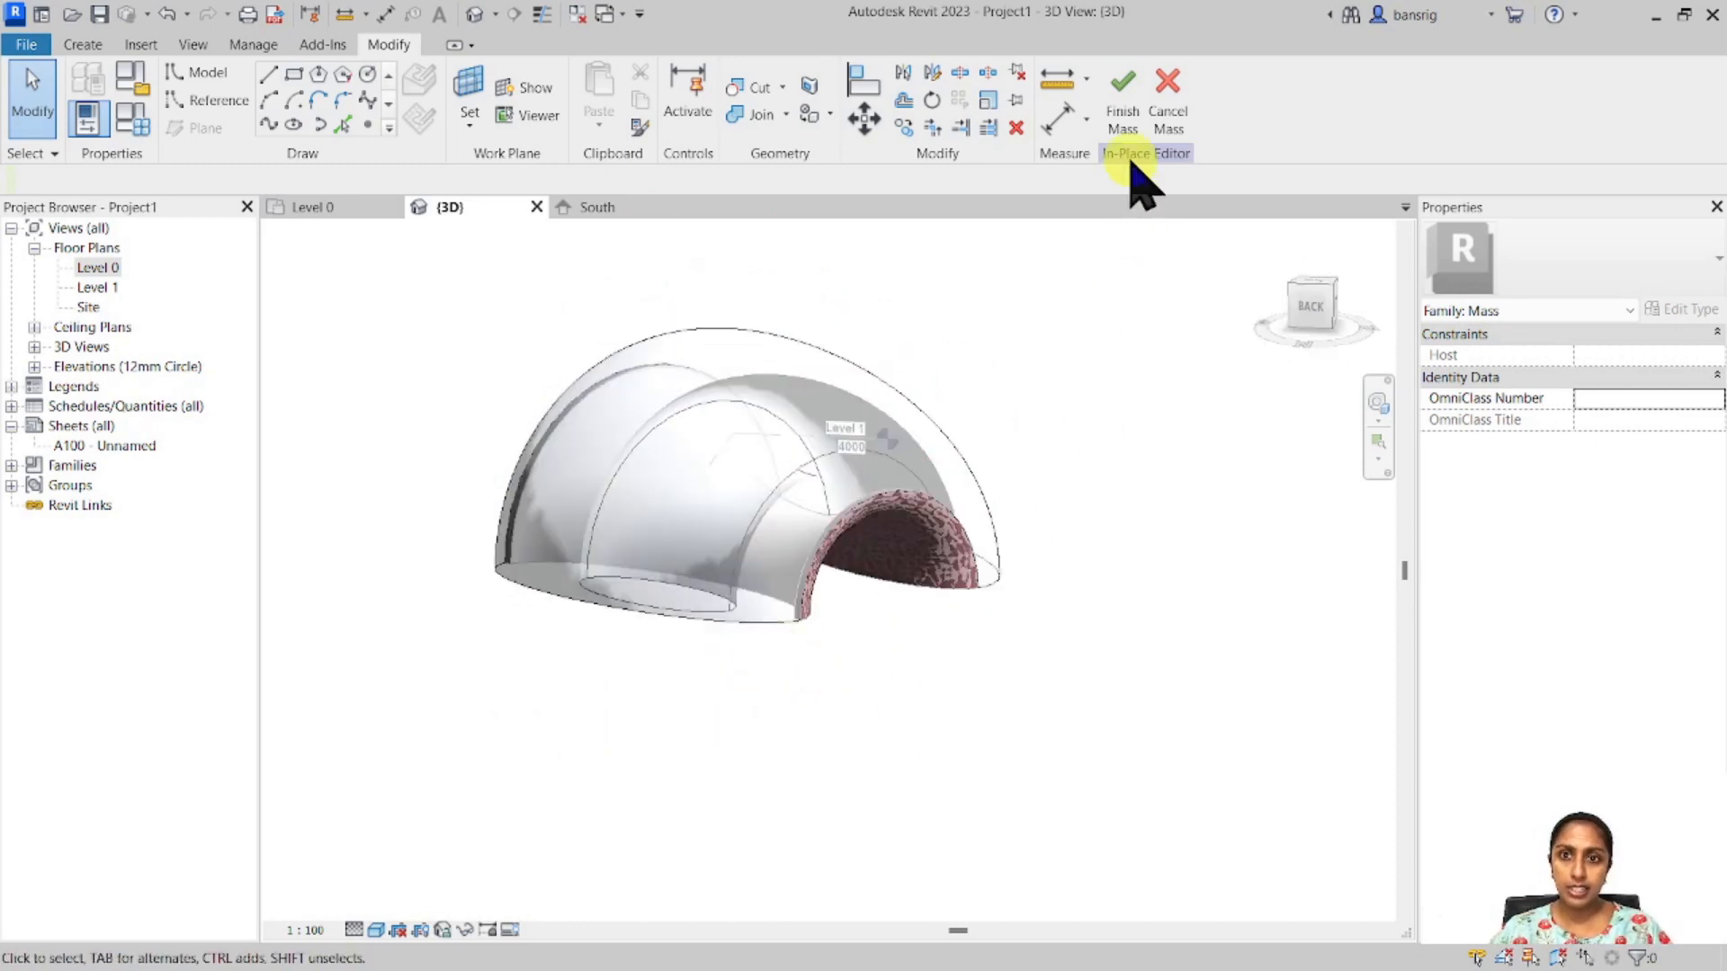
Finish the shell mass and place a gridded curtain system on its dome face.
click(1121, 97)
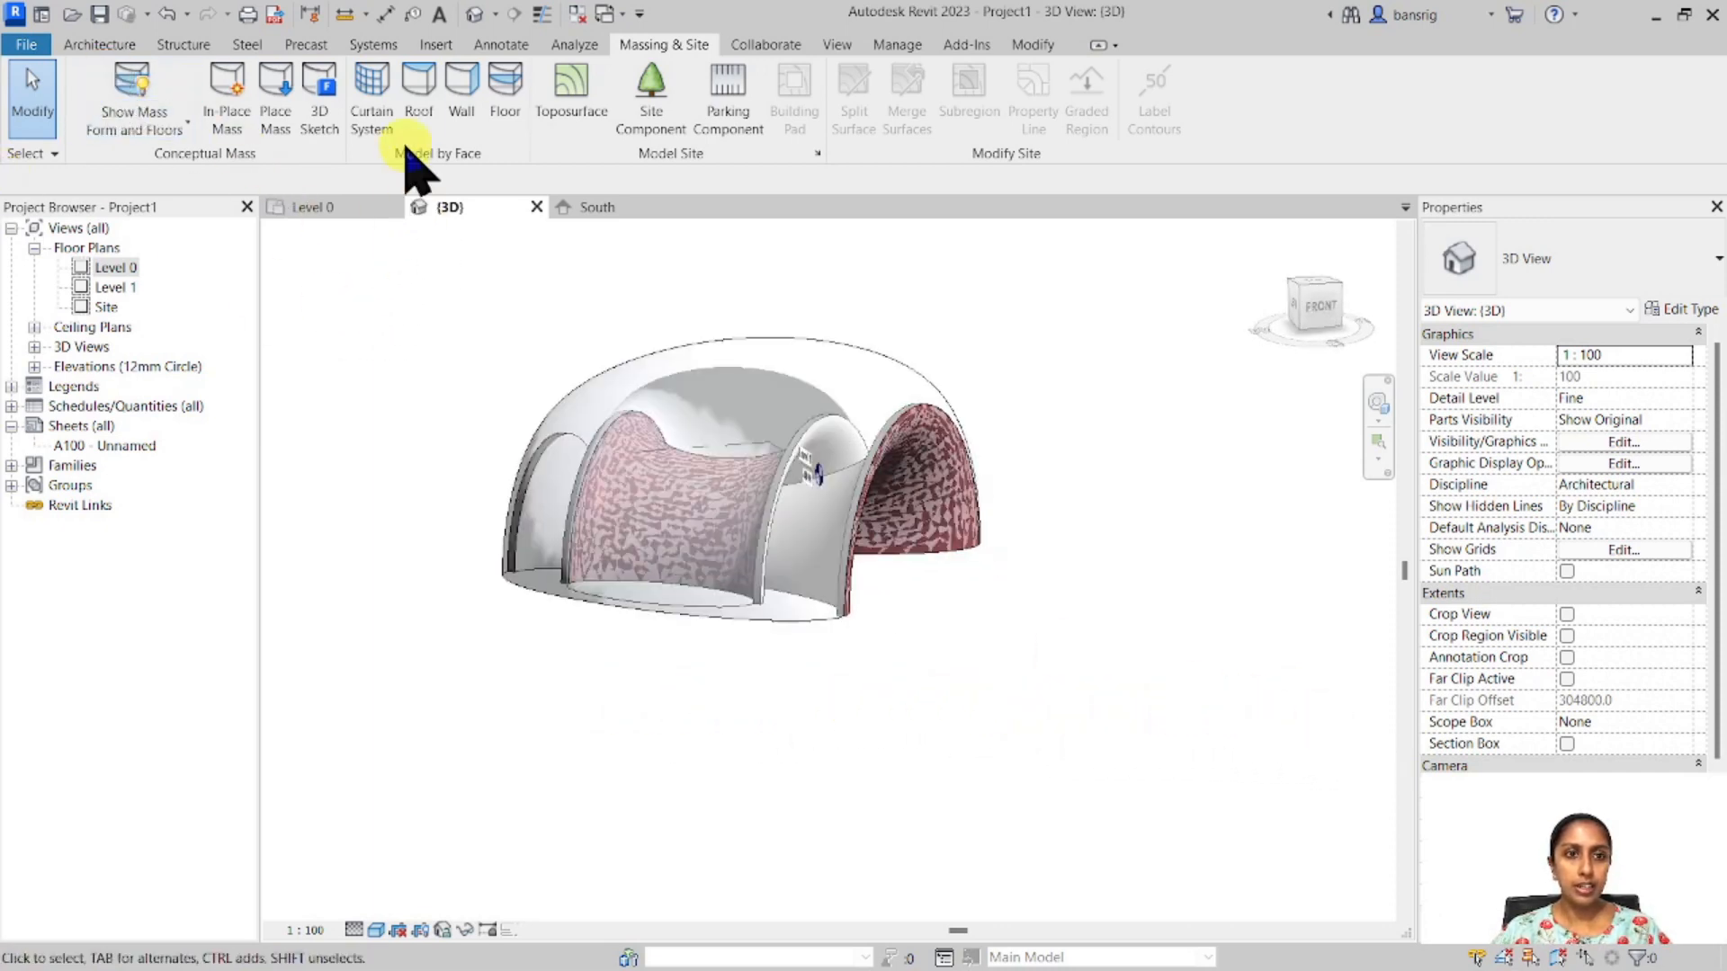
click(370, 93)
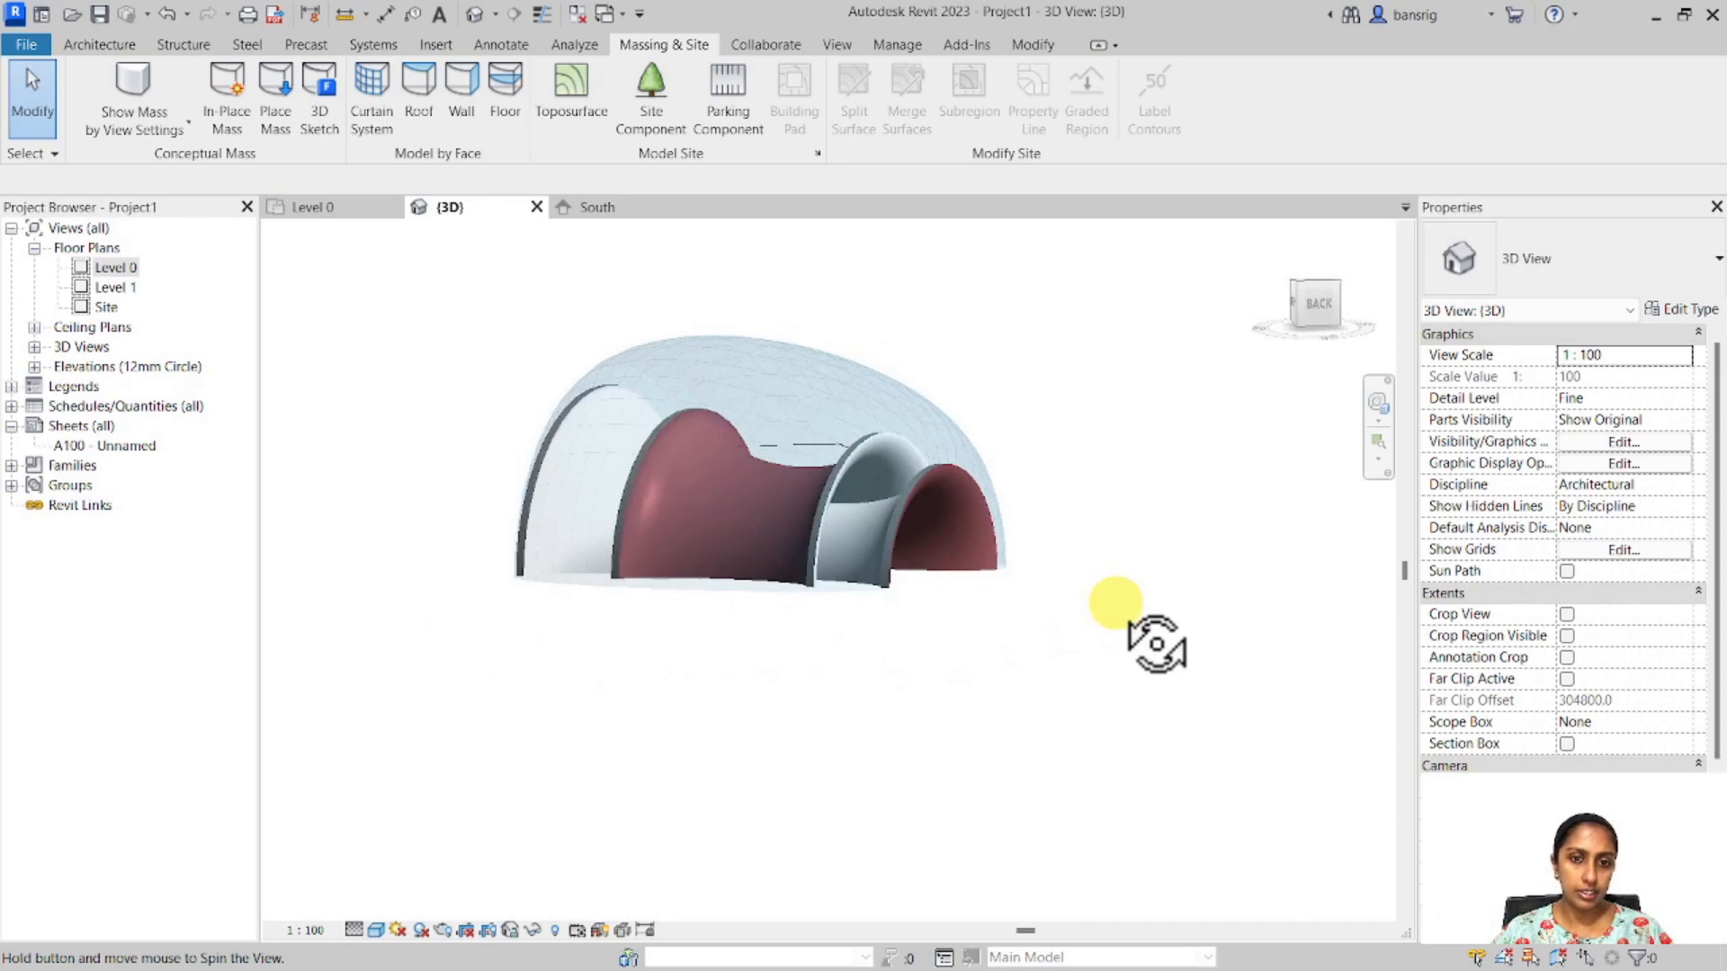
drag(1156, 644, 622, 732)
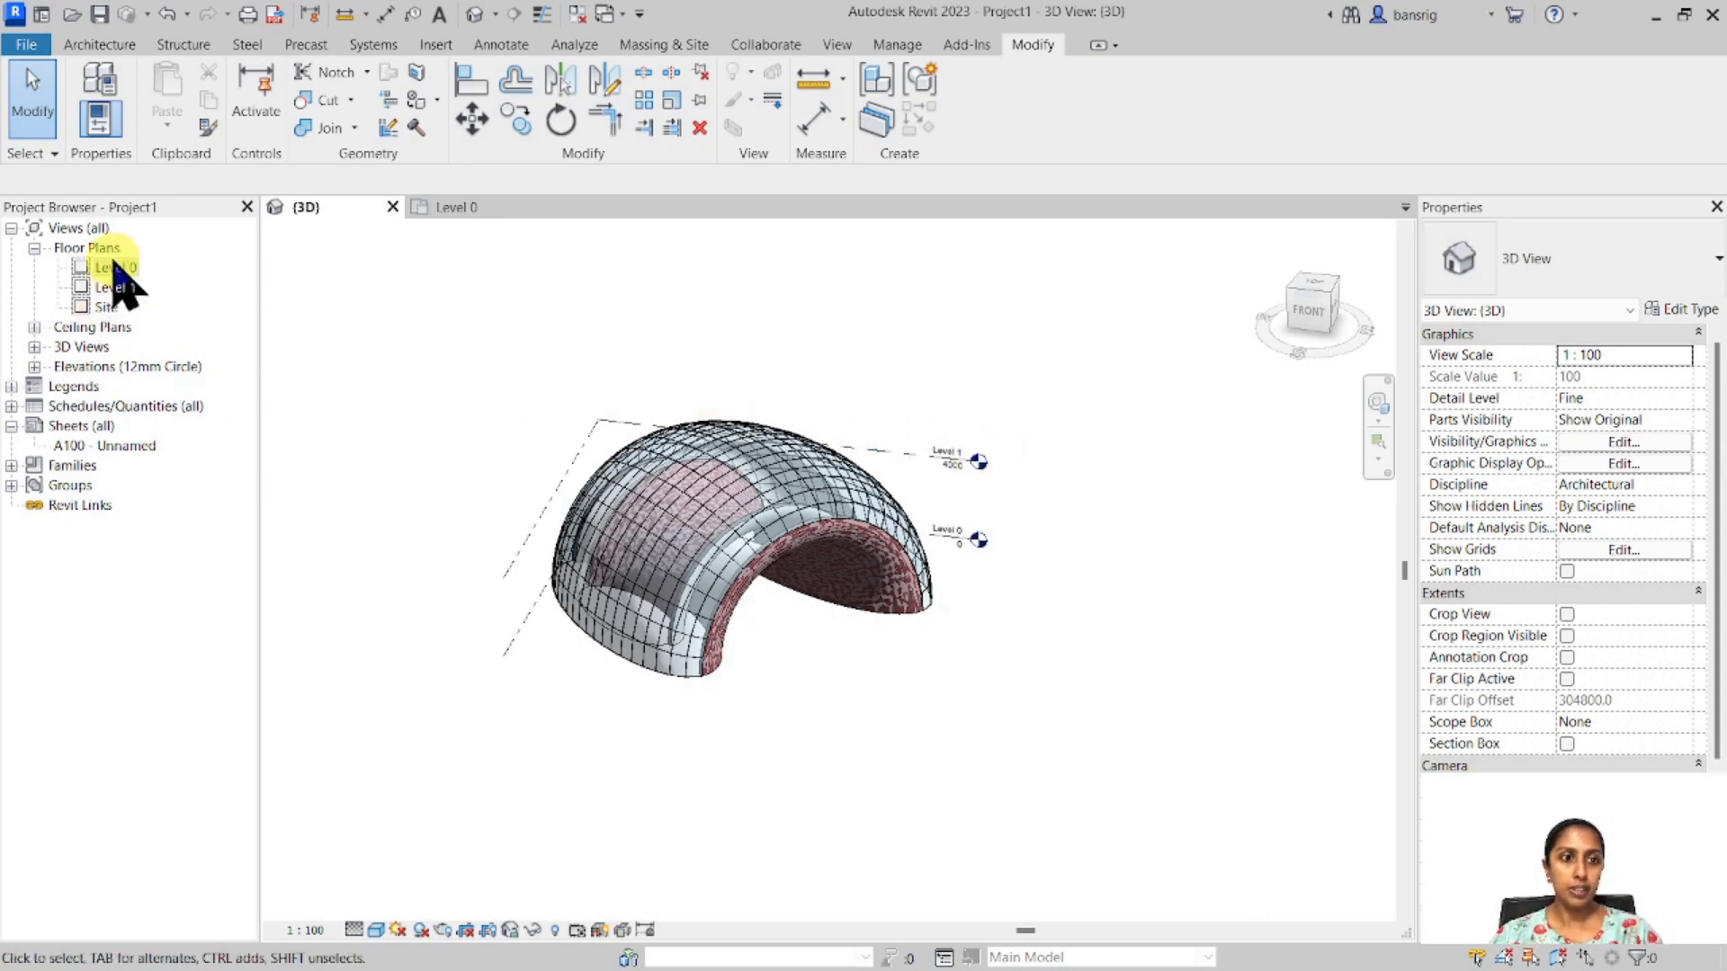
Start a new in-place mass and extrude a Level 0 rectangle into a solid box.
double_click(116, 266)
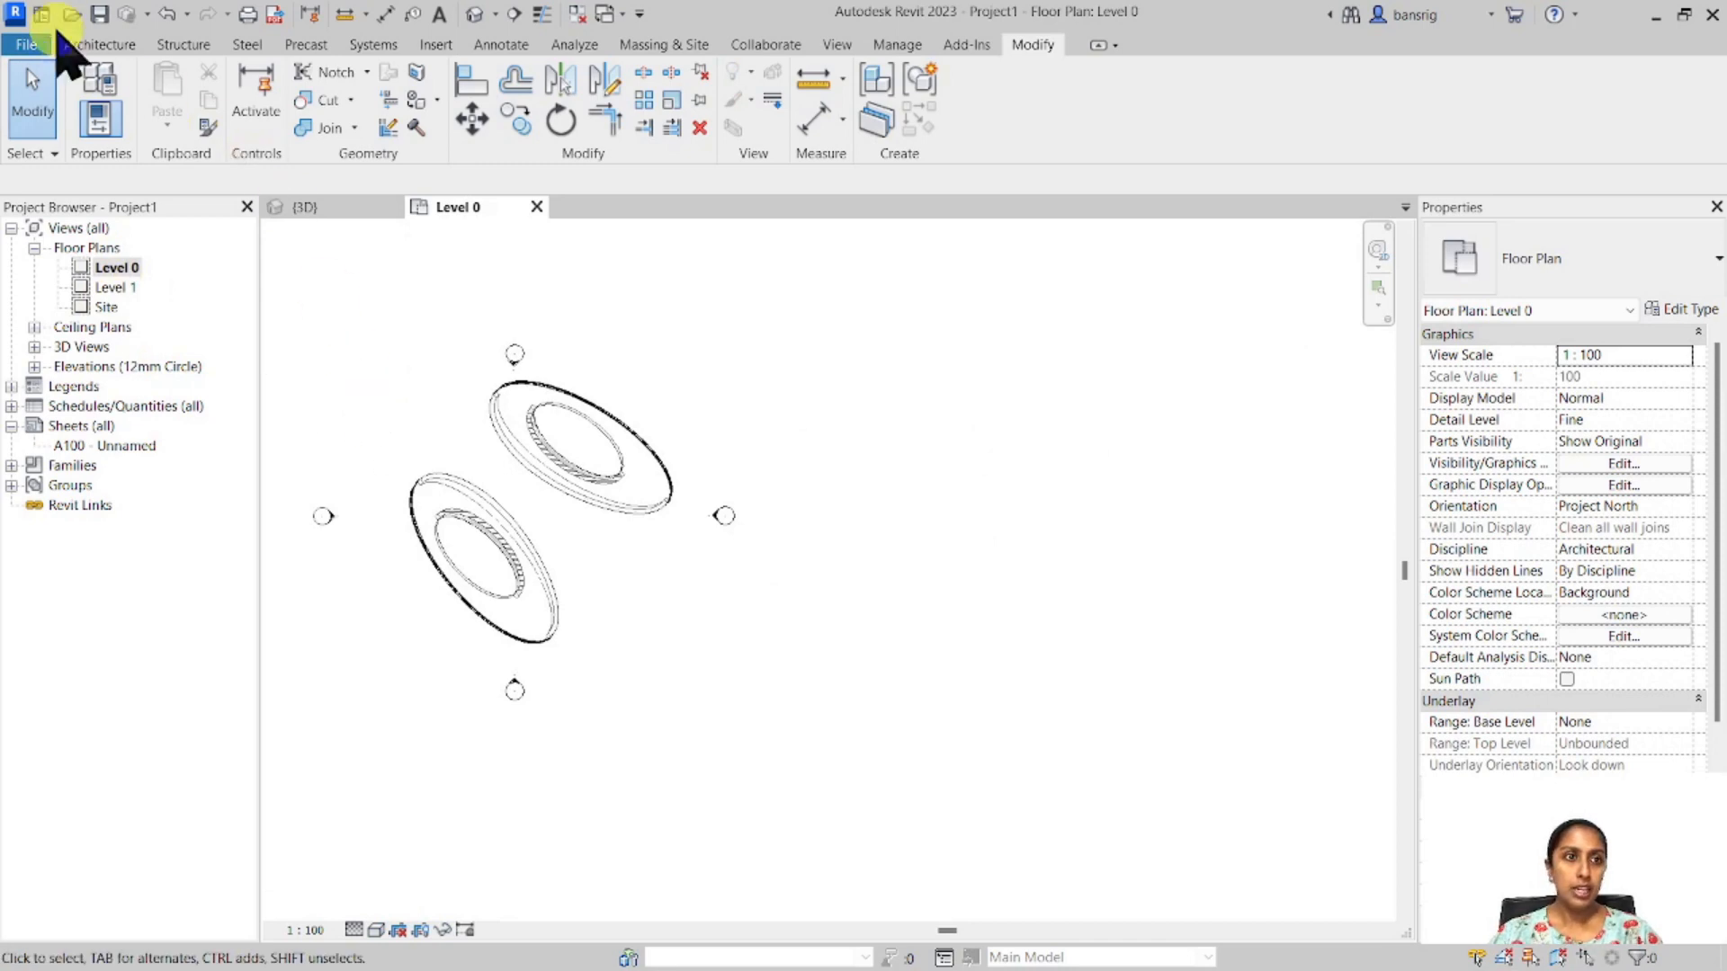
click(663, 44)
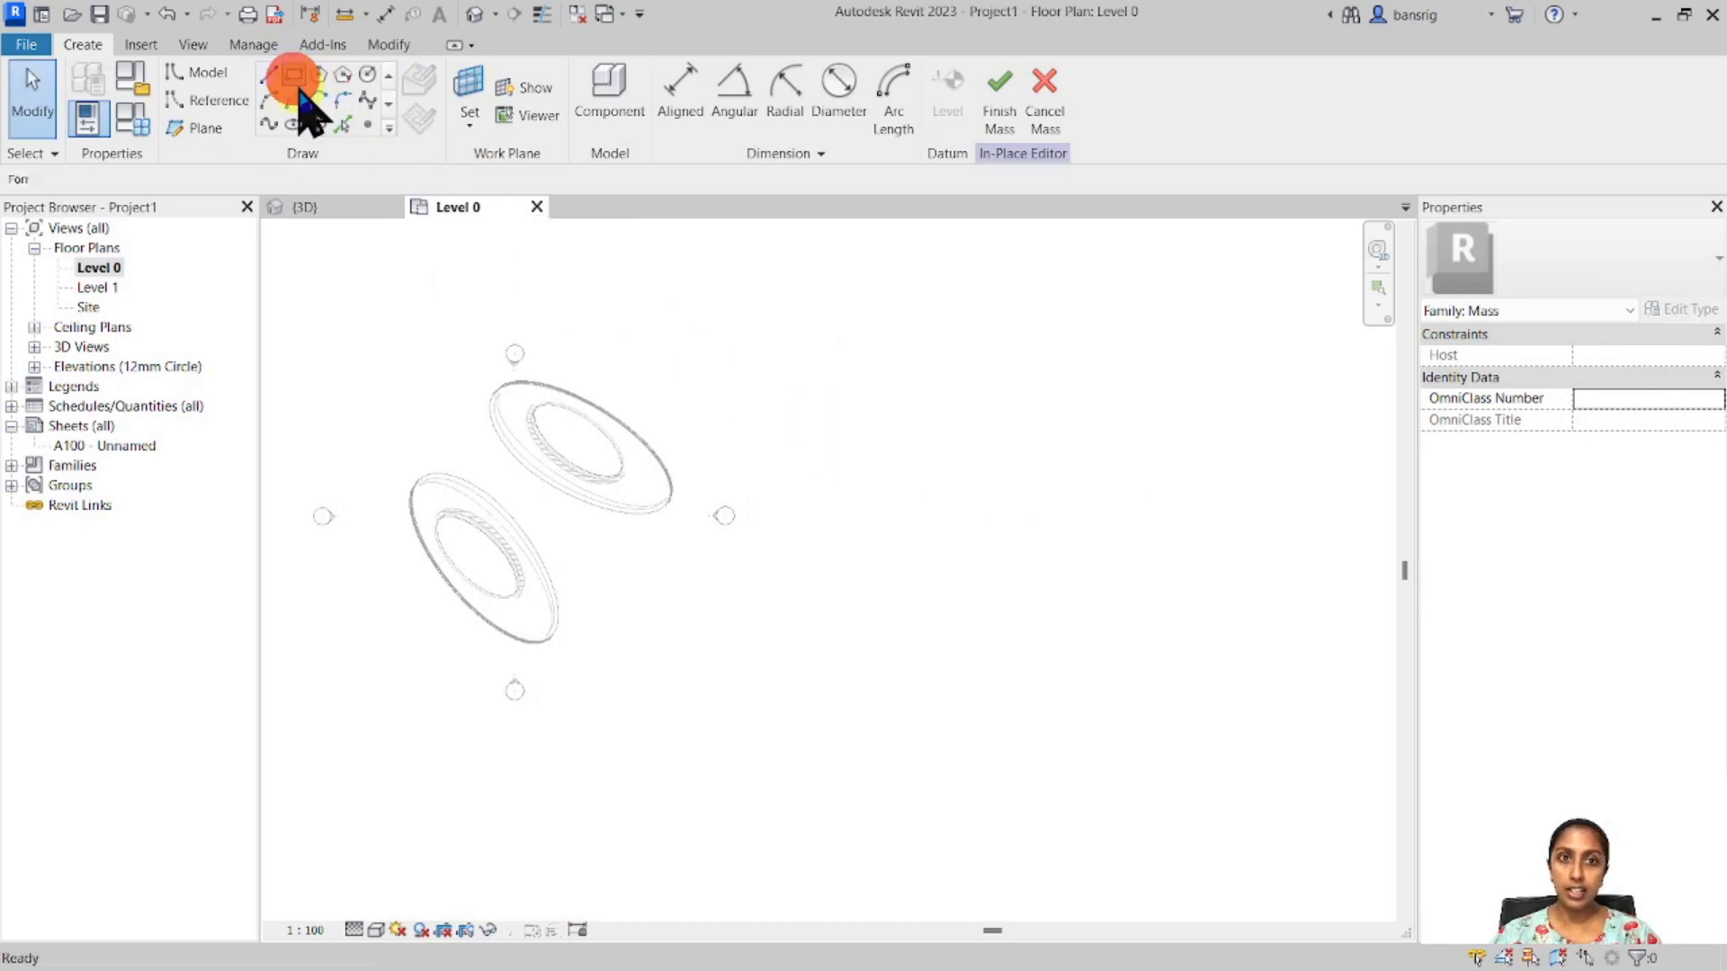
click(293, 74)
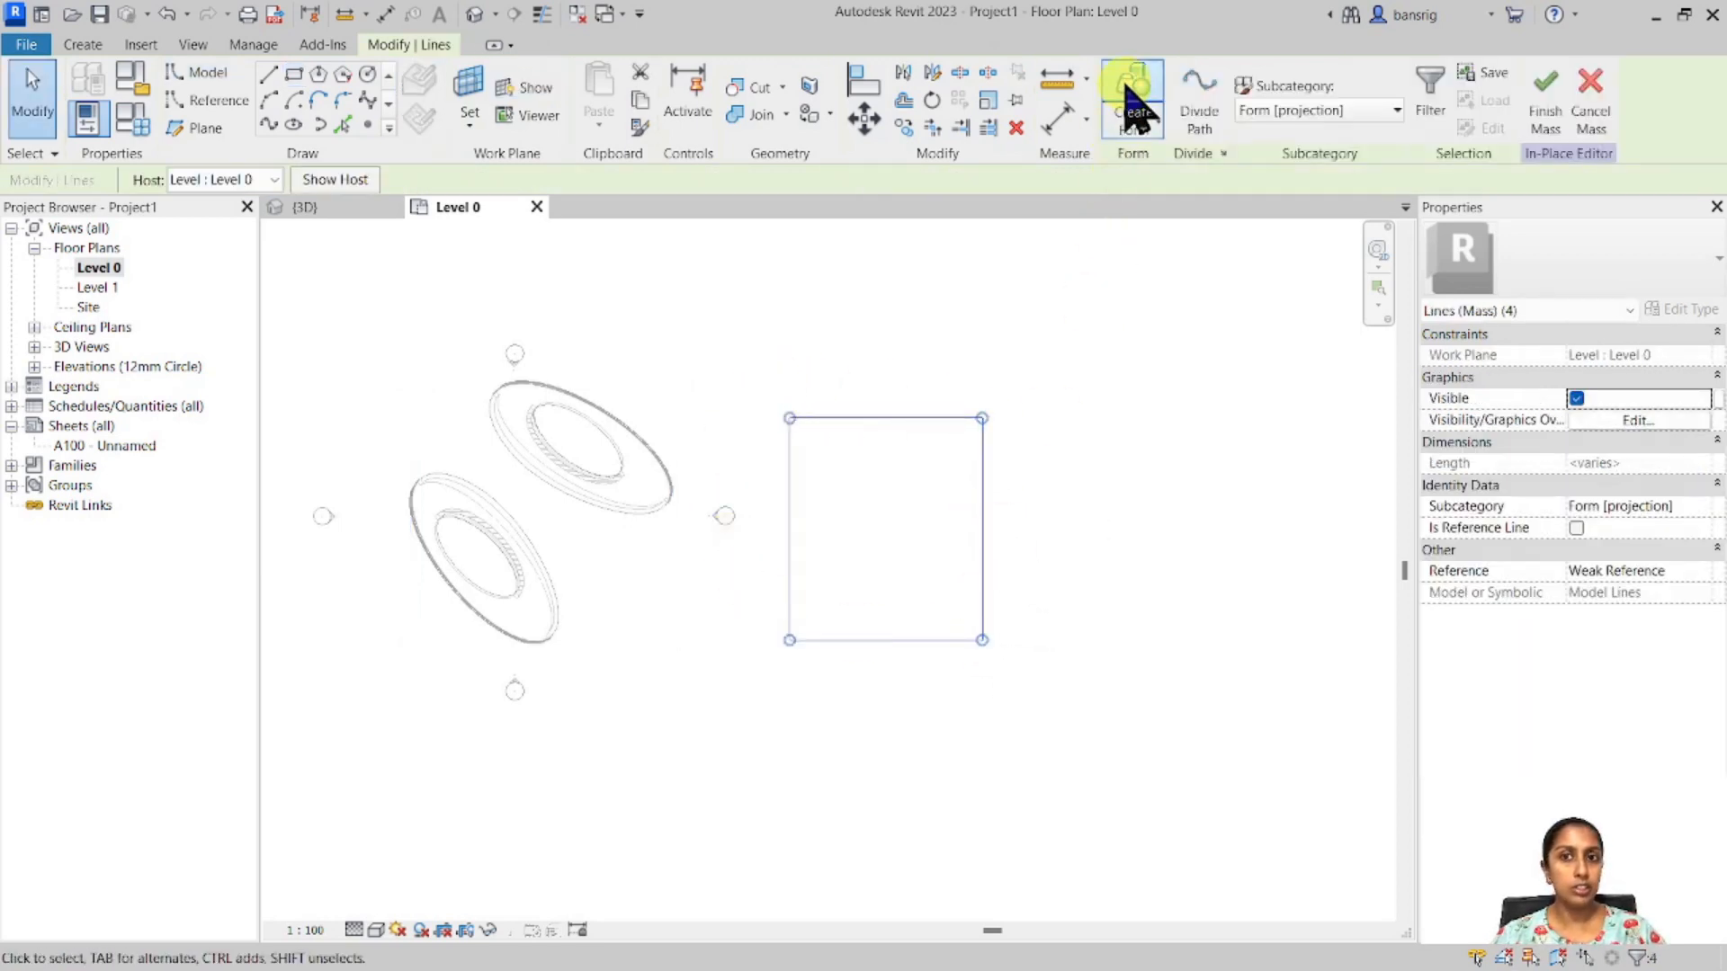
click(1132, 99)
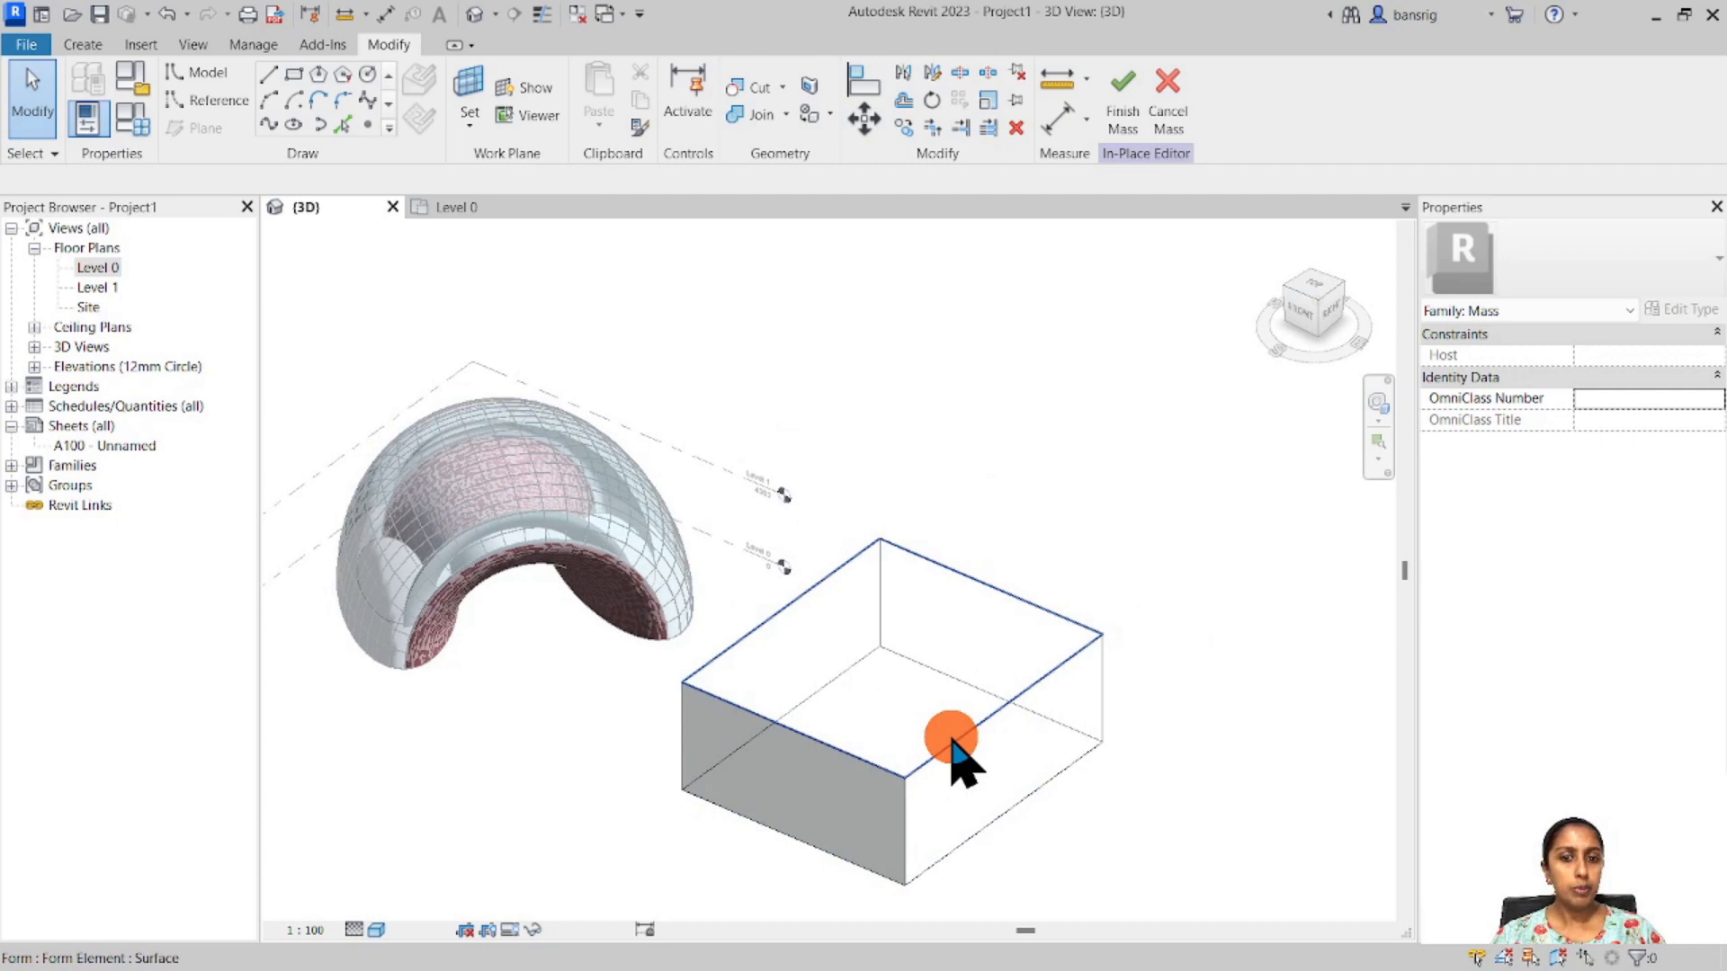
Drag the box's top face upward to stretch it into a tall block.
click(950, 735)
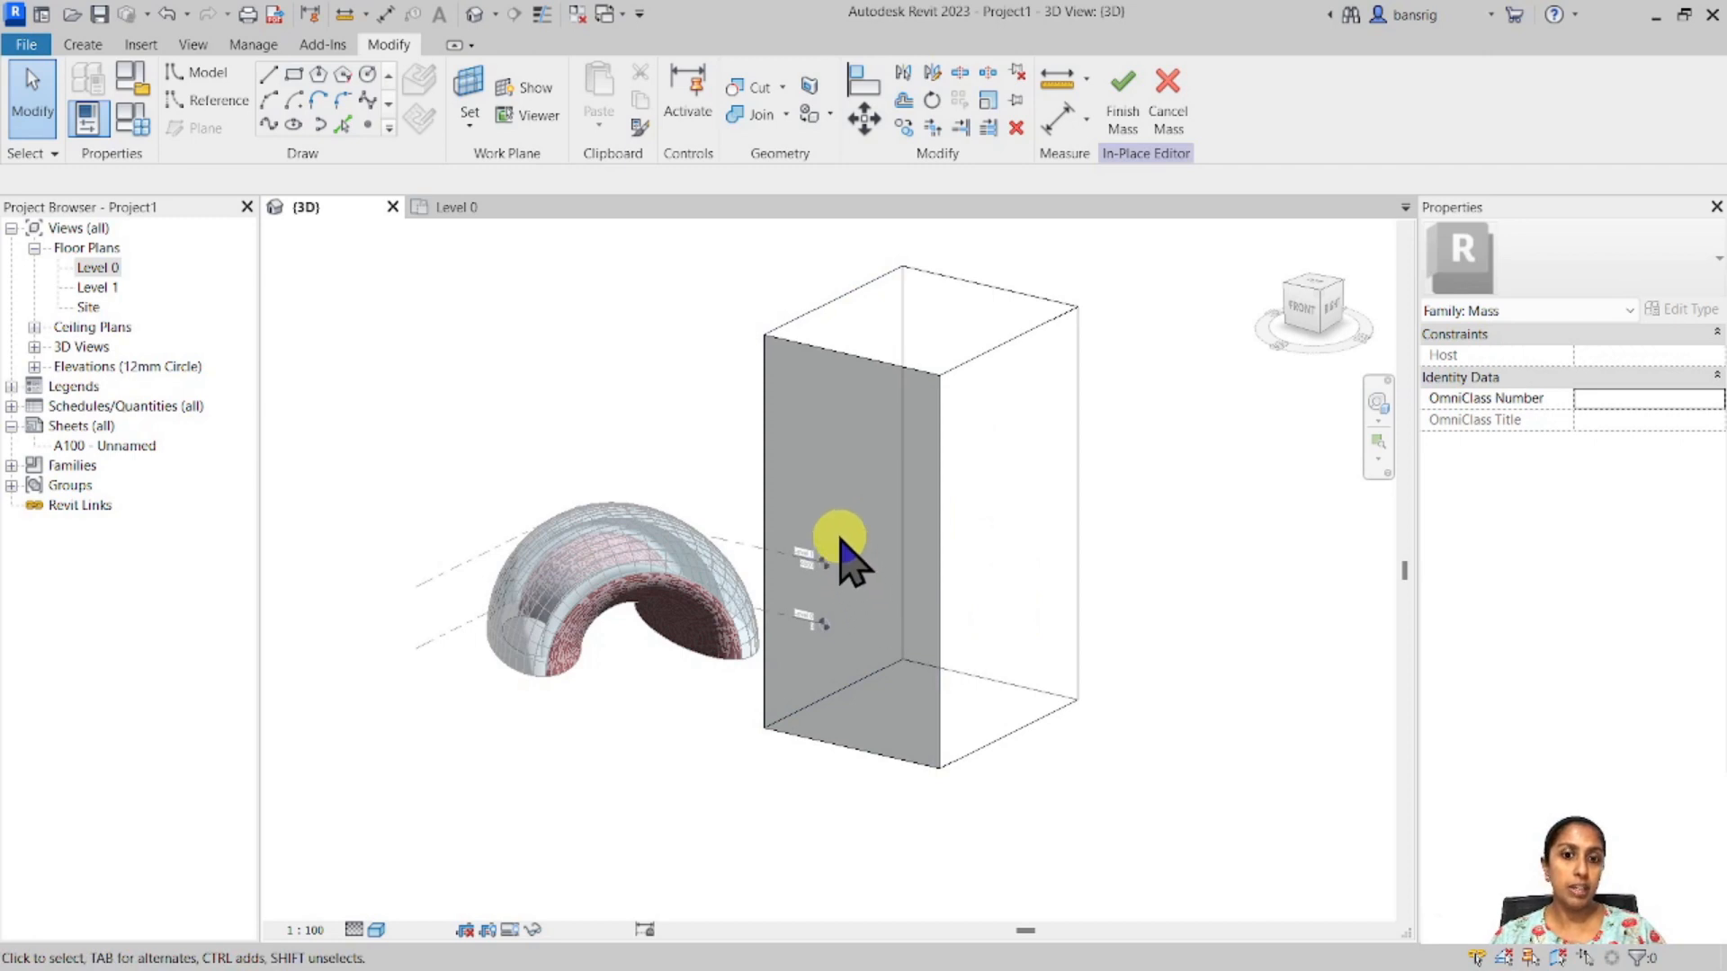
mouse_move(909, 467)
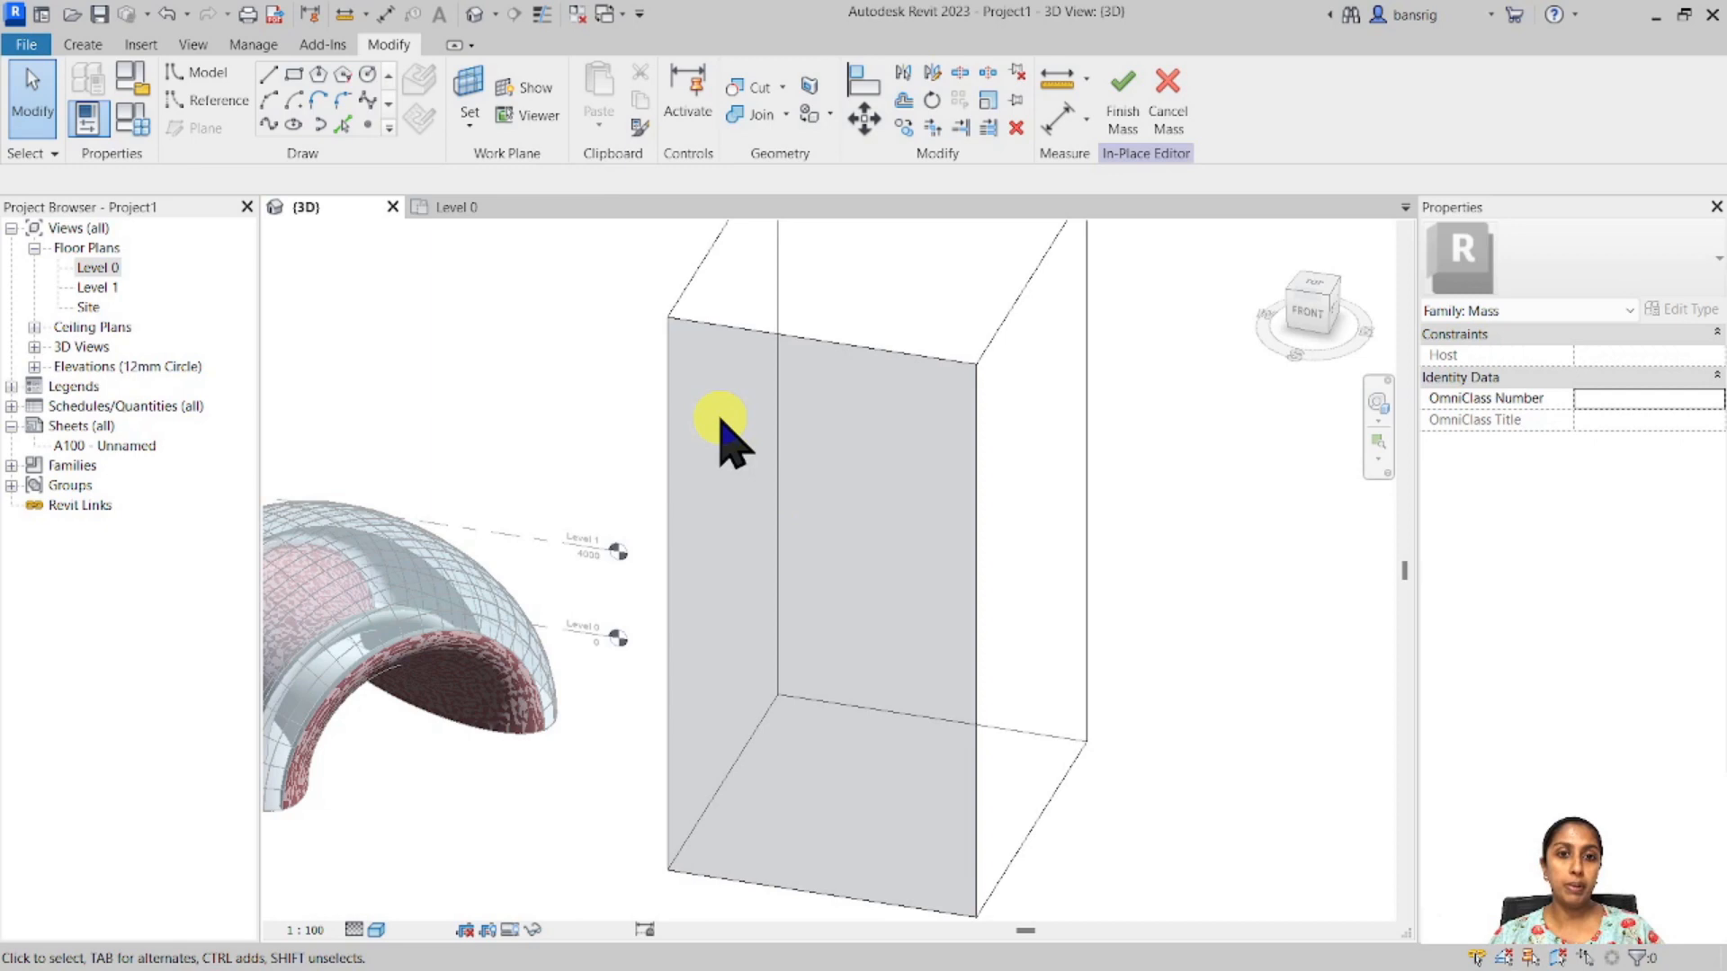
mouse_move(876, 583)
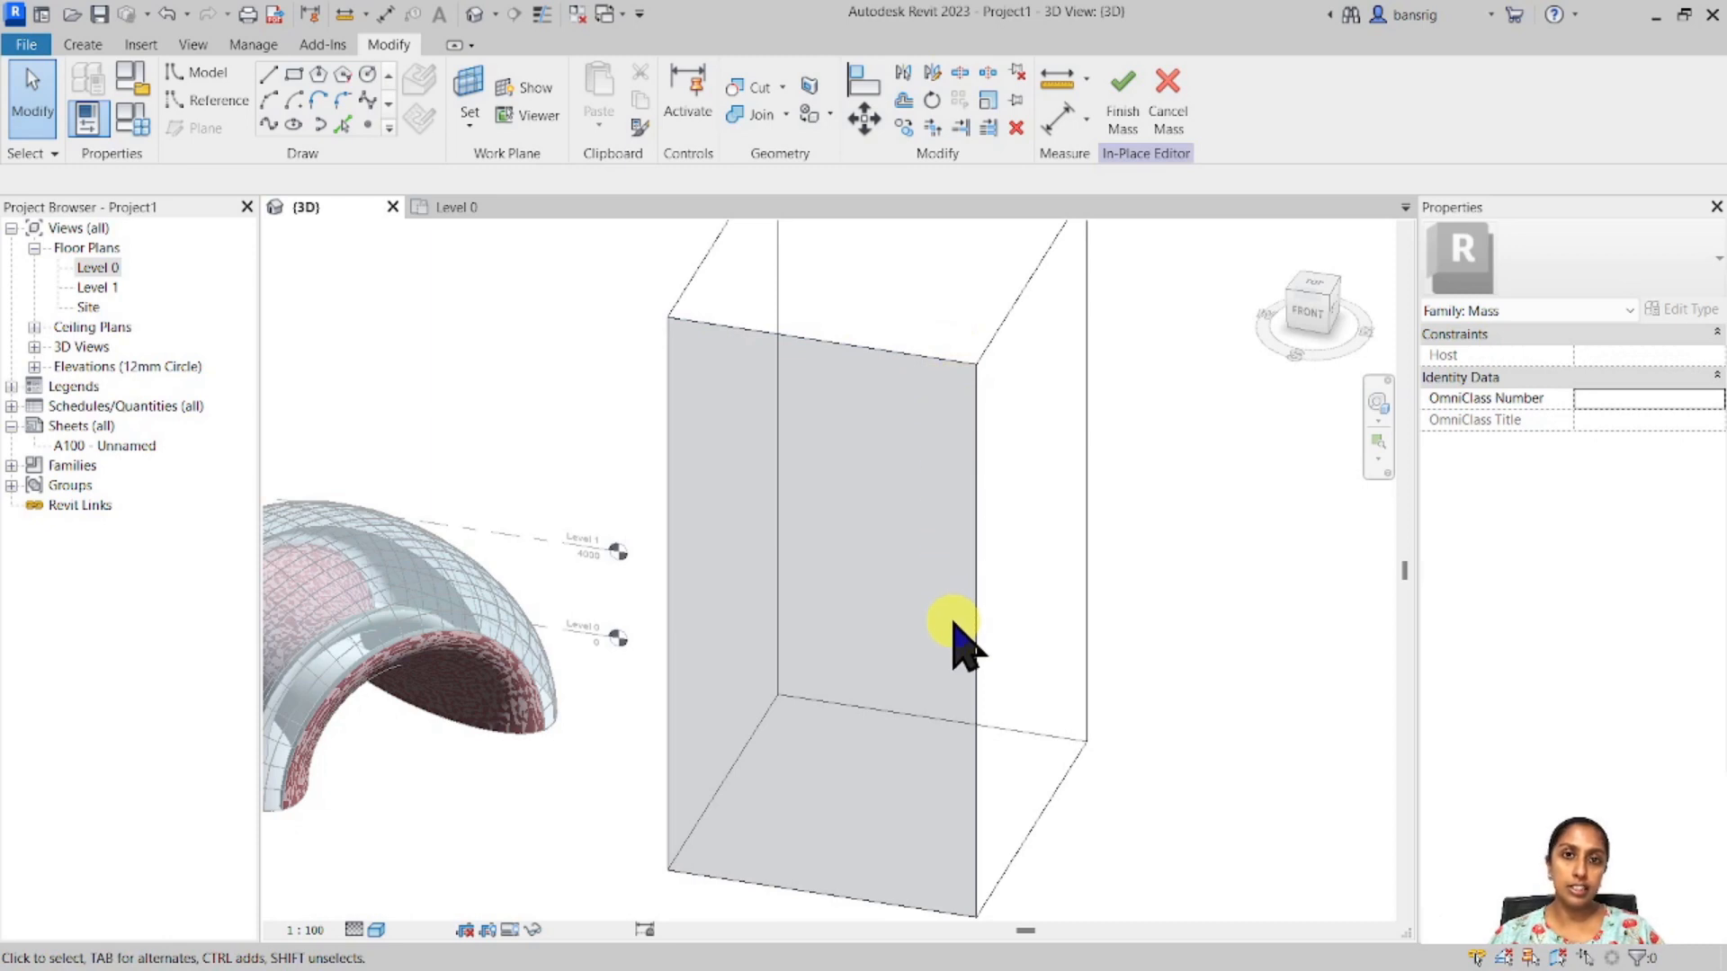
mouse_move(577, 425)
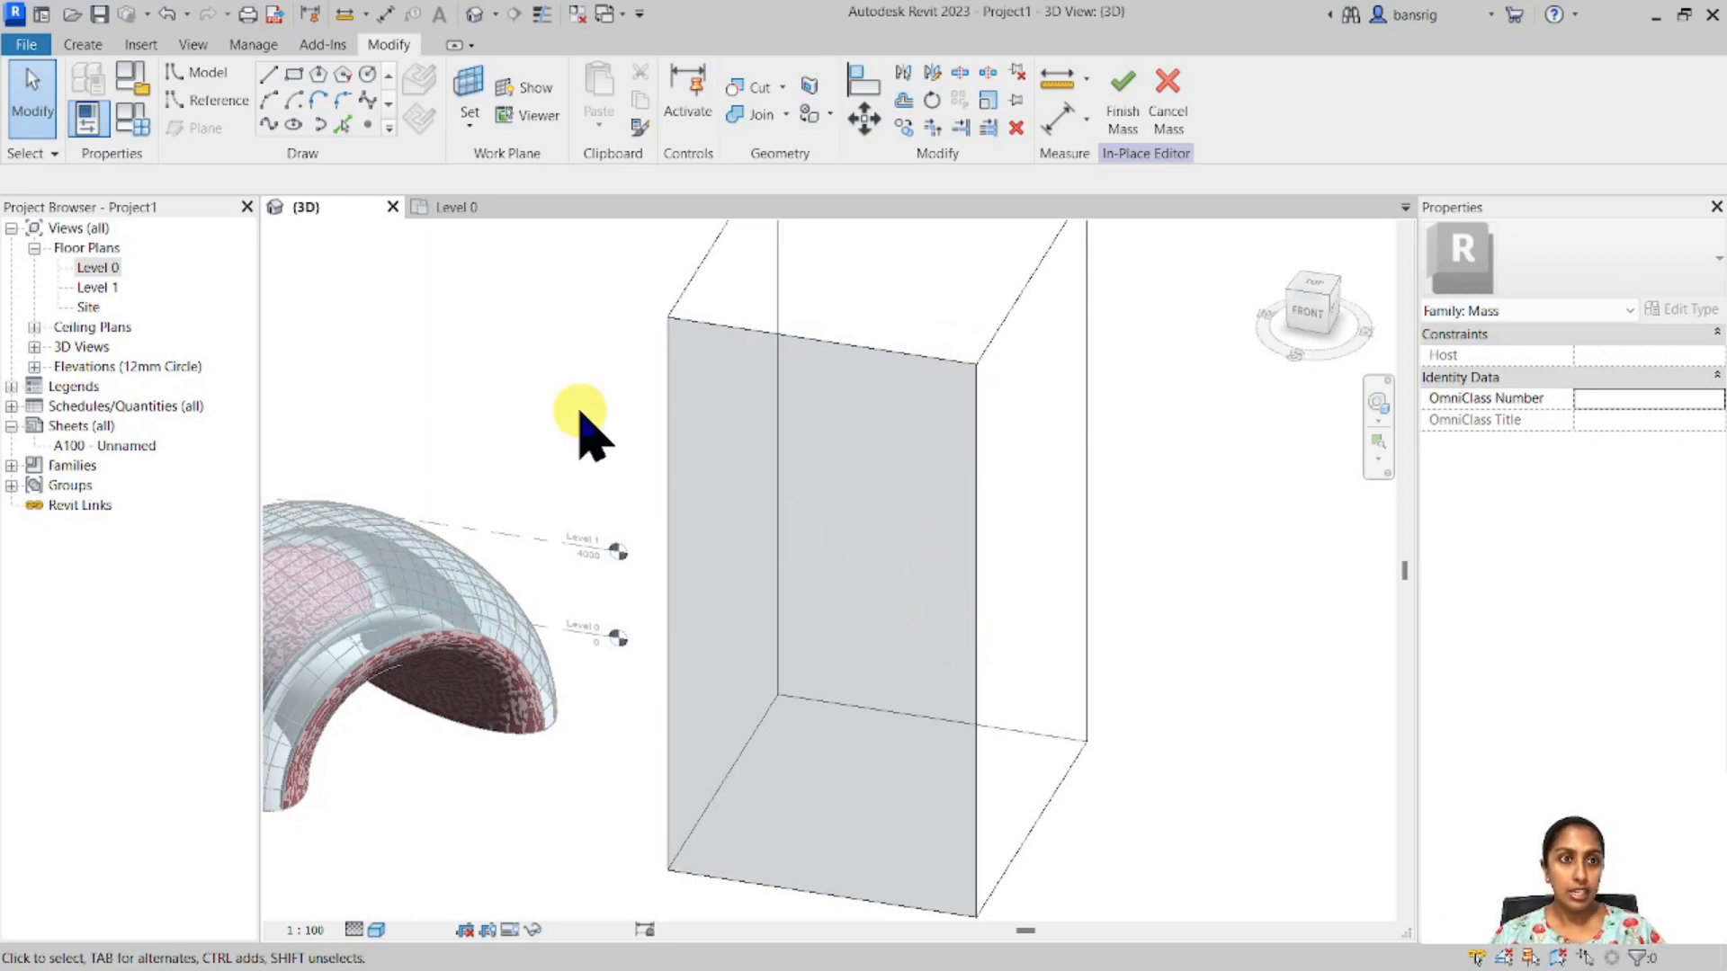
Sketch the stepped profile and vertical axis line on the box's front face.
click(418, 83)
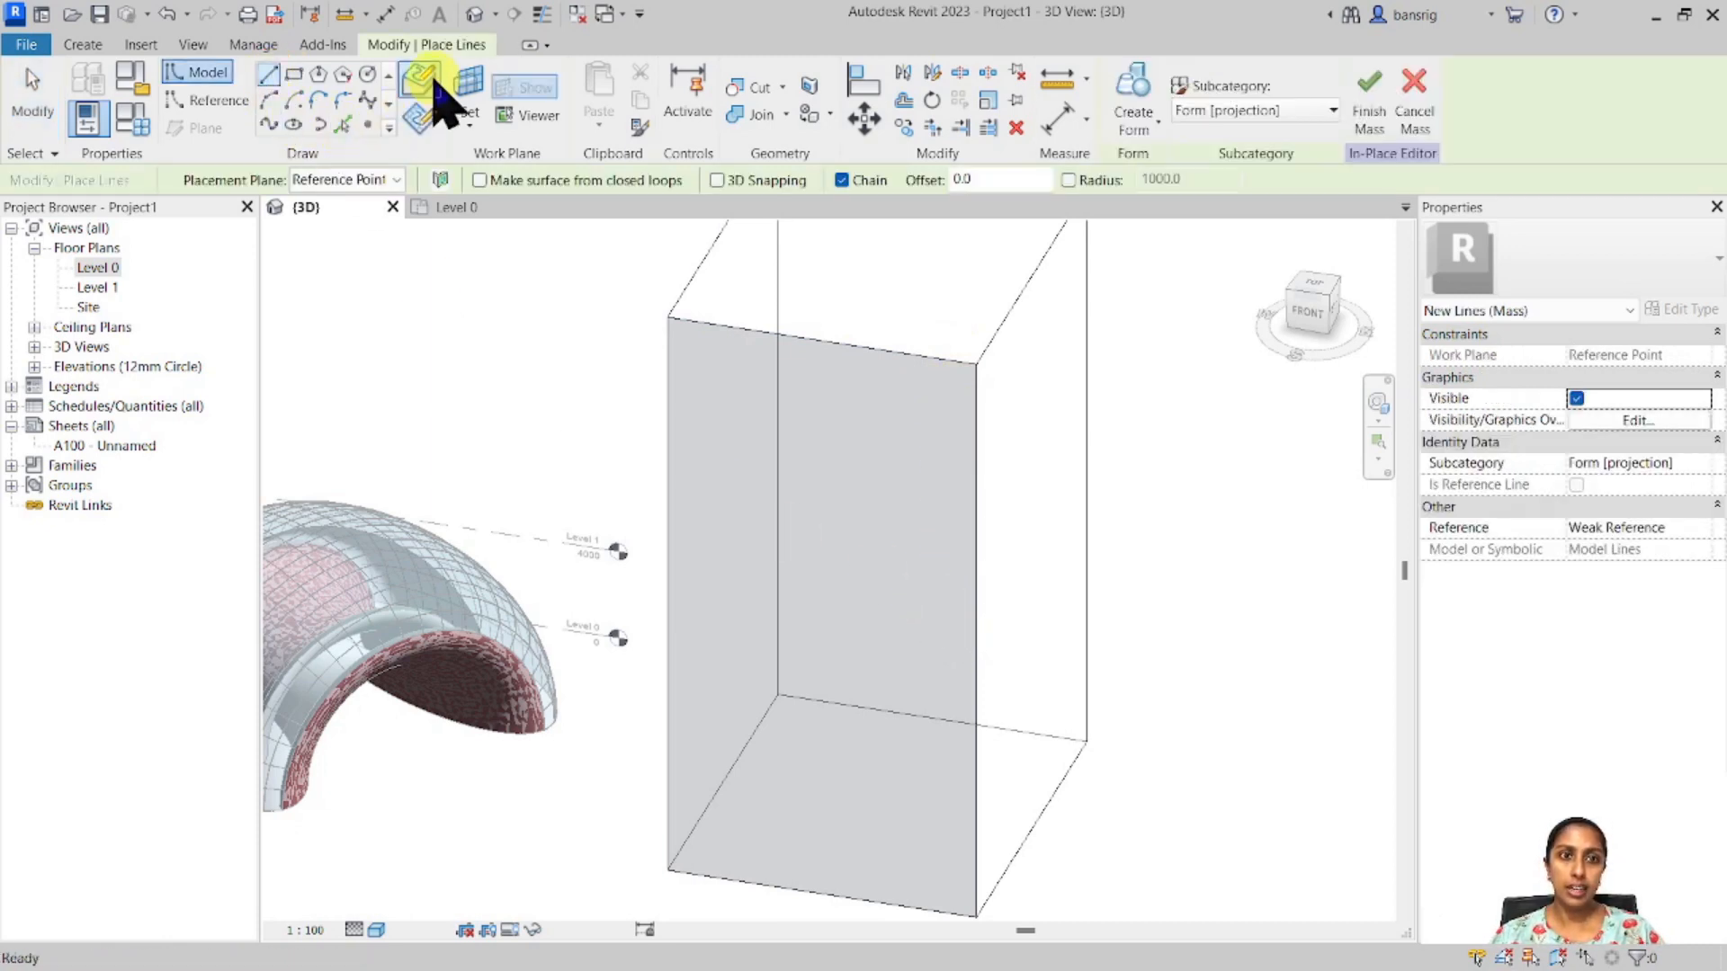
mouse_move(421, 86)
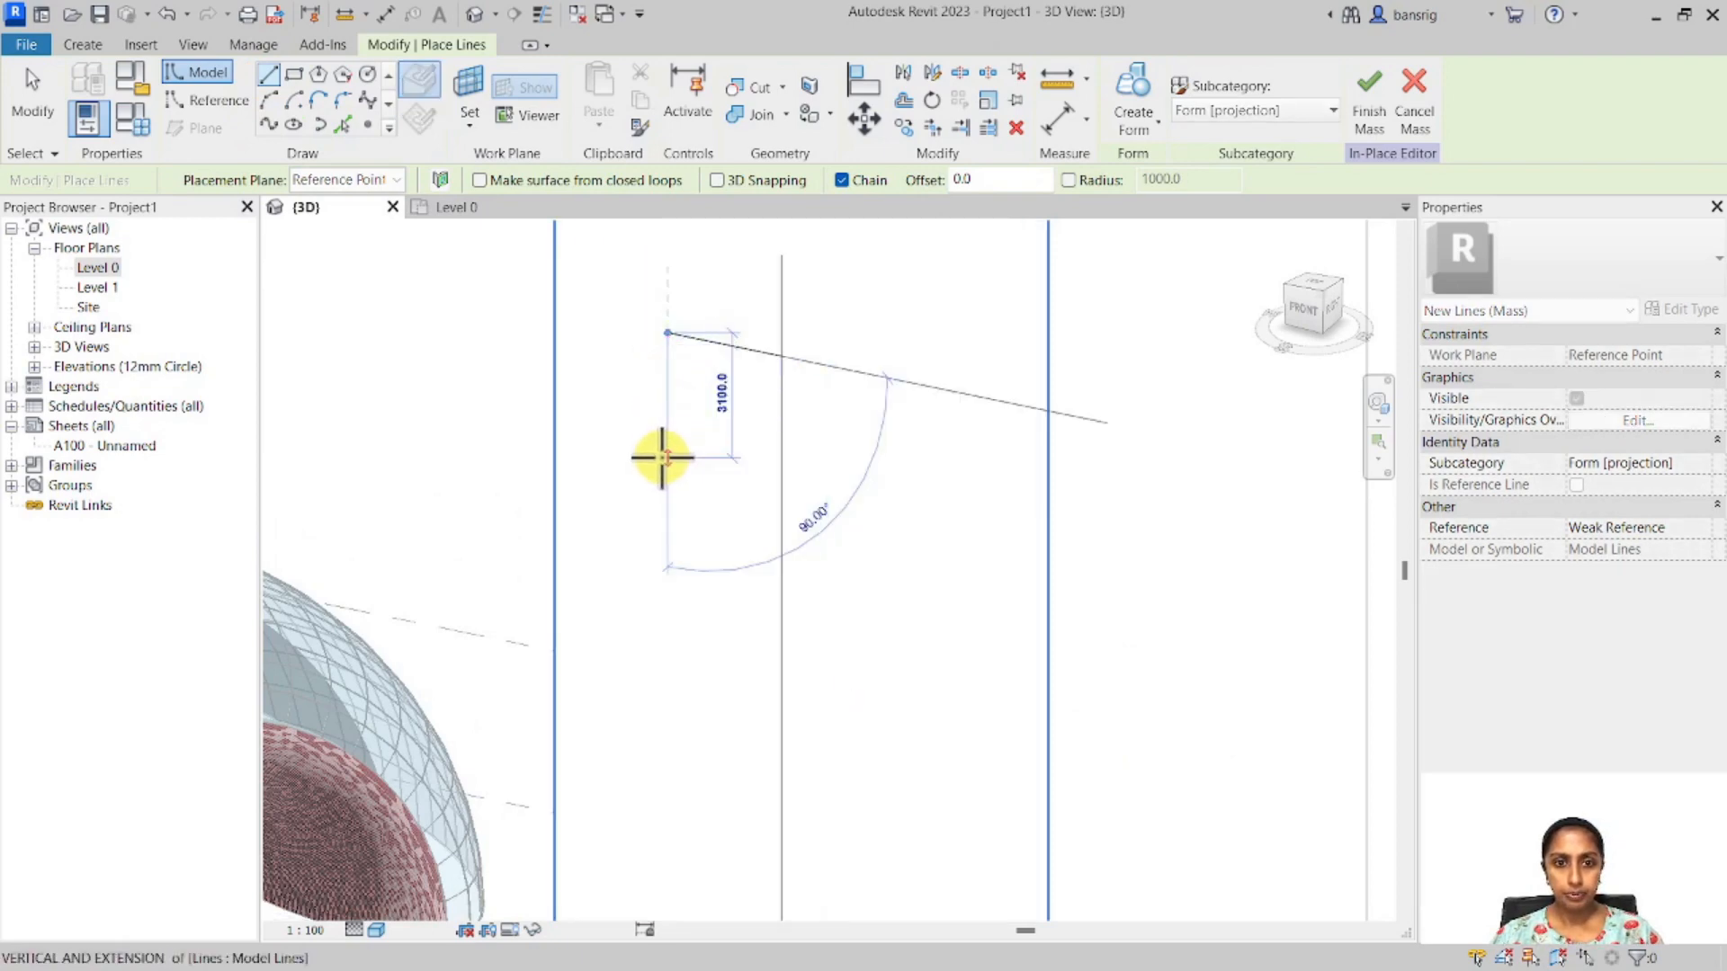
drag(666, 457, 583, 655)
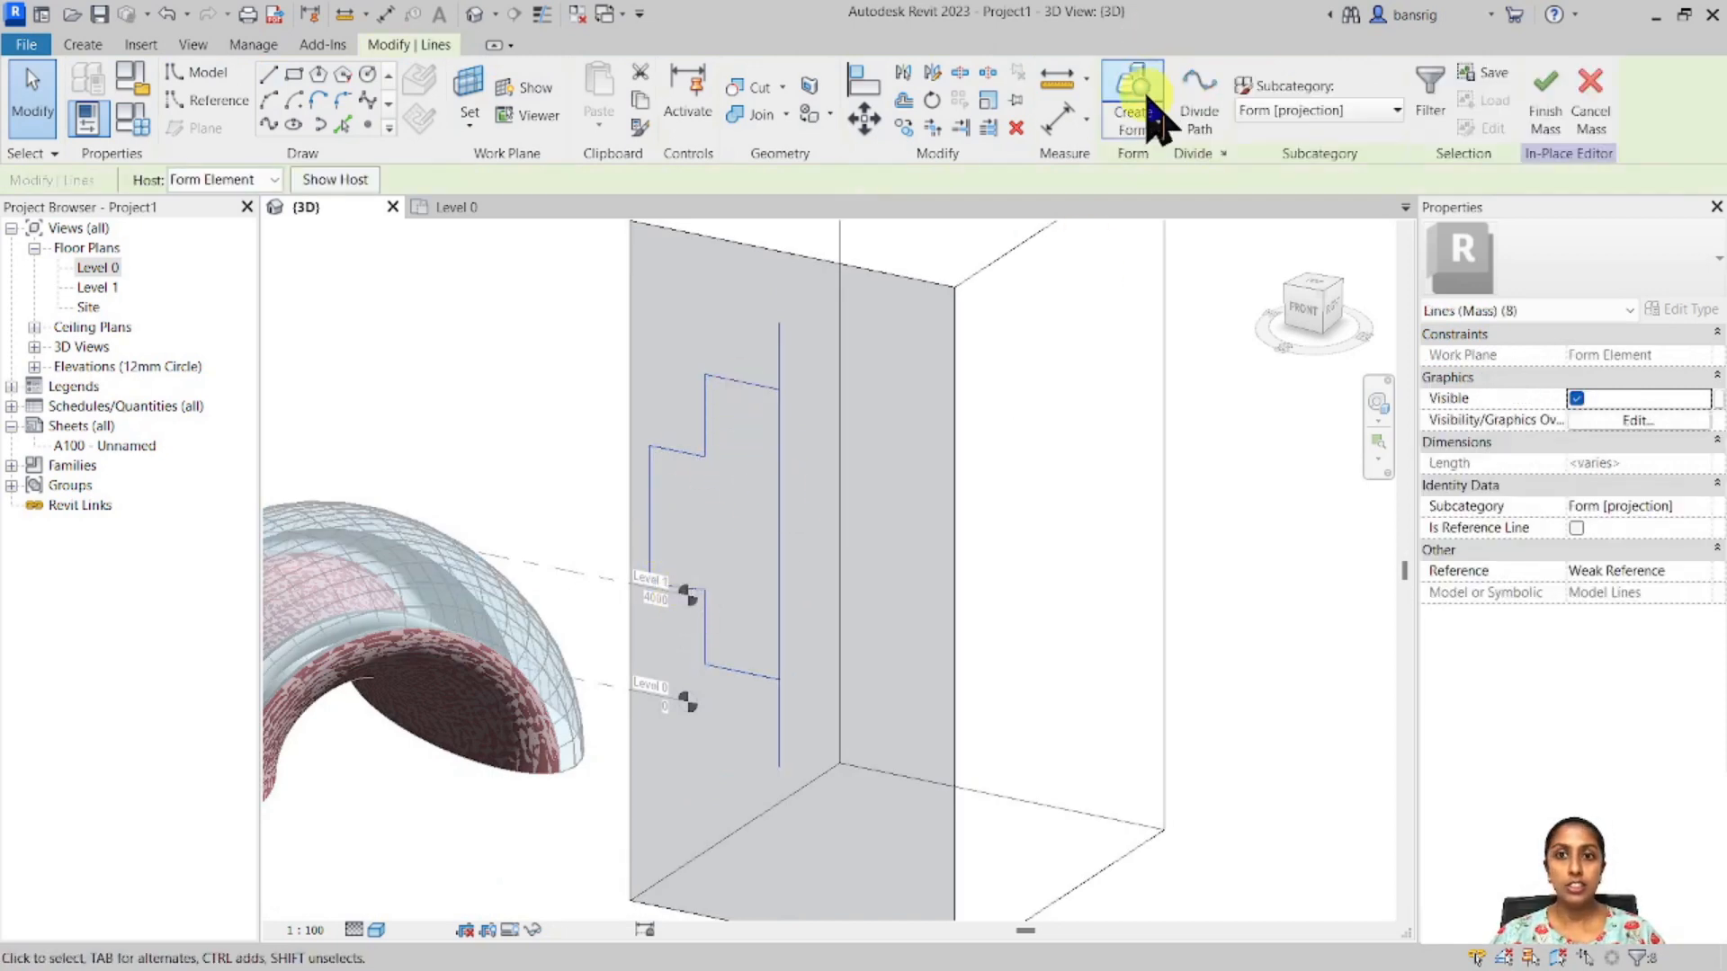
Revolve the stepped profile and axis into a void form cutting the box.
click(1131, 99)
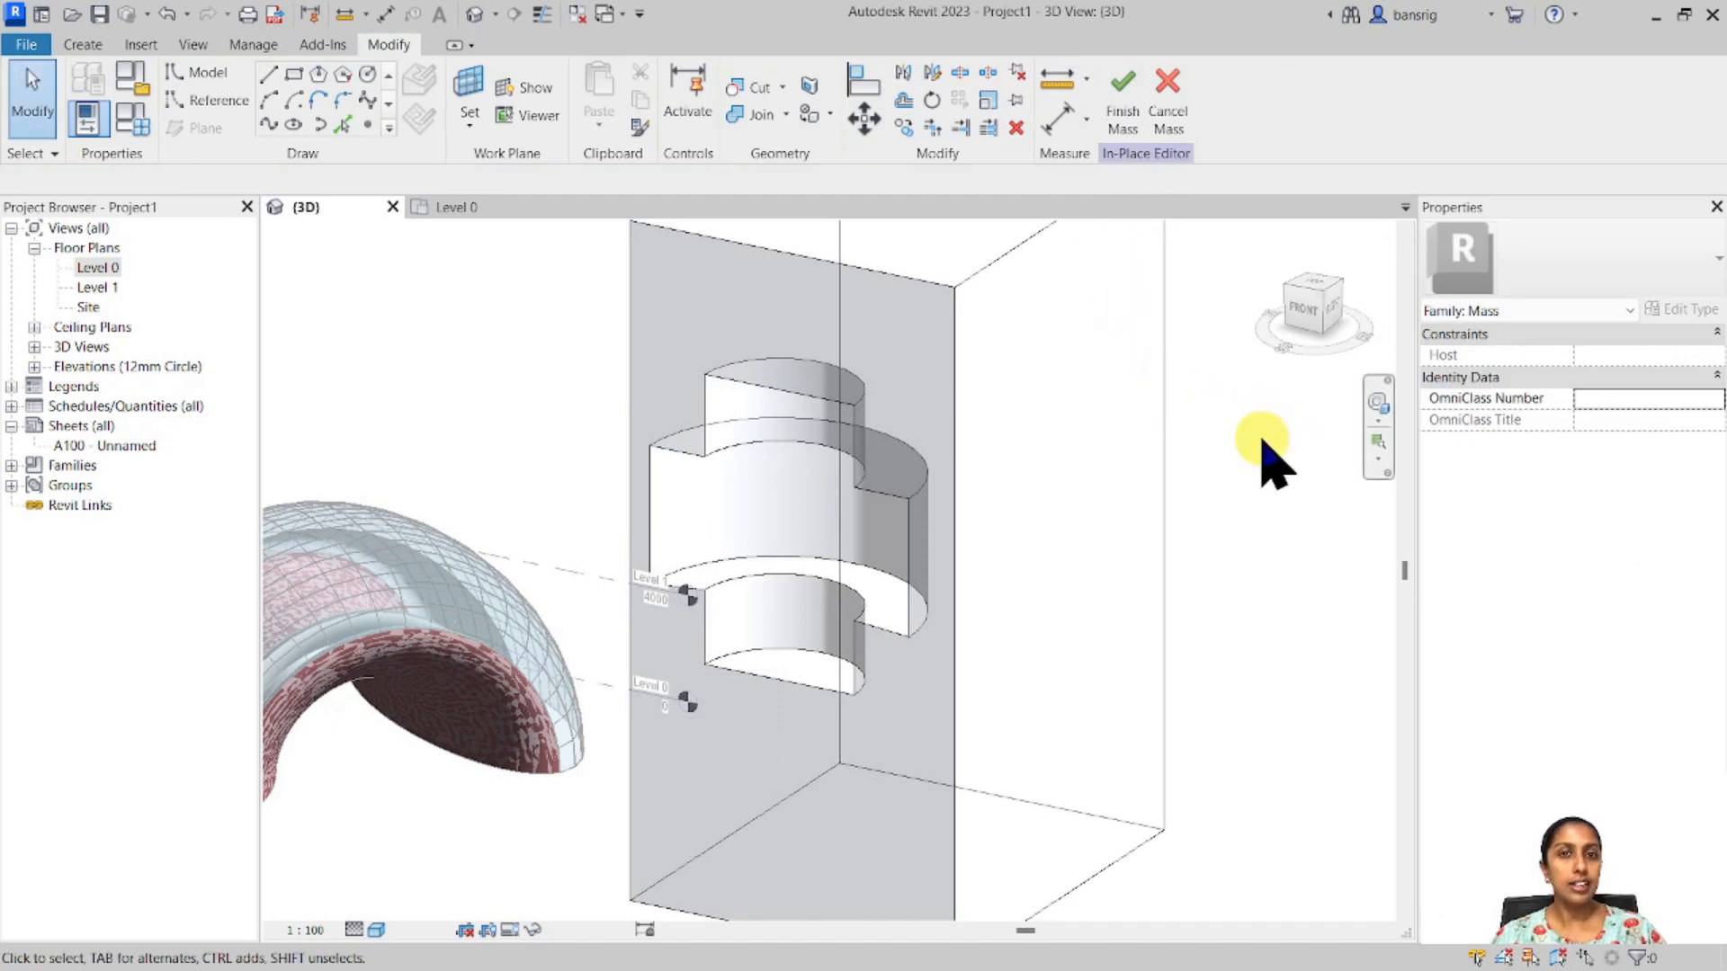
mouse_move(1063, 446)
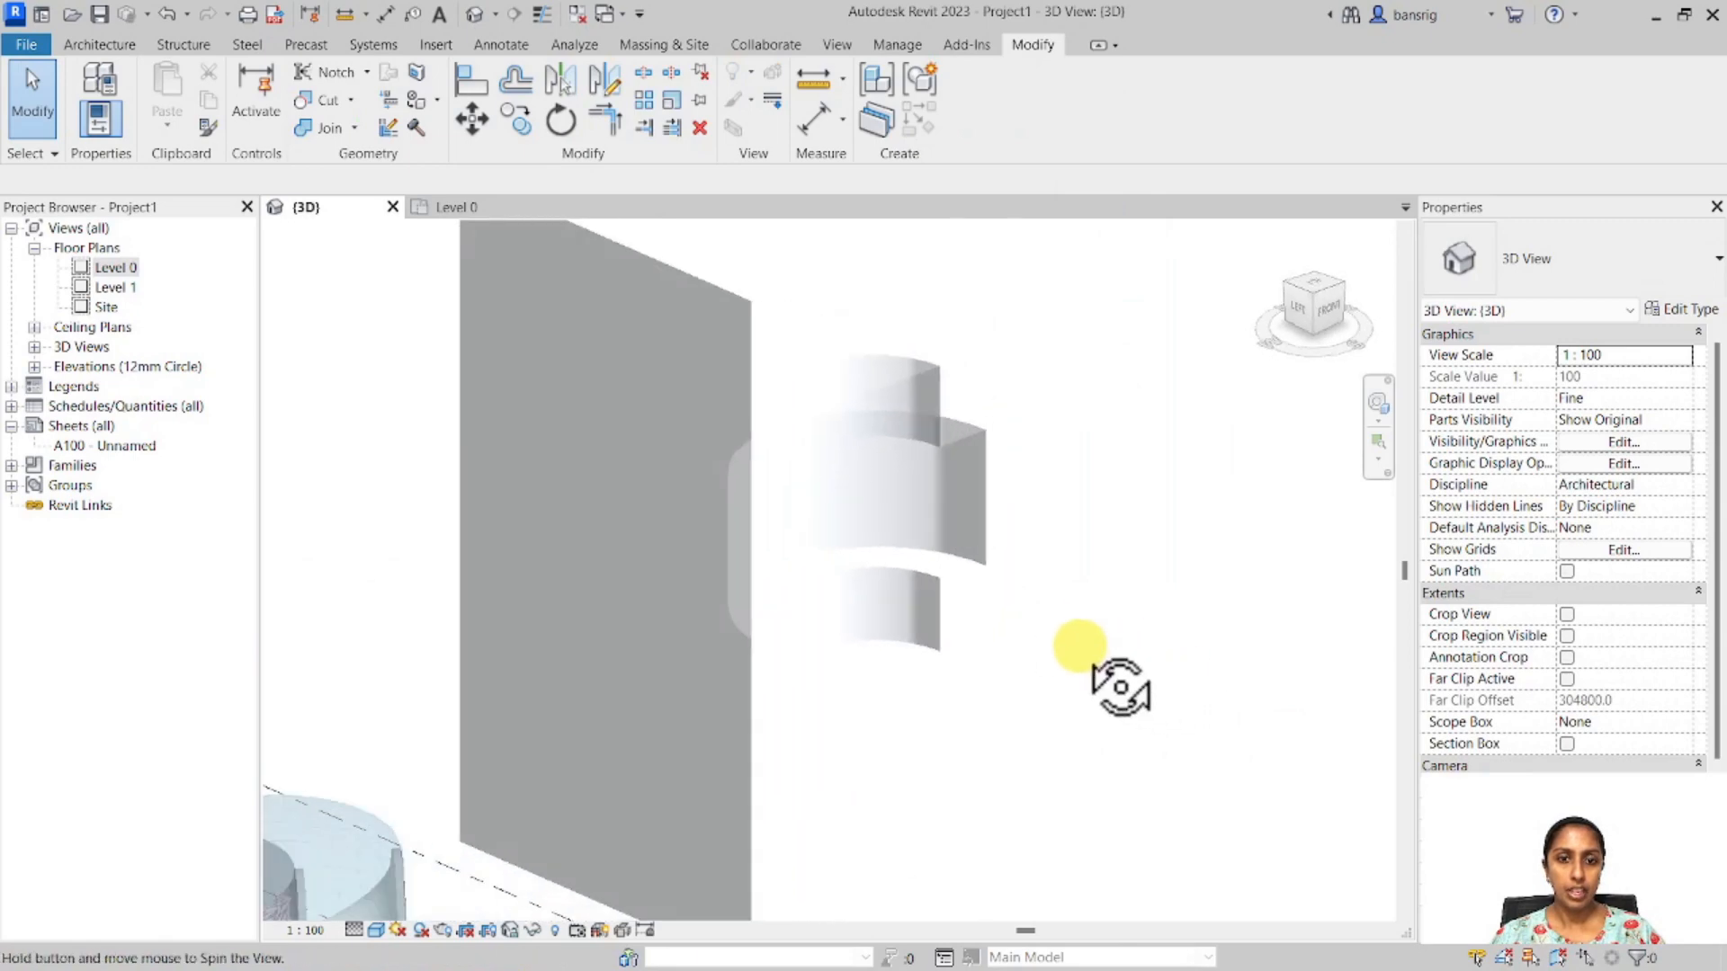
Place a Wall by Face on the box mass's front face around the stepped cutout.
click(662, 43)
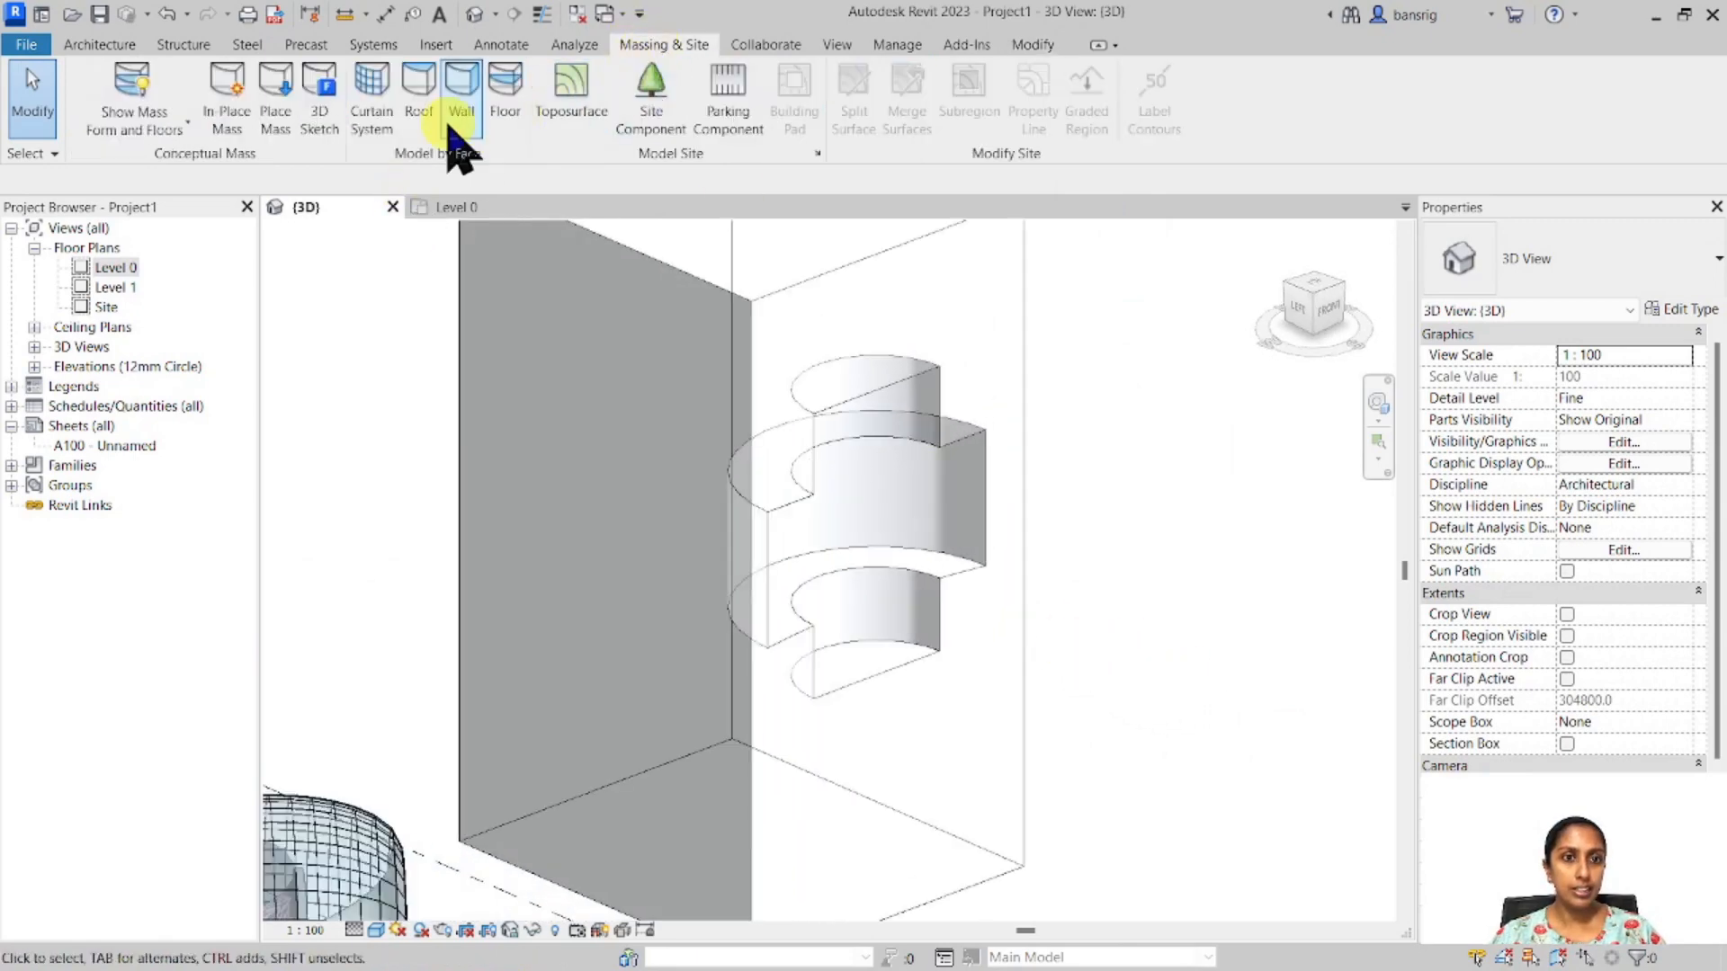
click(460, 93)
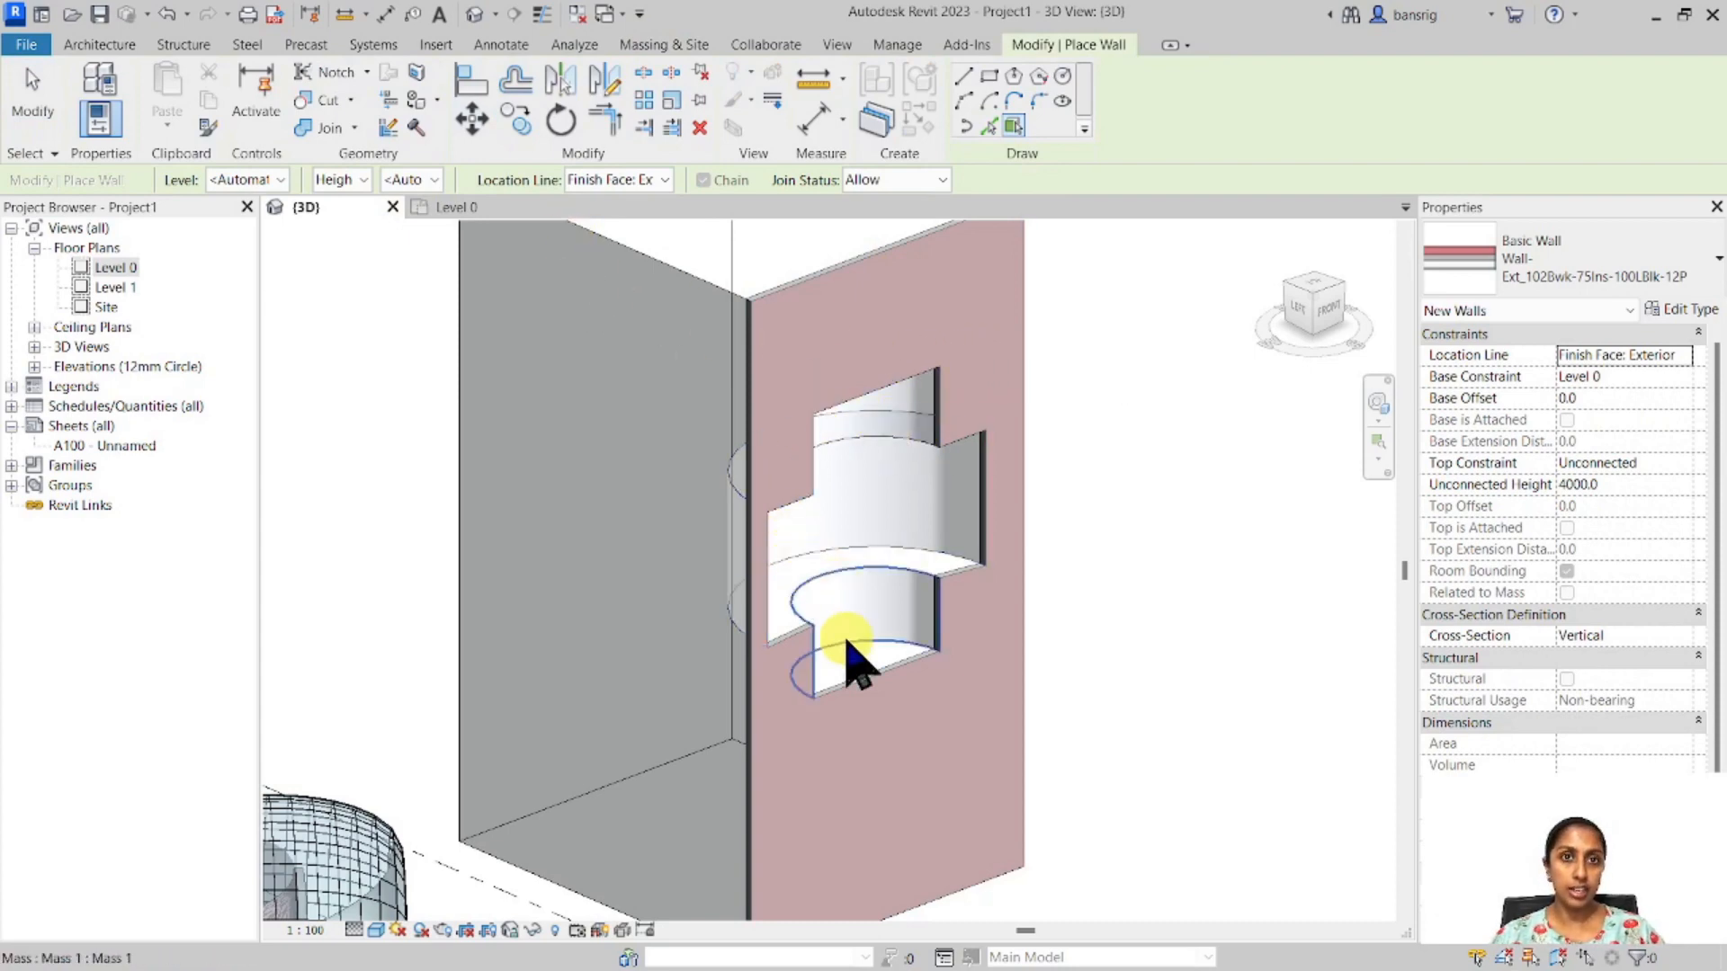
click(663, 45)
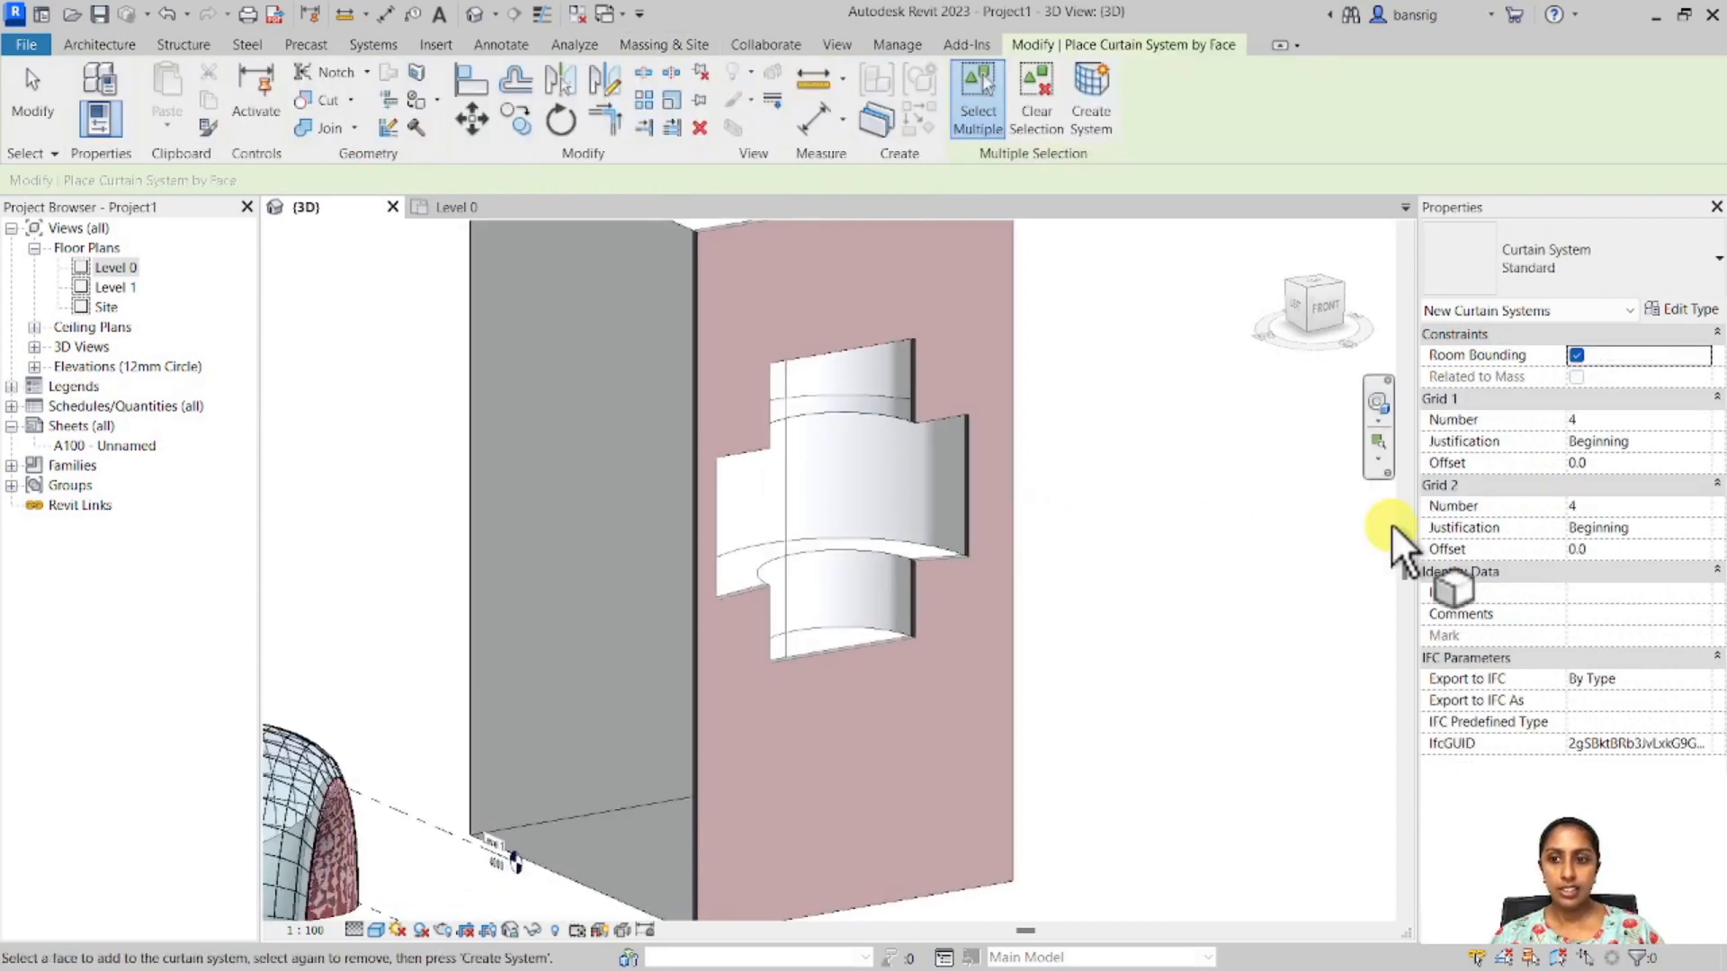
Set both curtain grid counts to 10 and pick the stepped cutout's curved faces.
text(10)
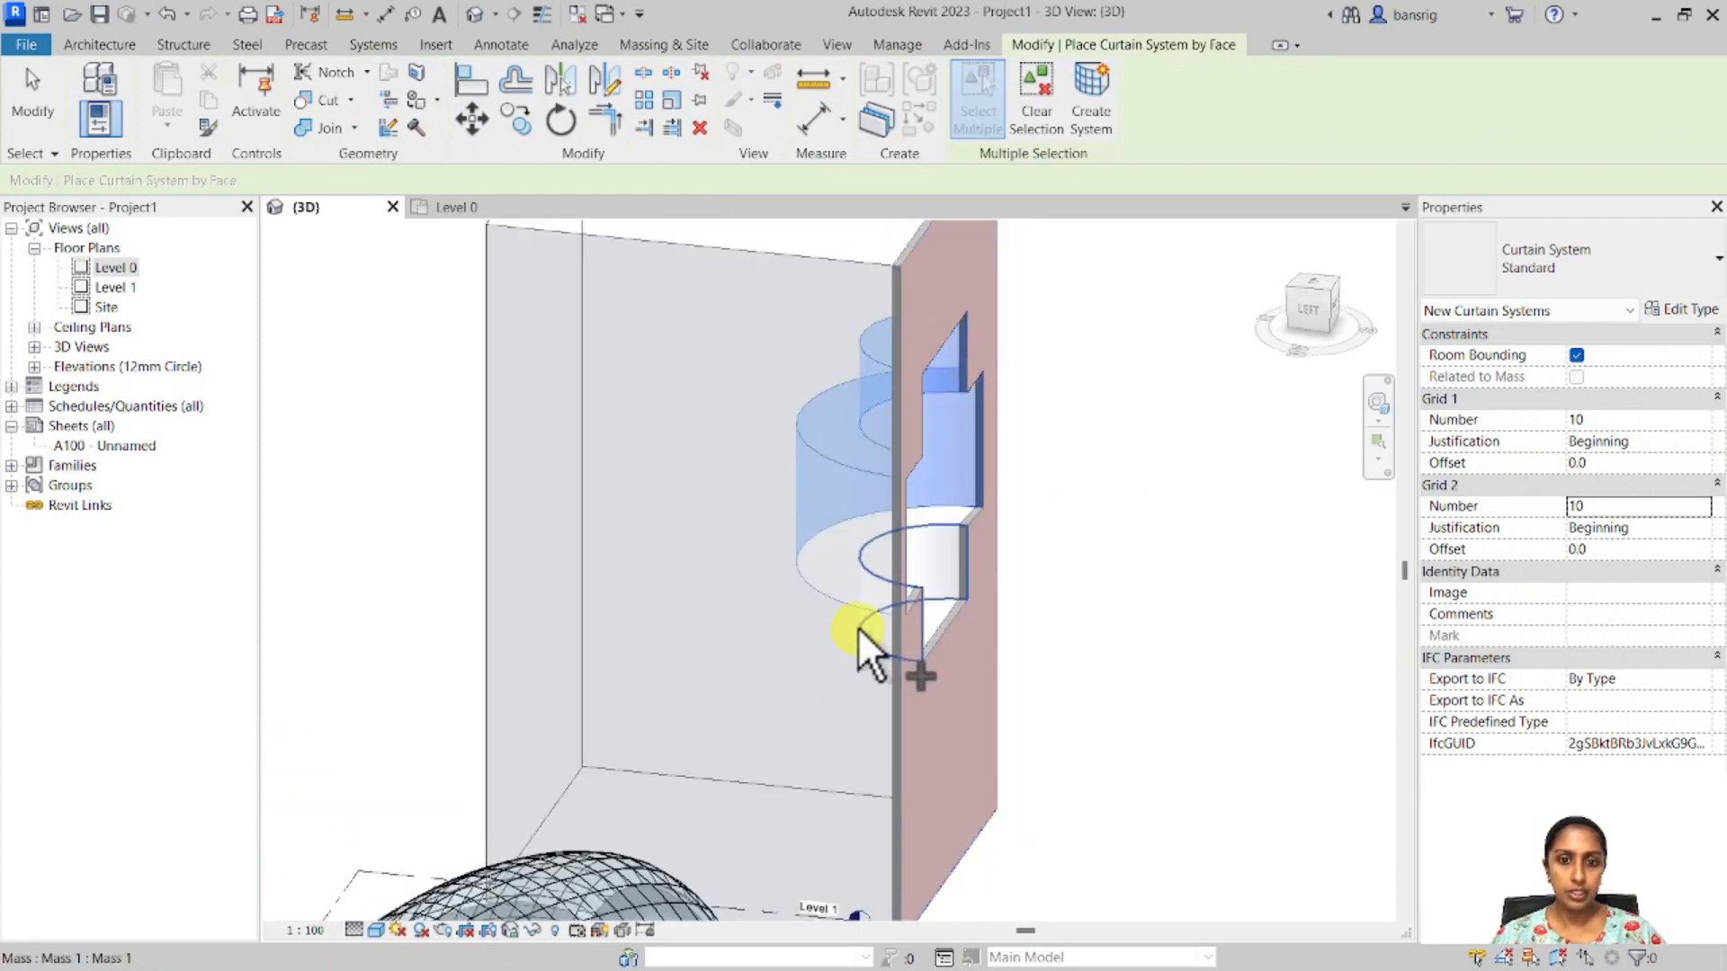
click(865, 633)
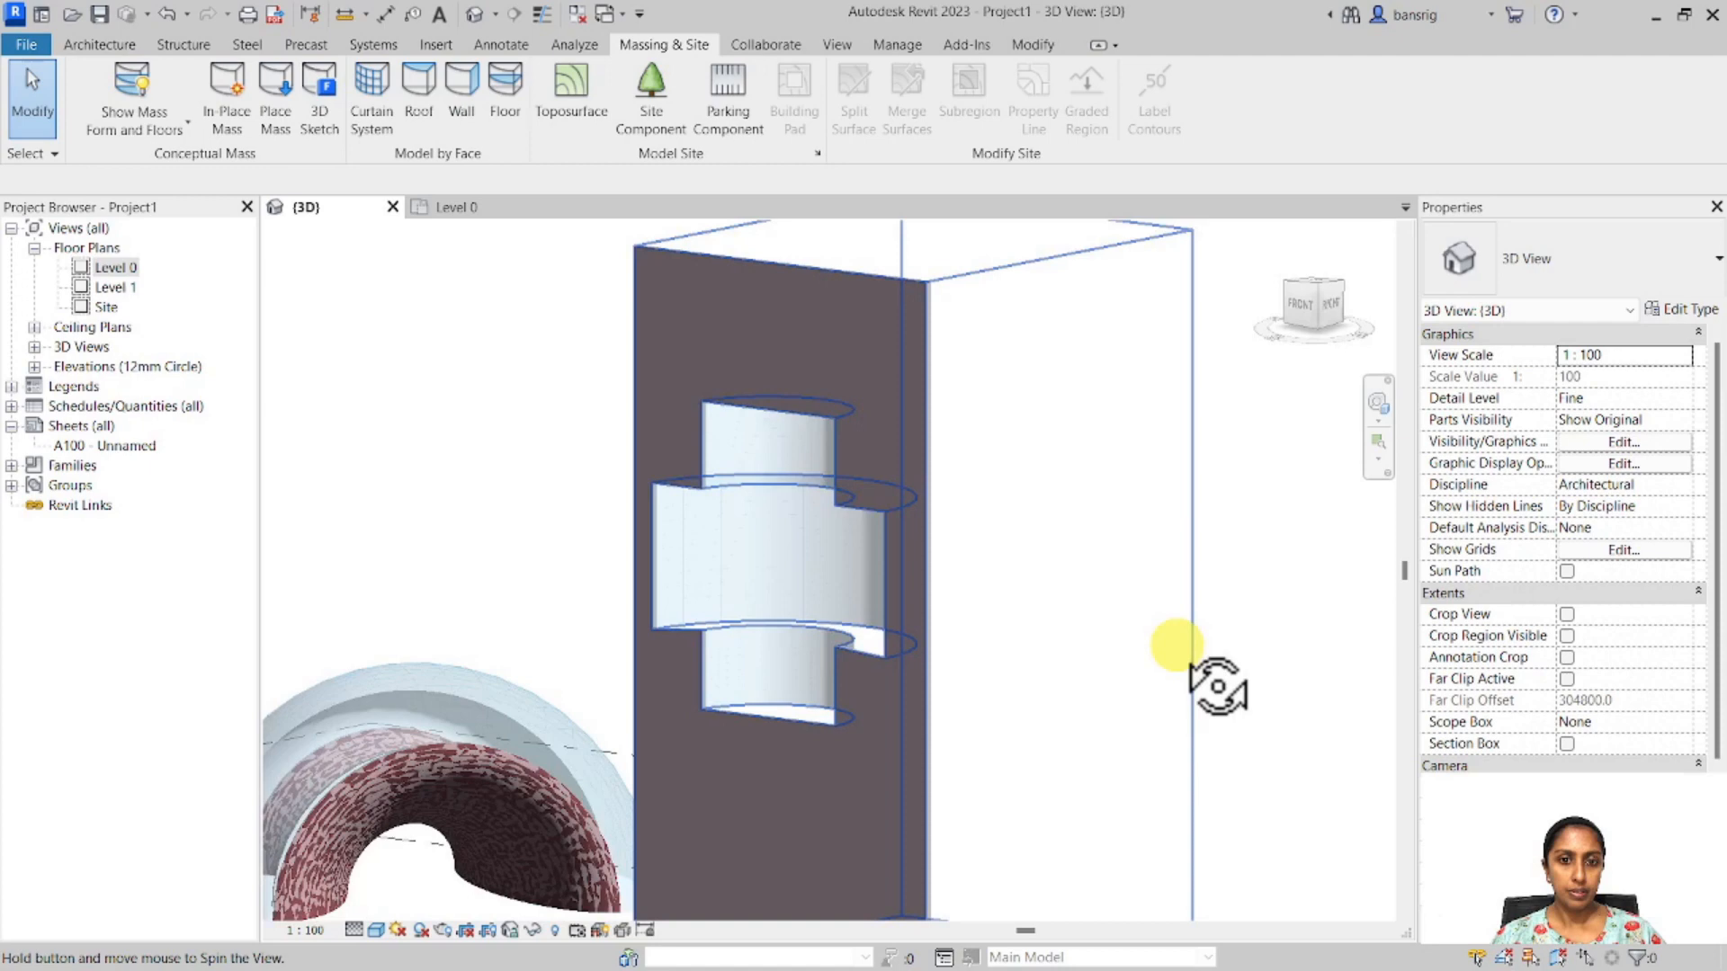
drag(1174, 644, 1112, 721)
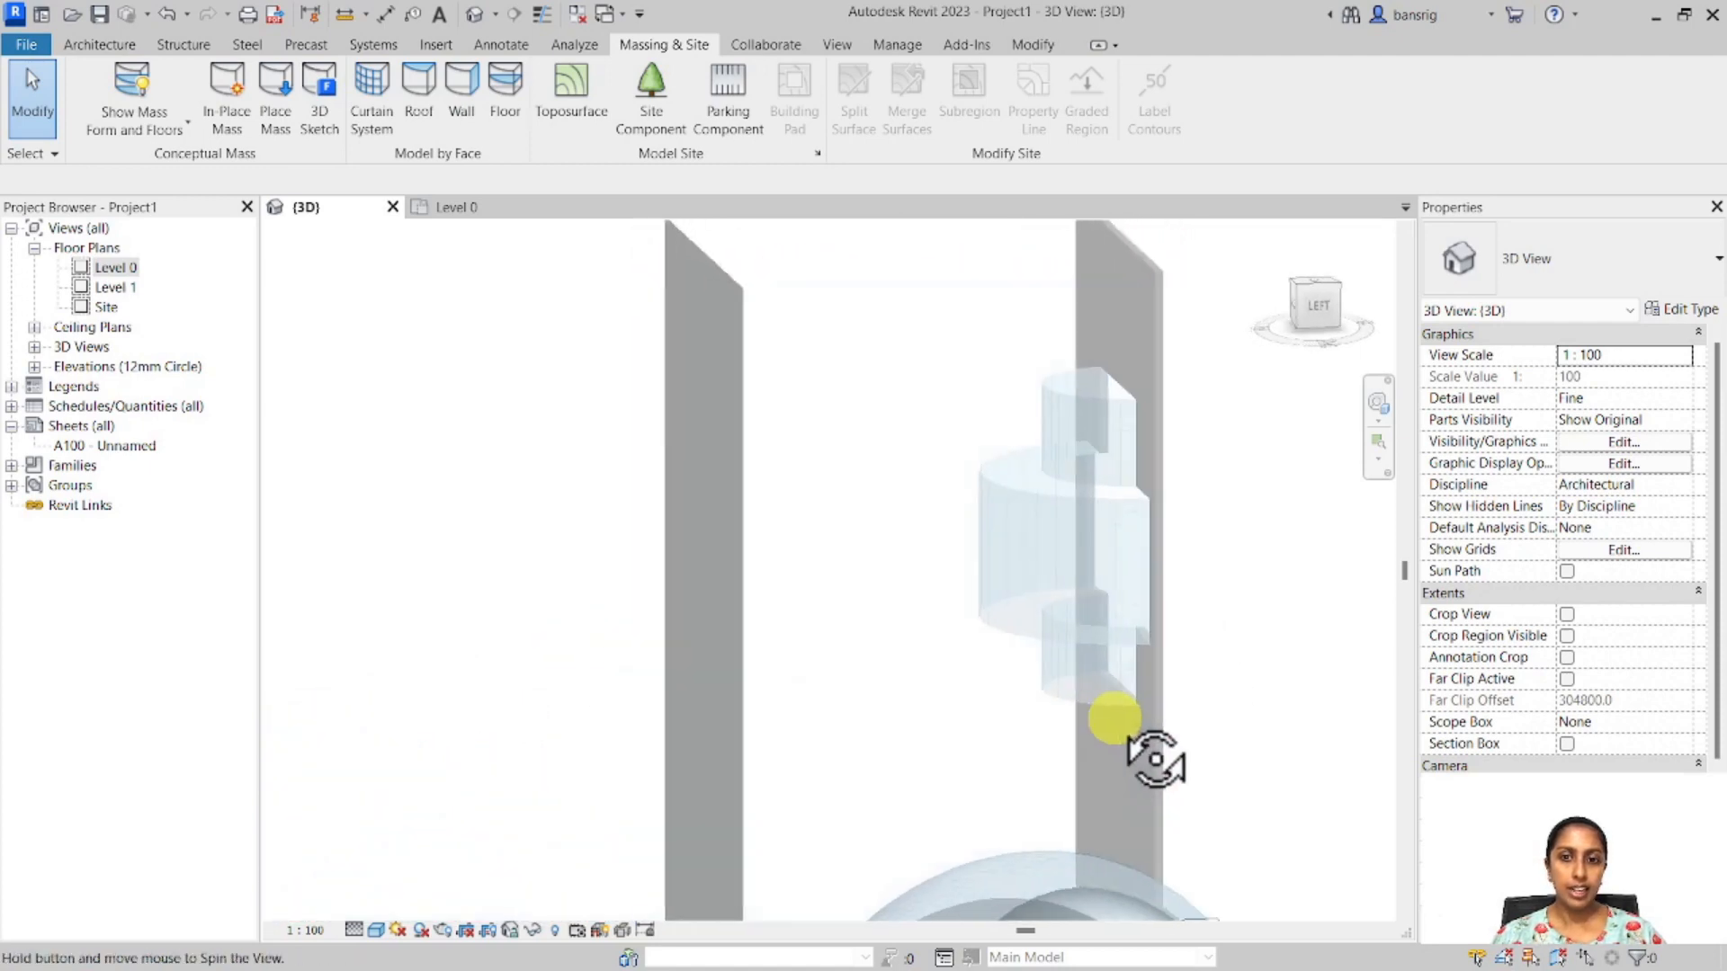